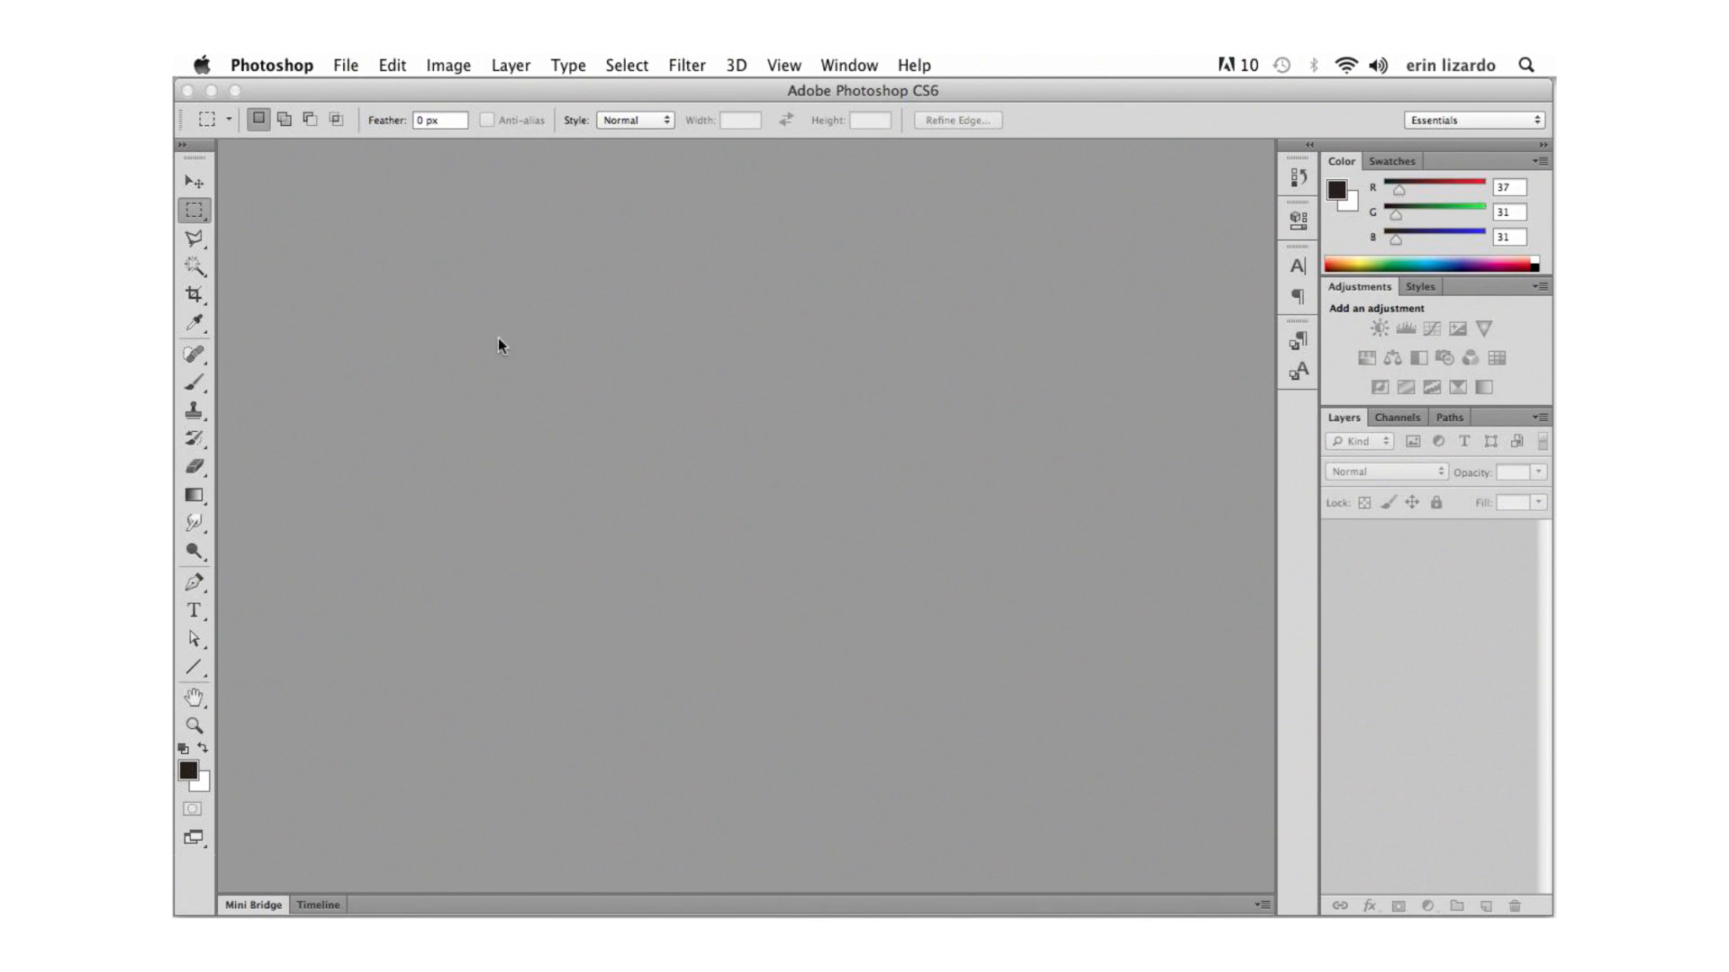
mouse_move(298, 71)
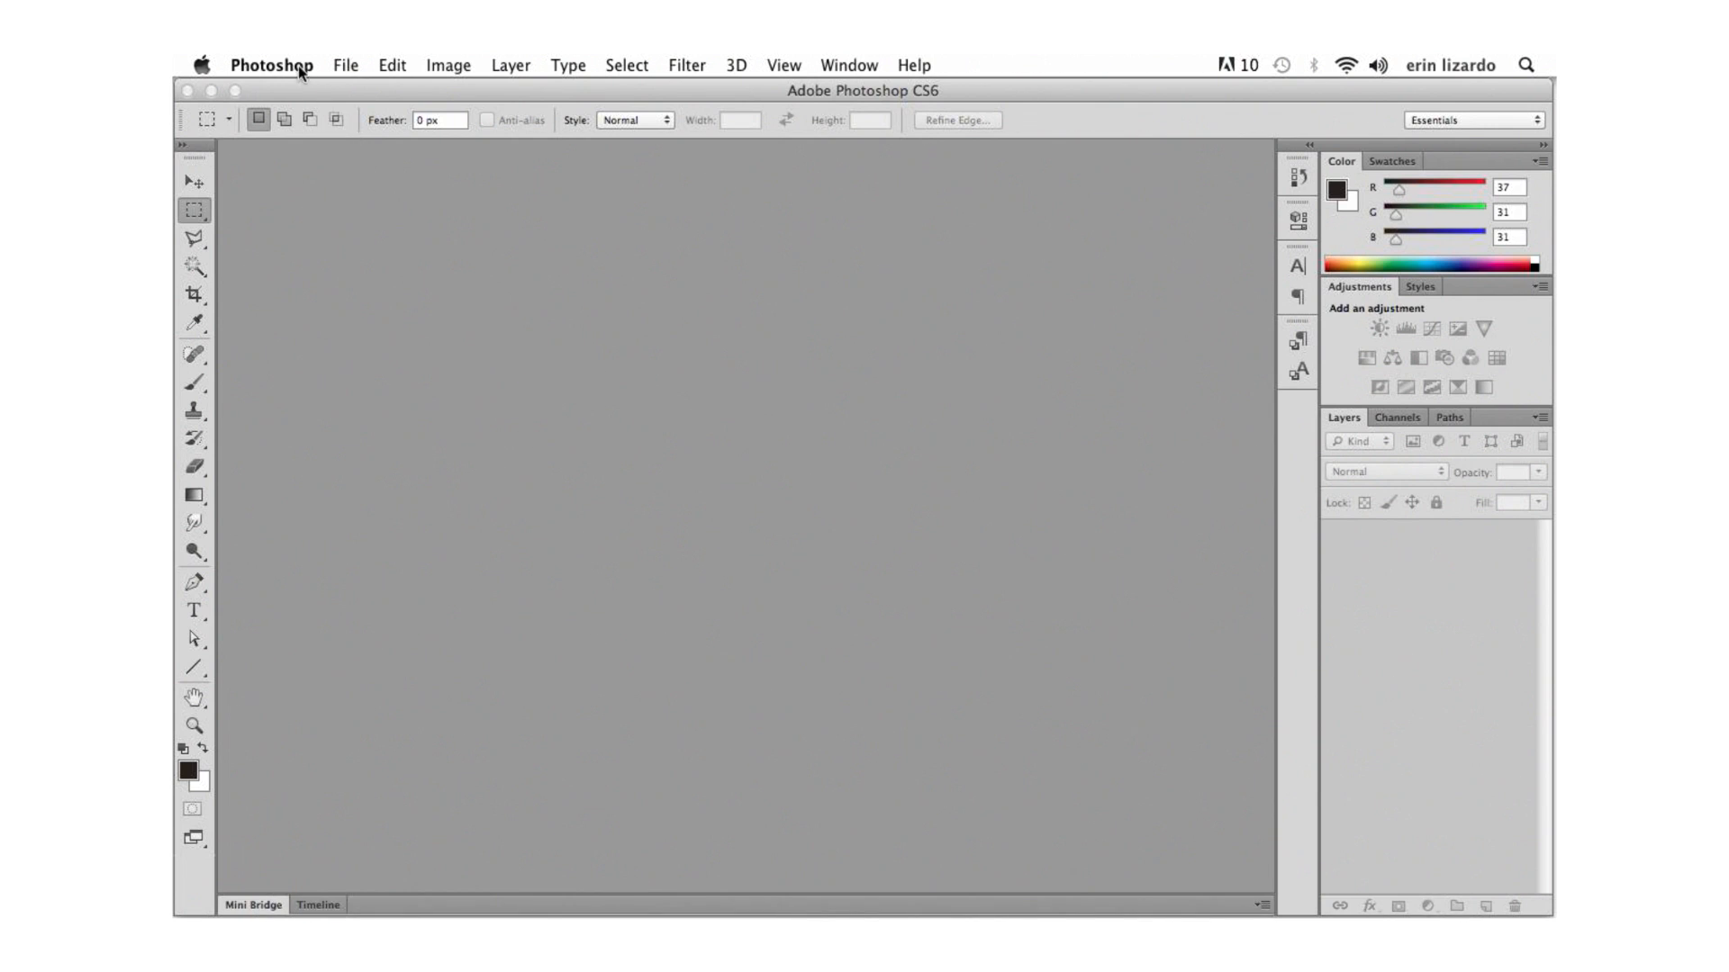
Browse the Edit menu and selection style choices, then settle on the Move tool.
click(390, 65)
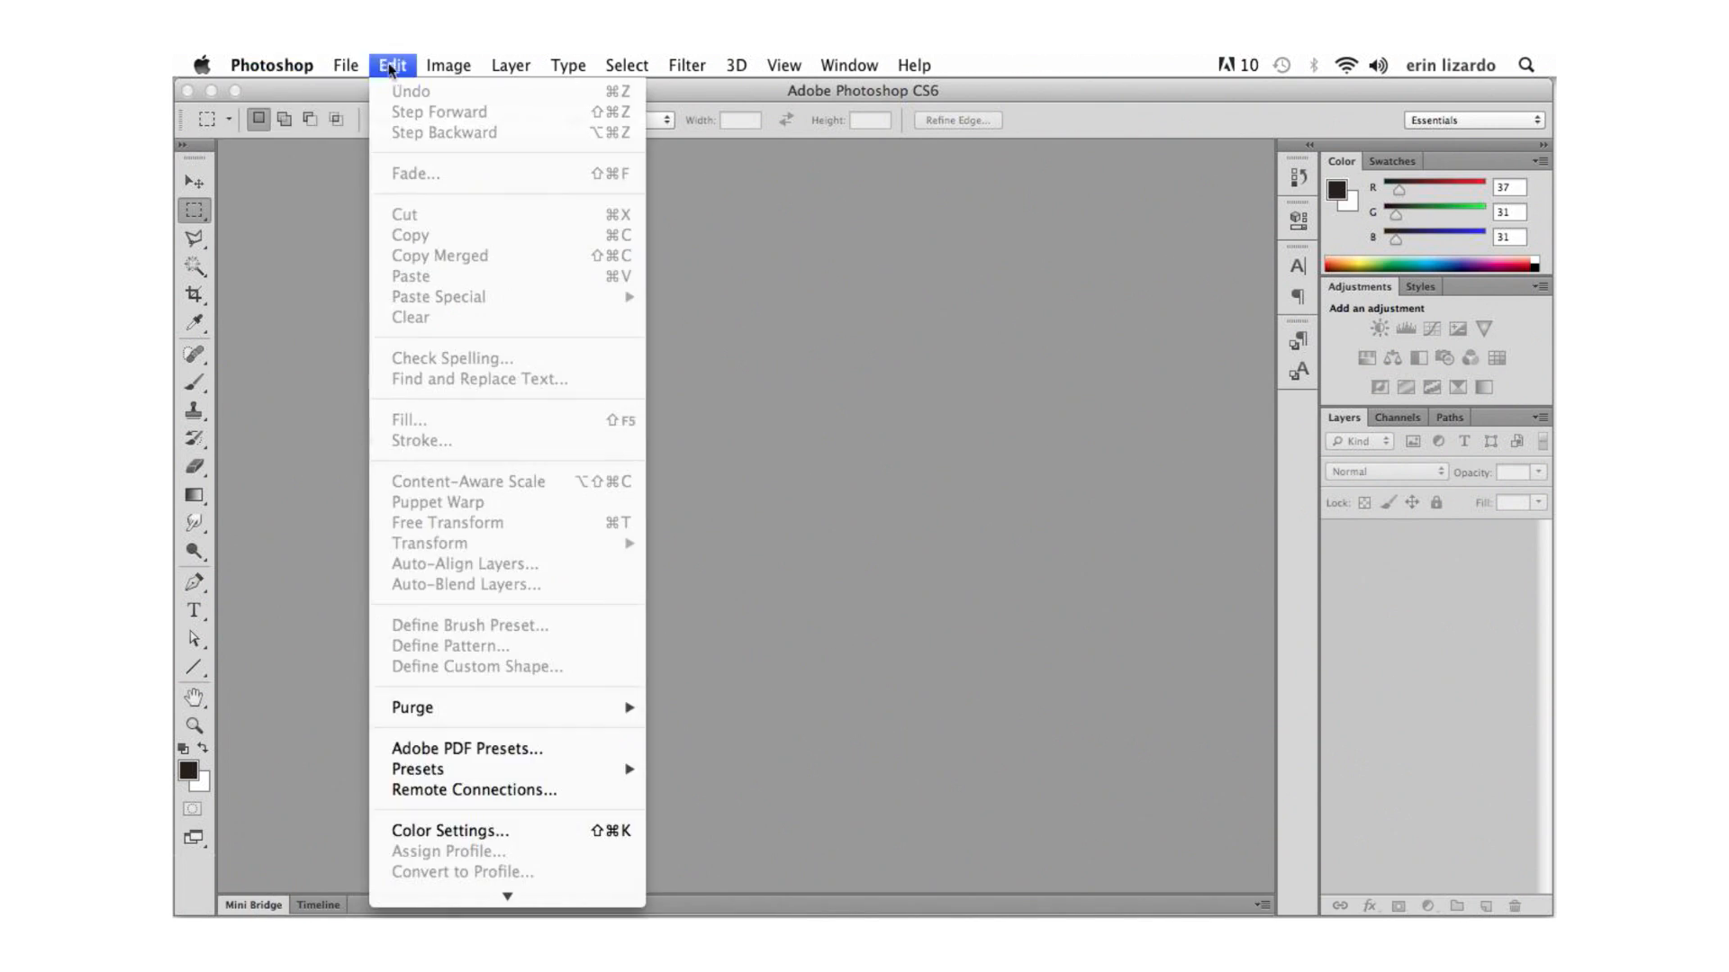
click(567, 65)
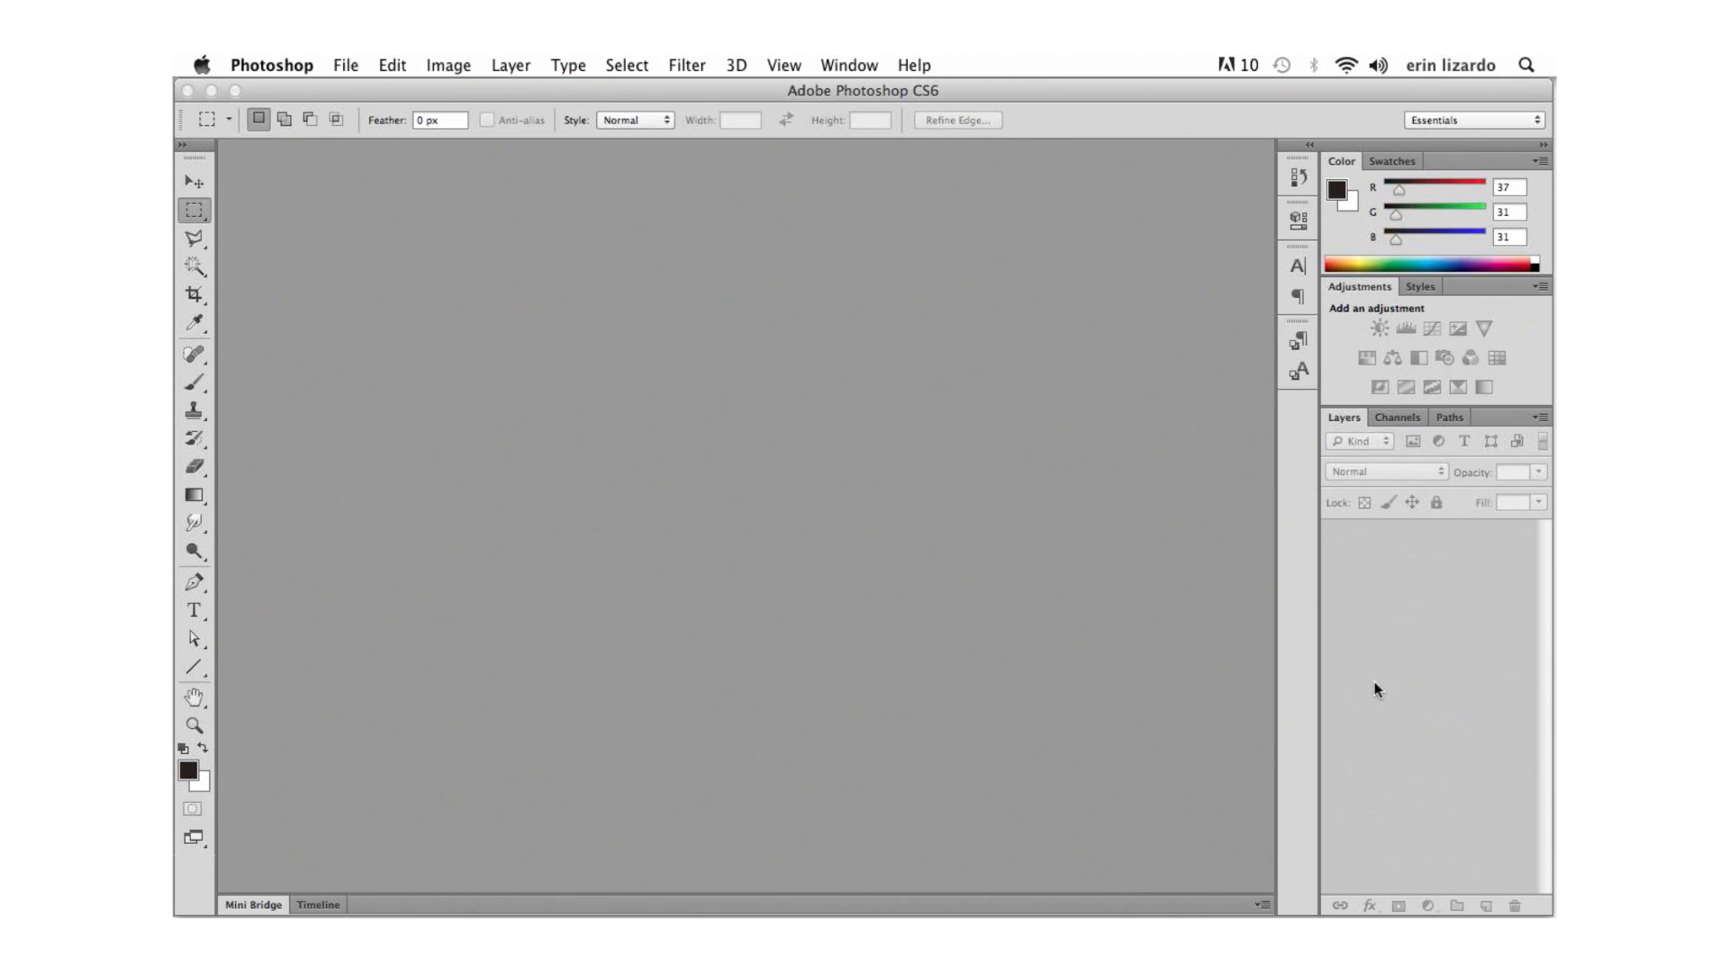
click(192, 182)
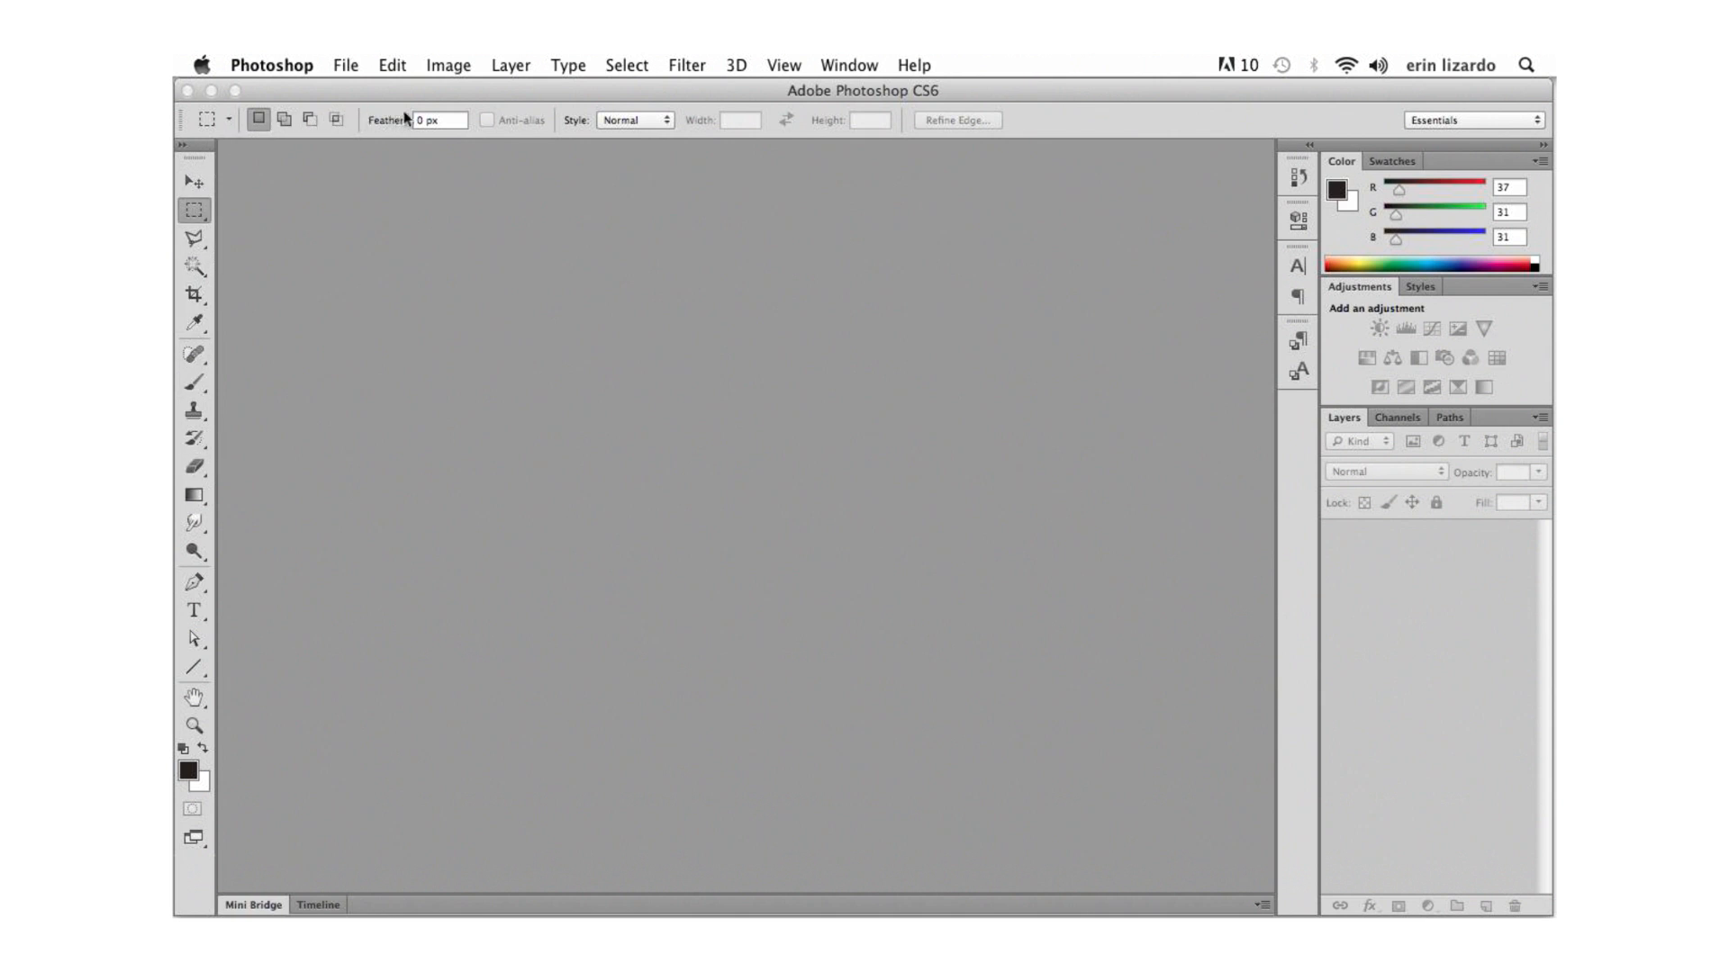
click(634, 119)
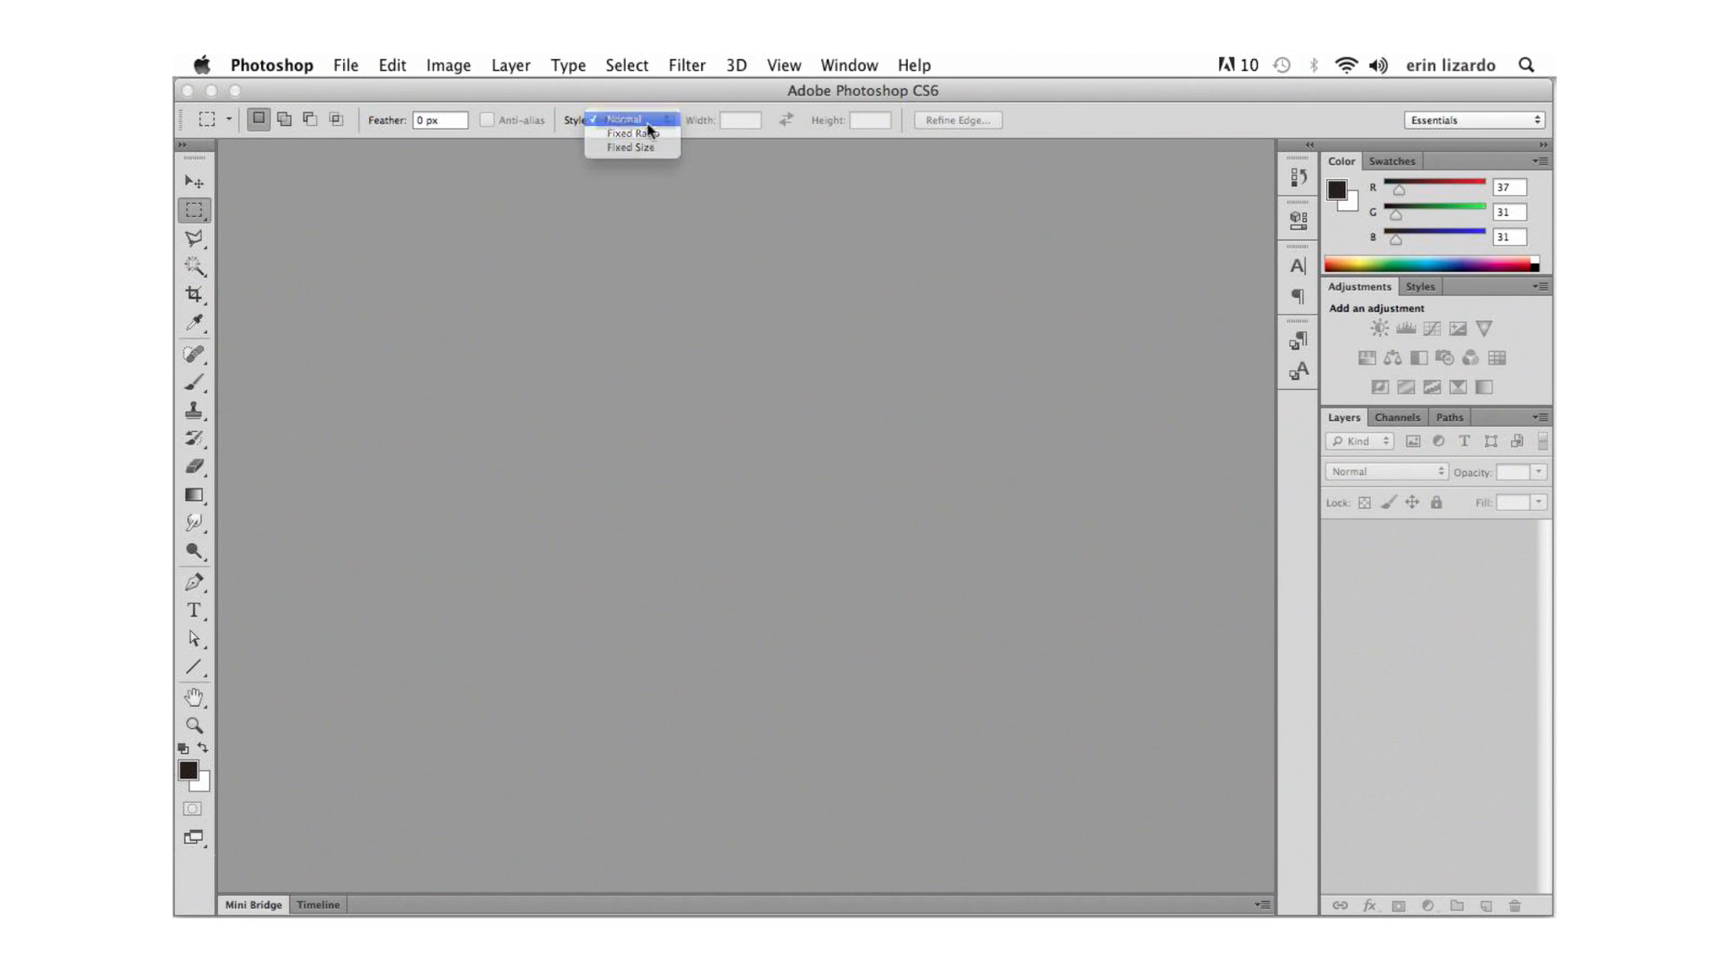
click(628, 119)
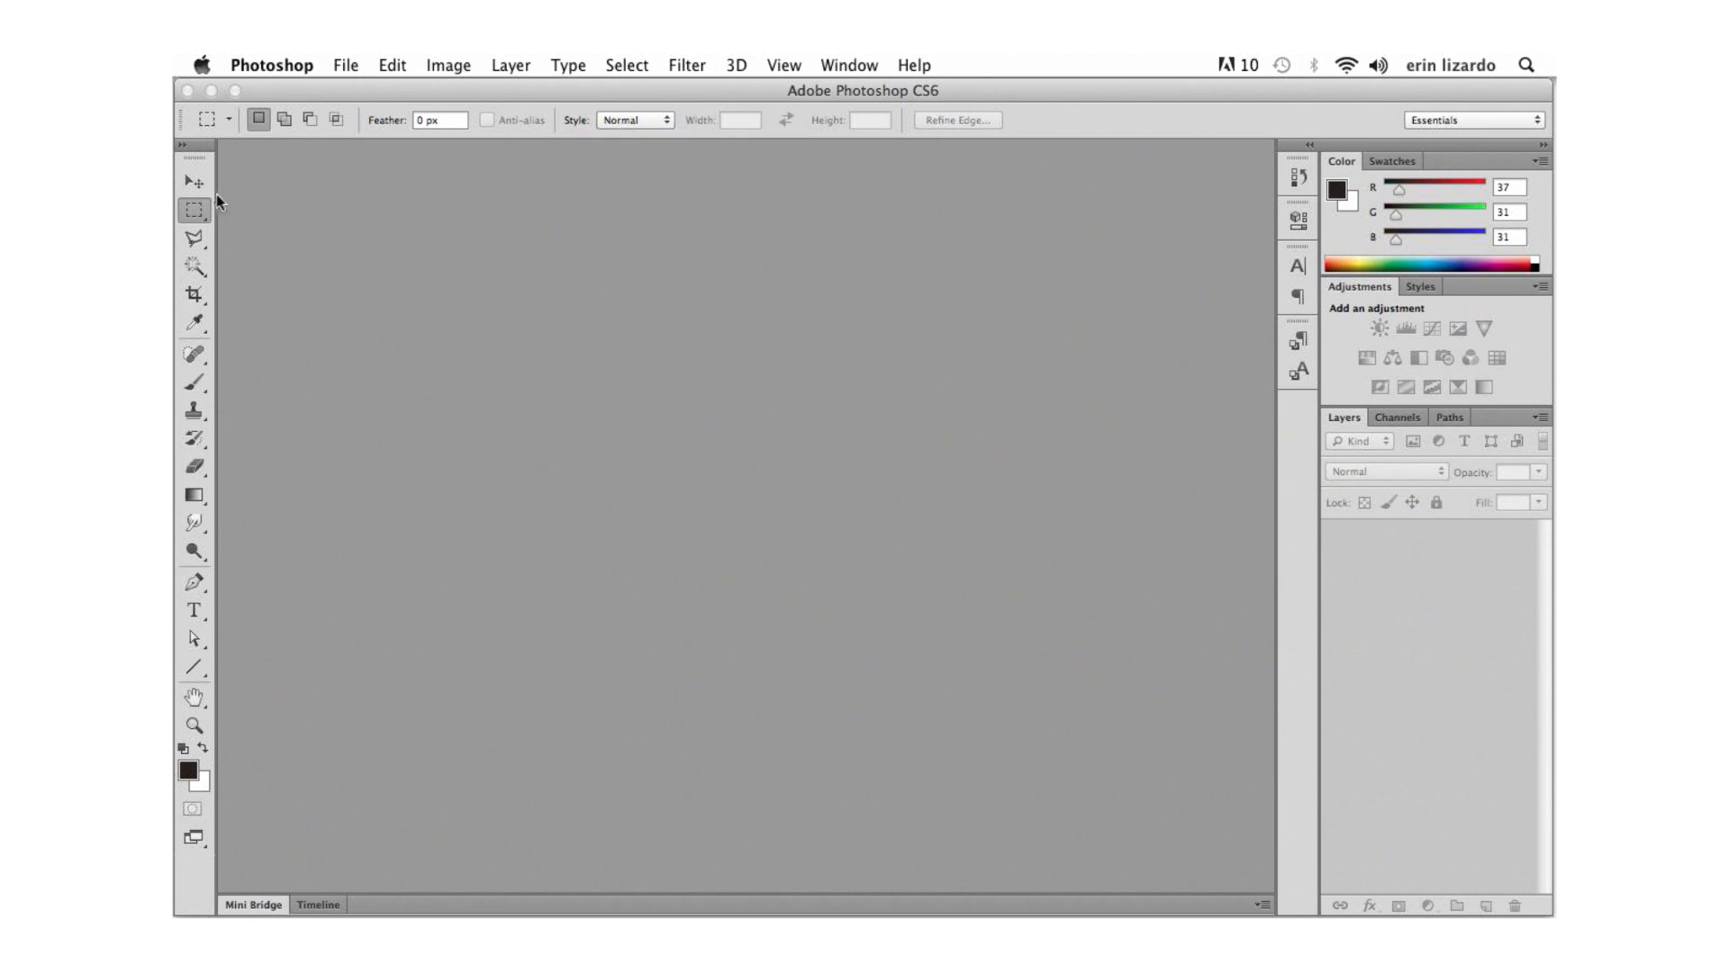
click(193, 180)
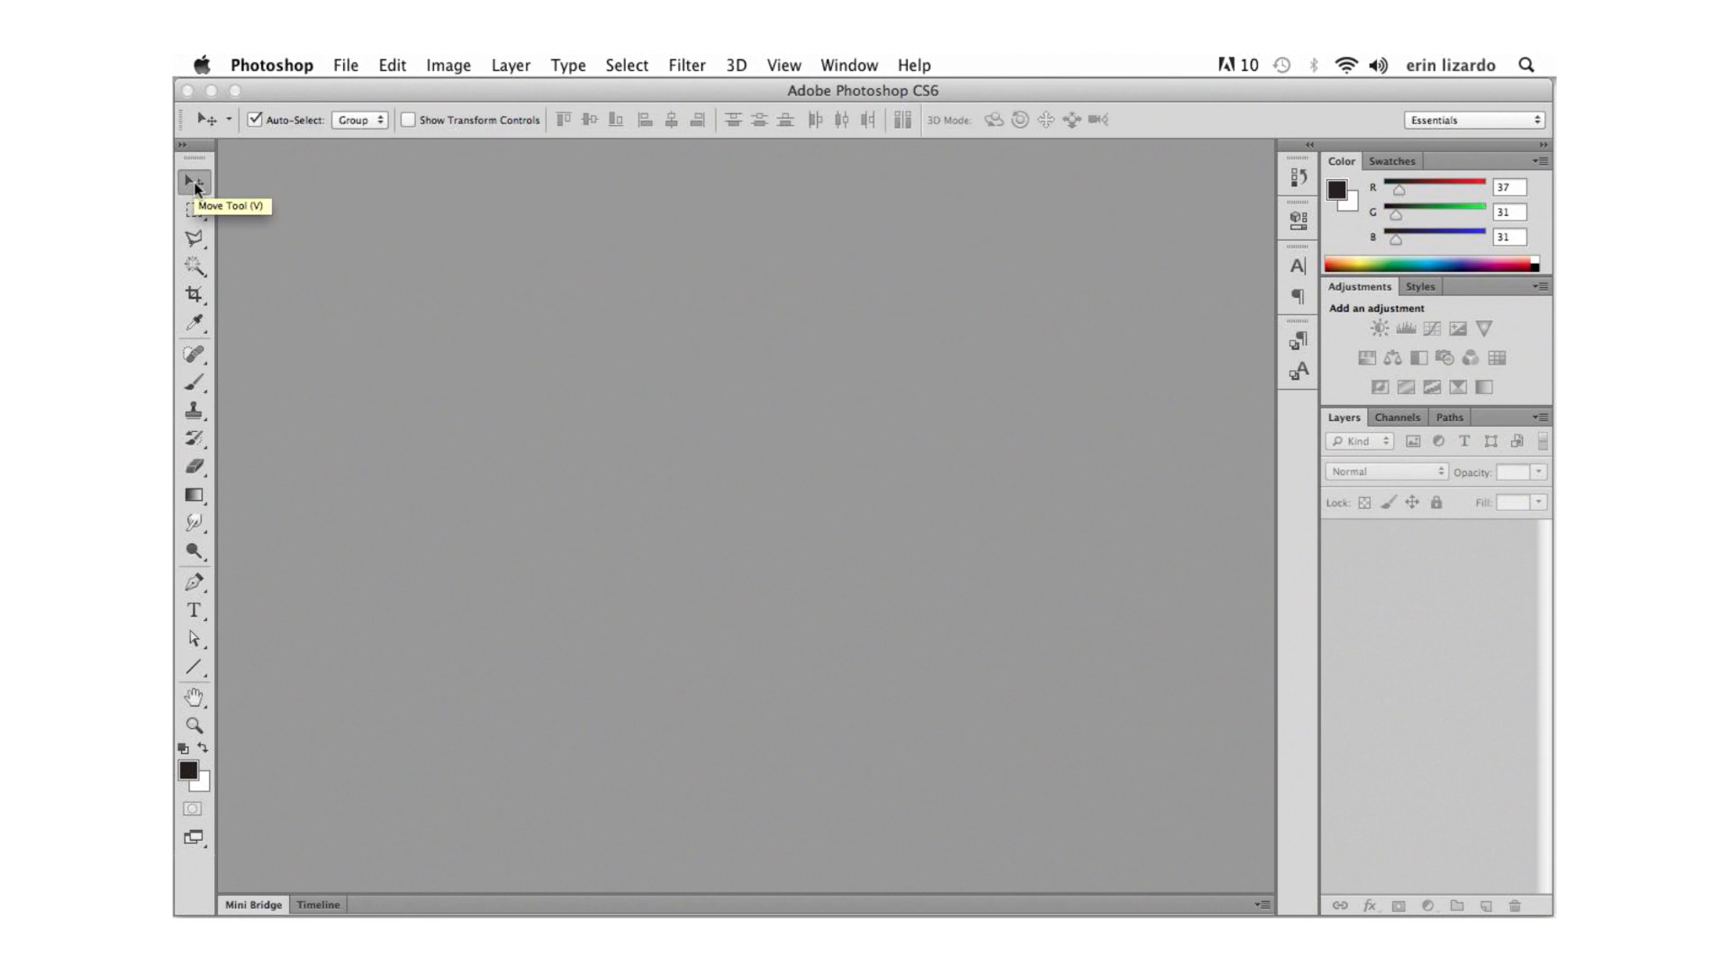
mouse_move(258, 120)
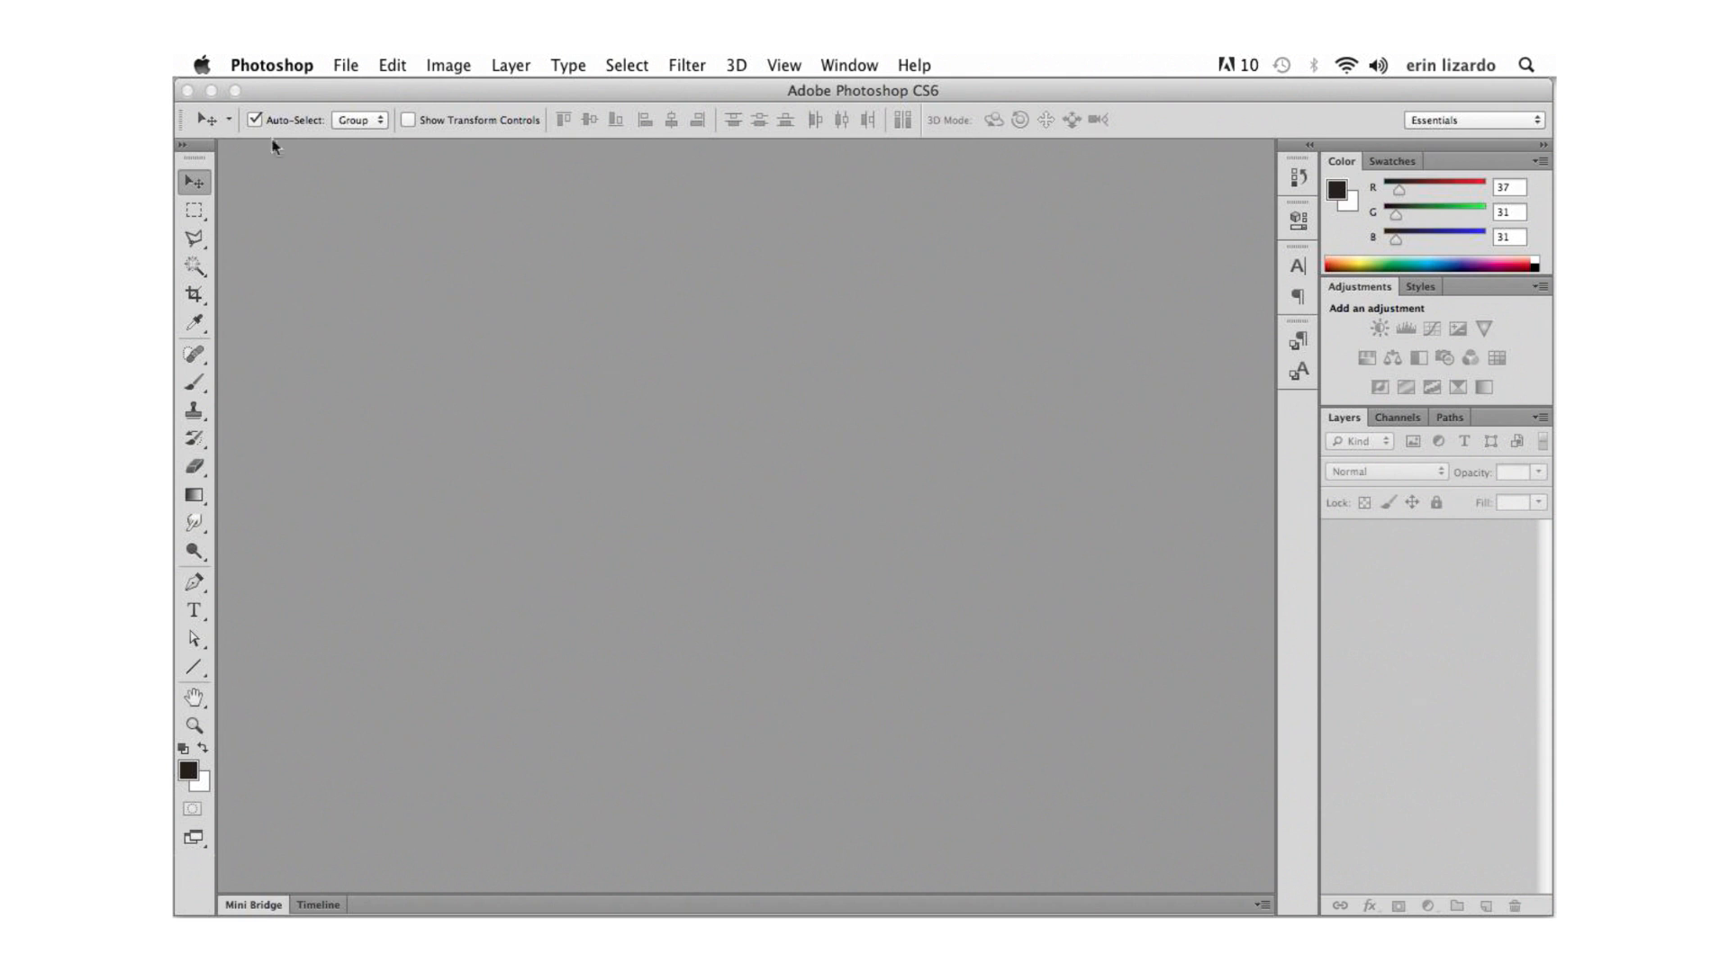
mouse_move(652, 395)
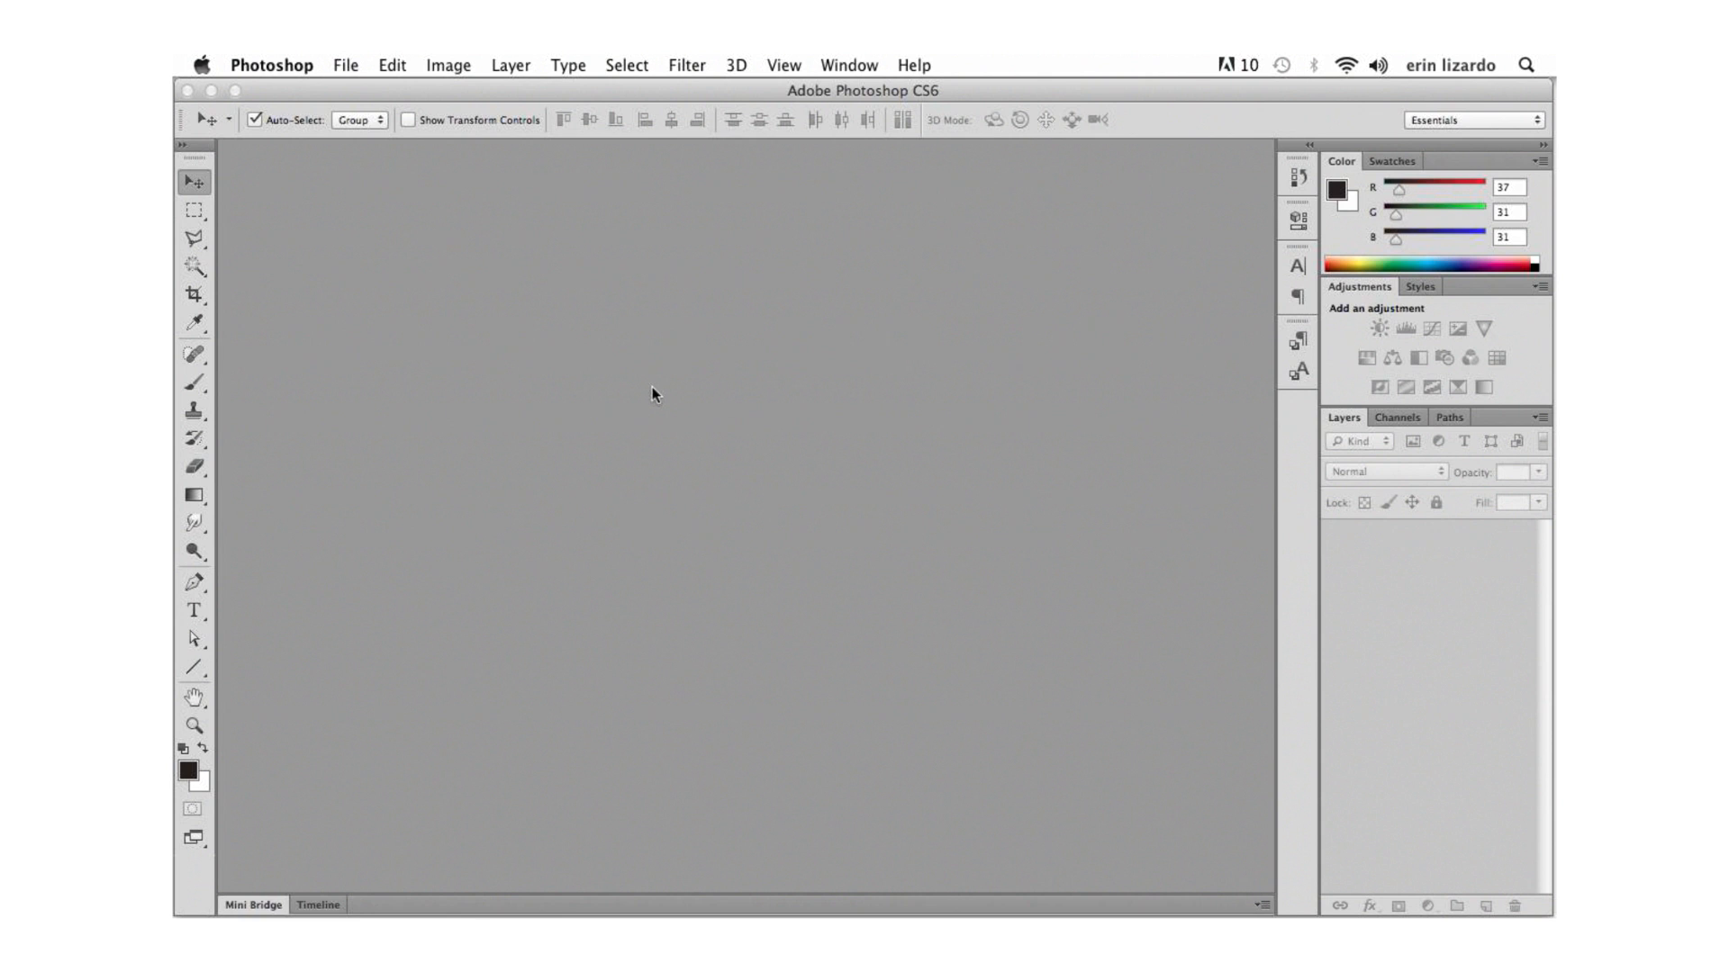
Create a new document 'my cute valentine', 700 × 700 px at 72 ppi.
click(345, 65)
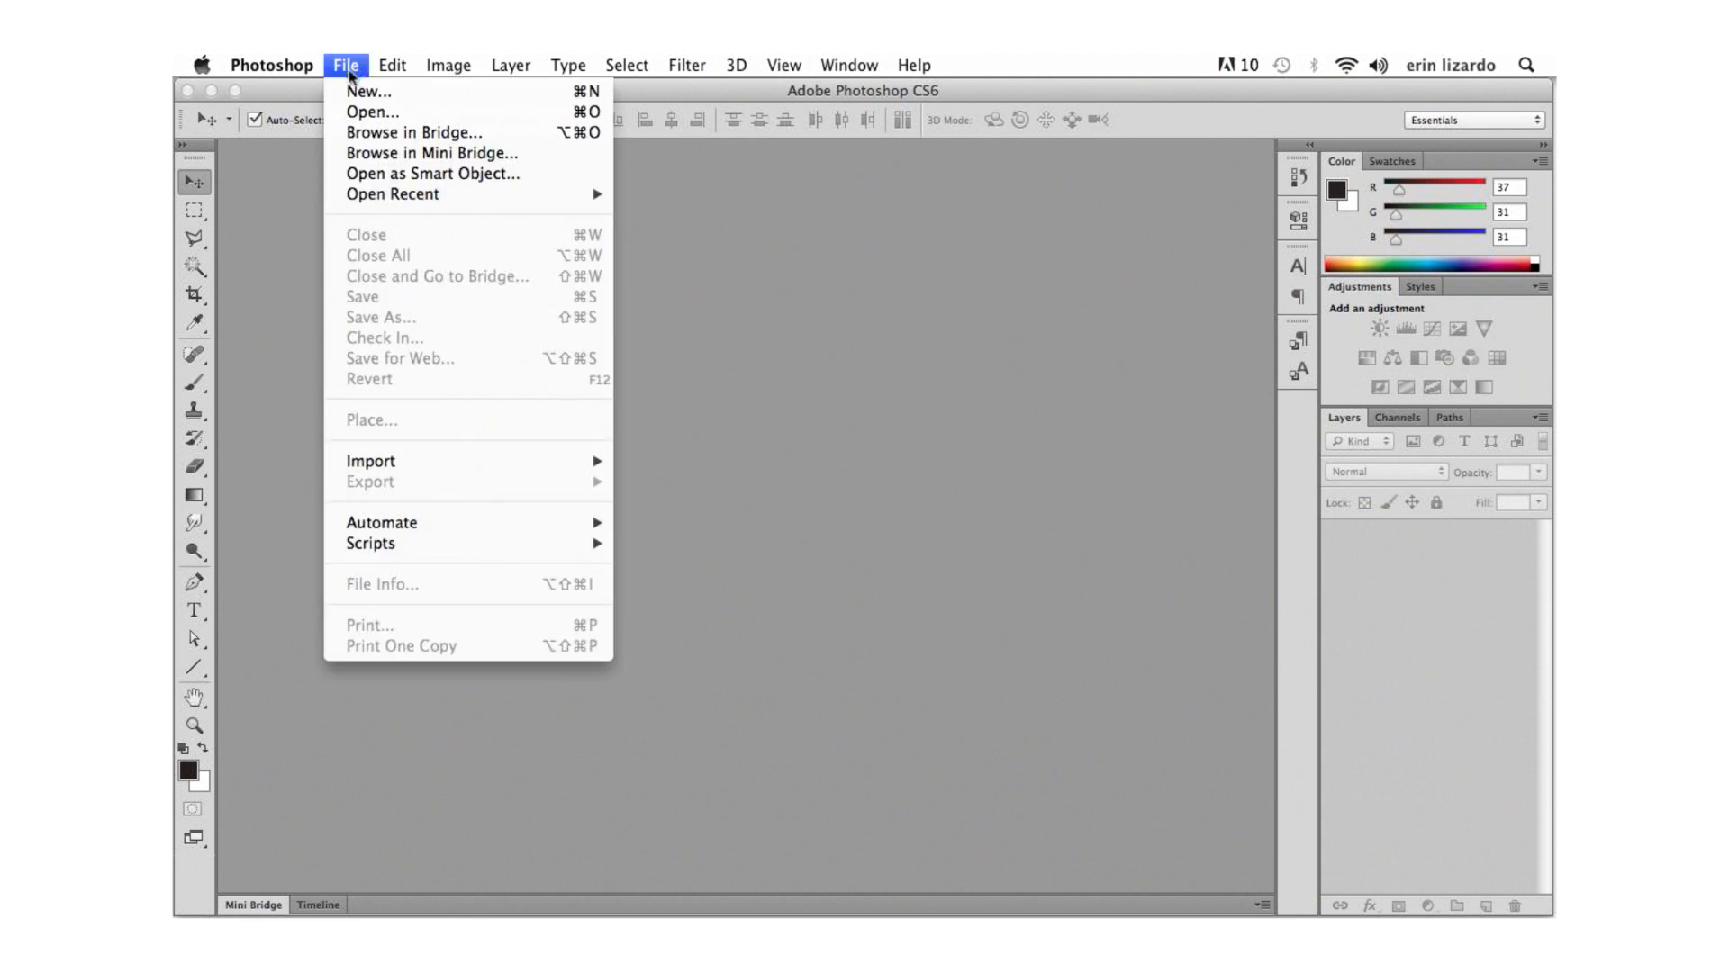
click(345, 64)
text(my)
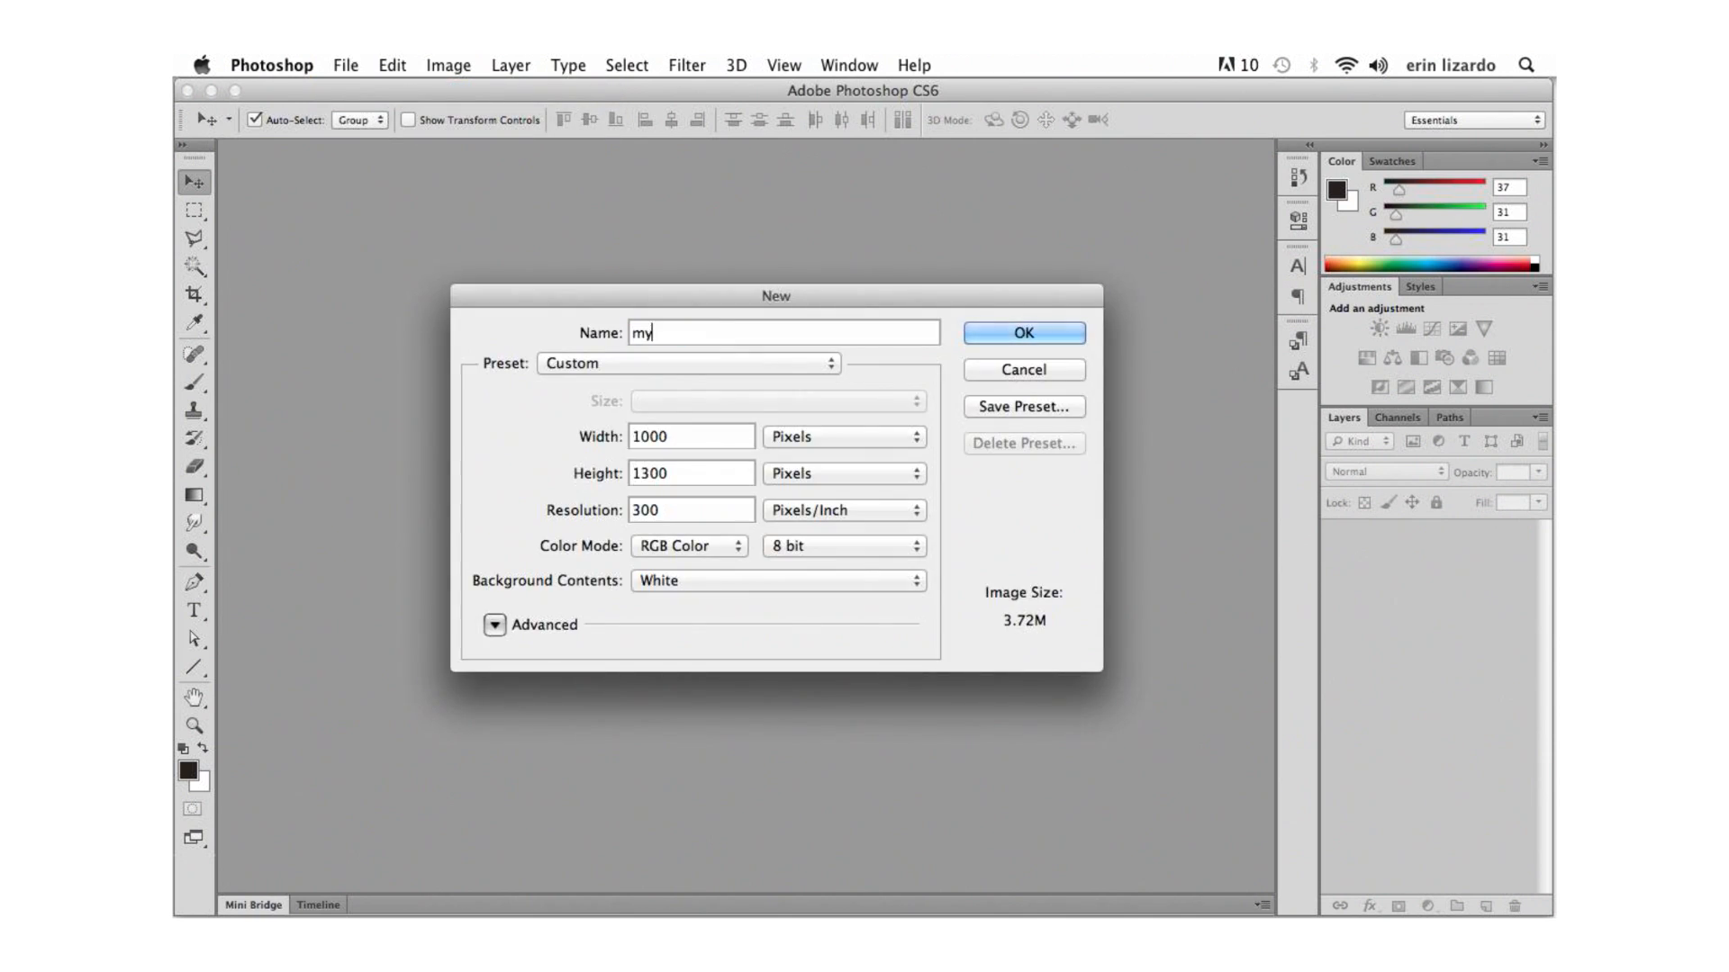
text(cute valentine)
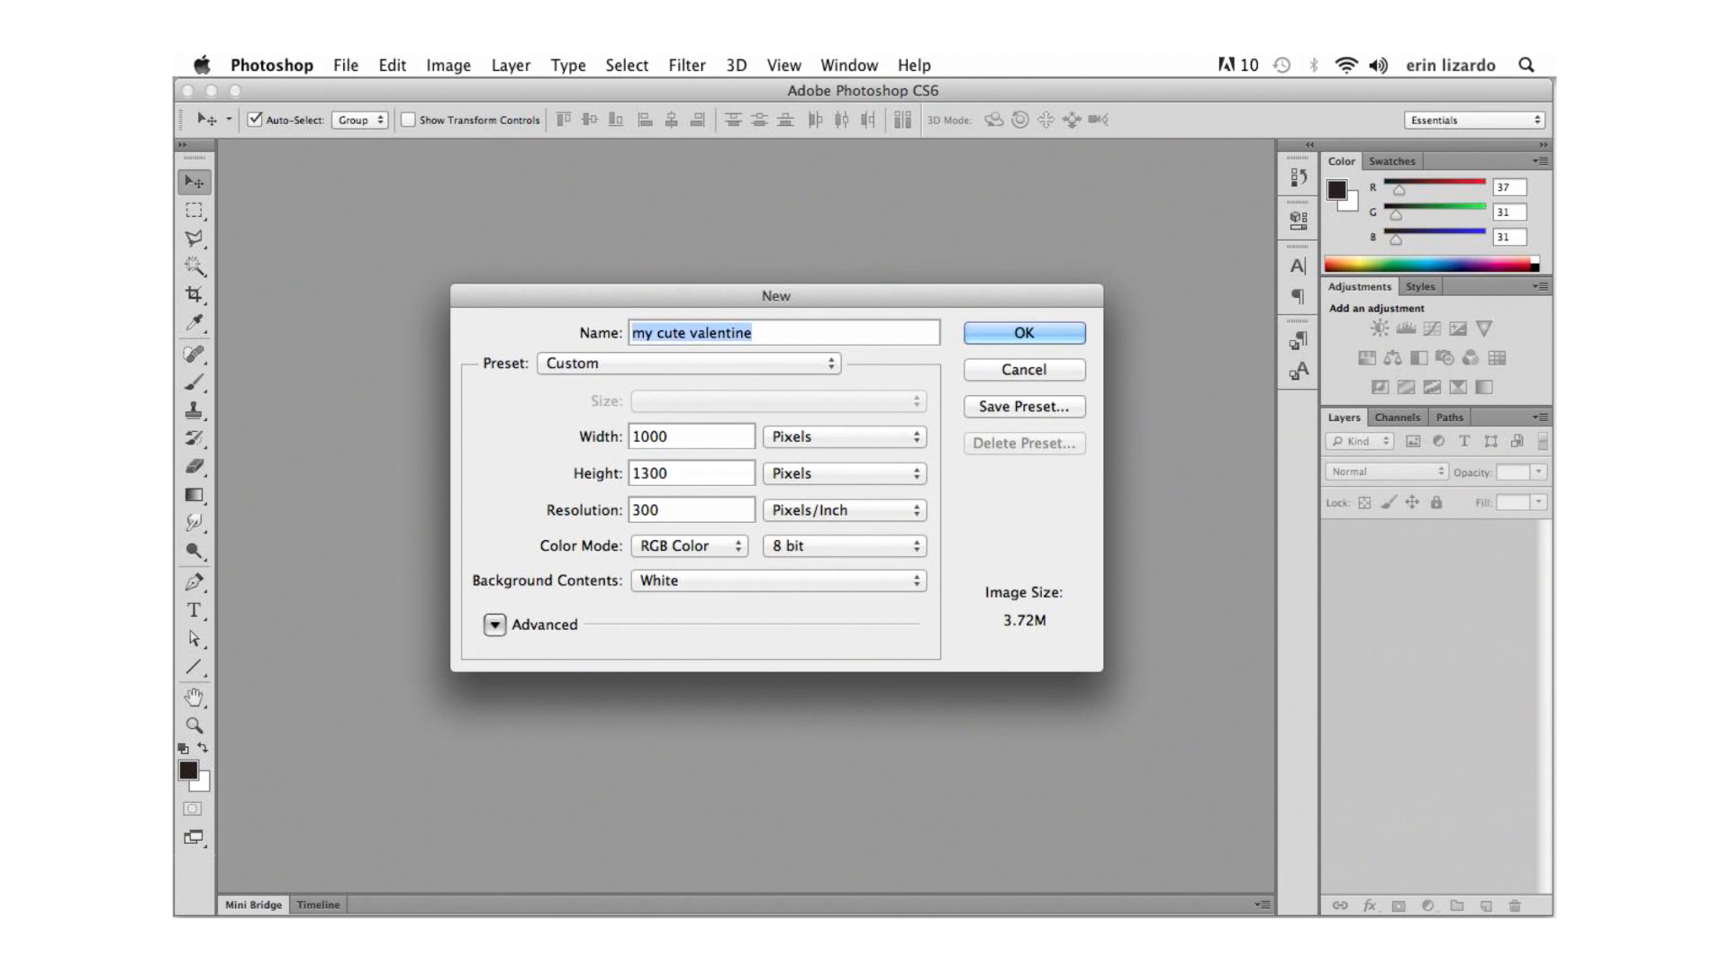
click(690, 435)
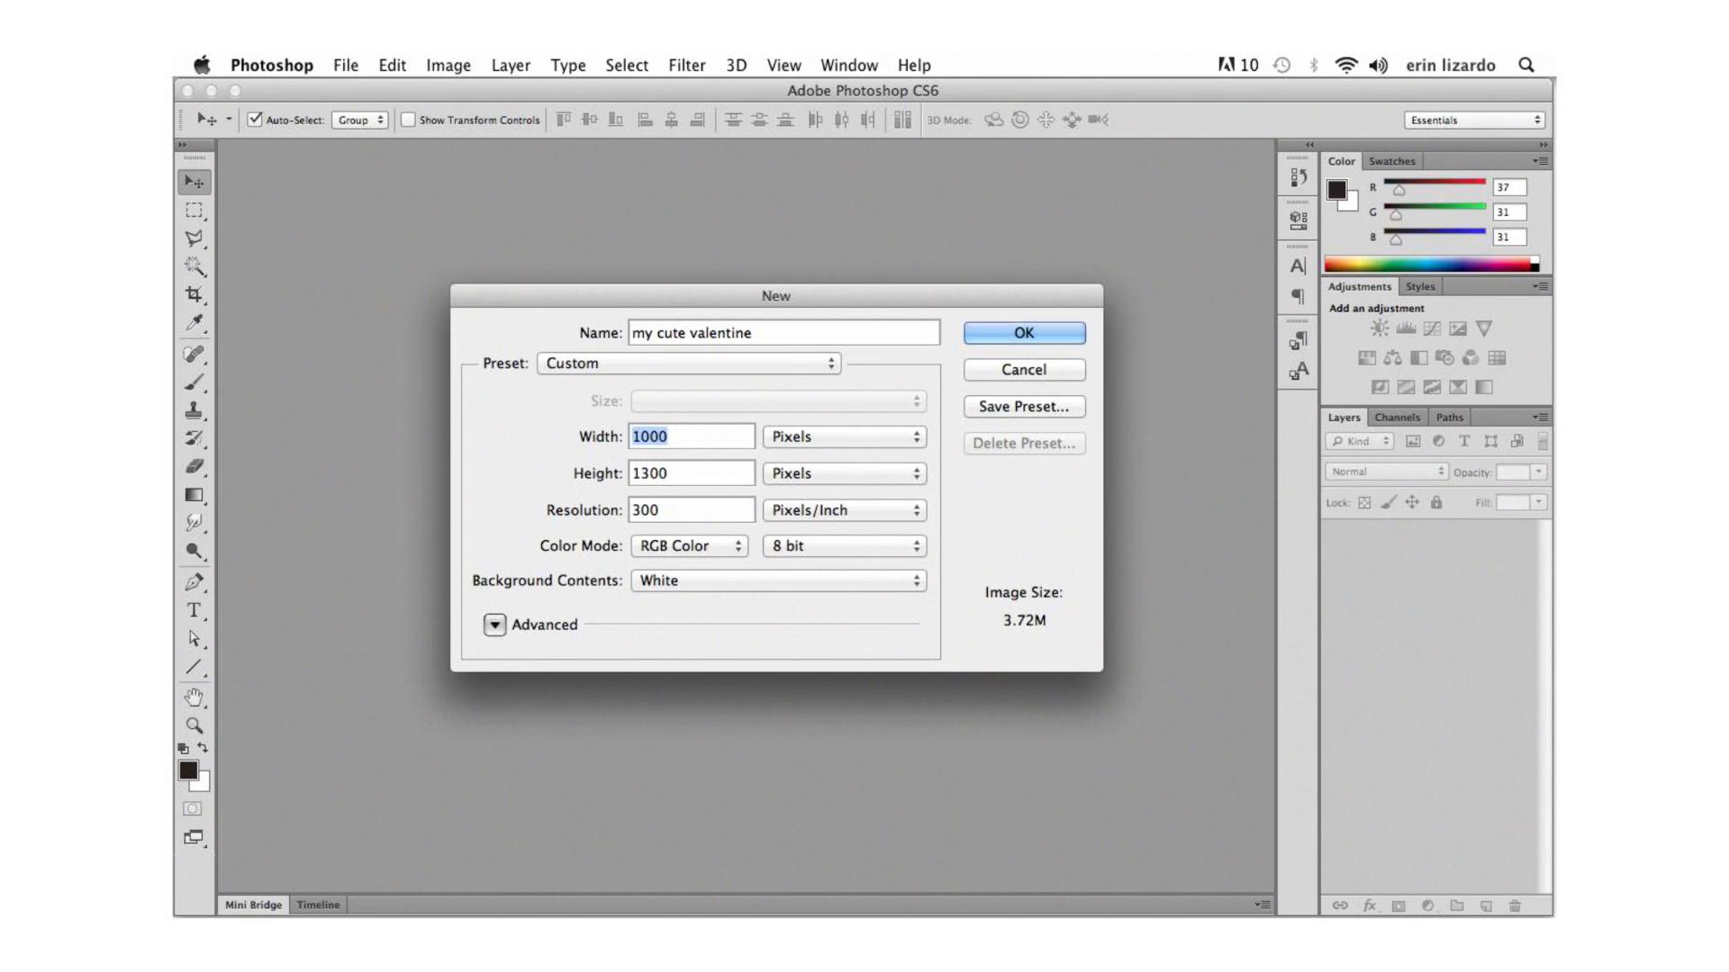
text(700)
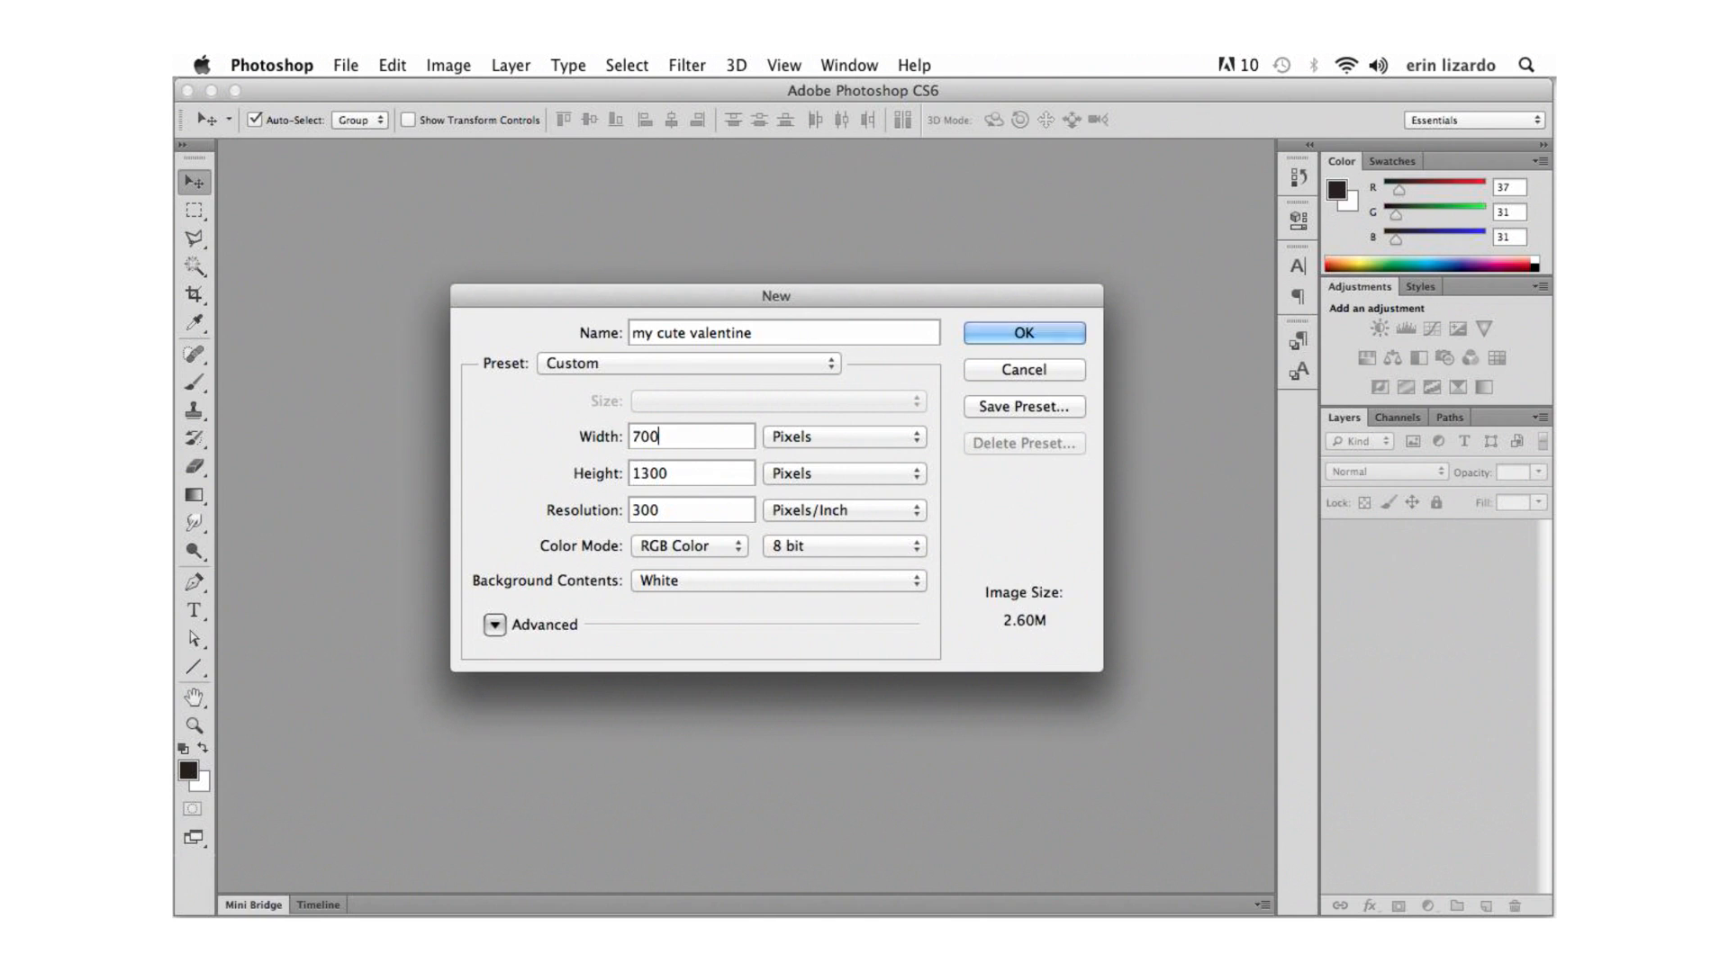
text(700)
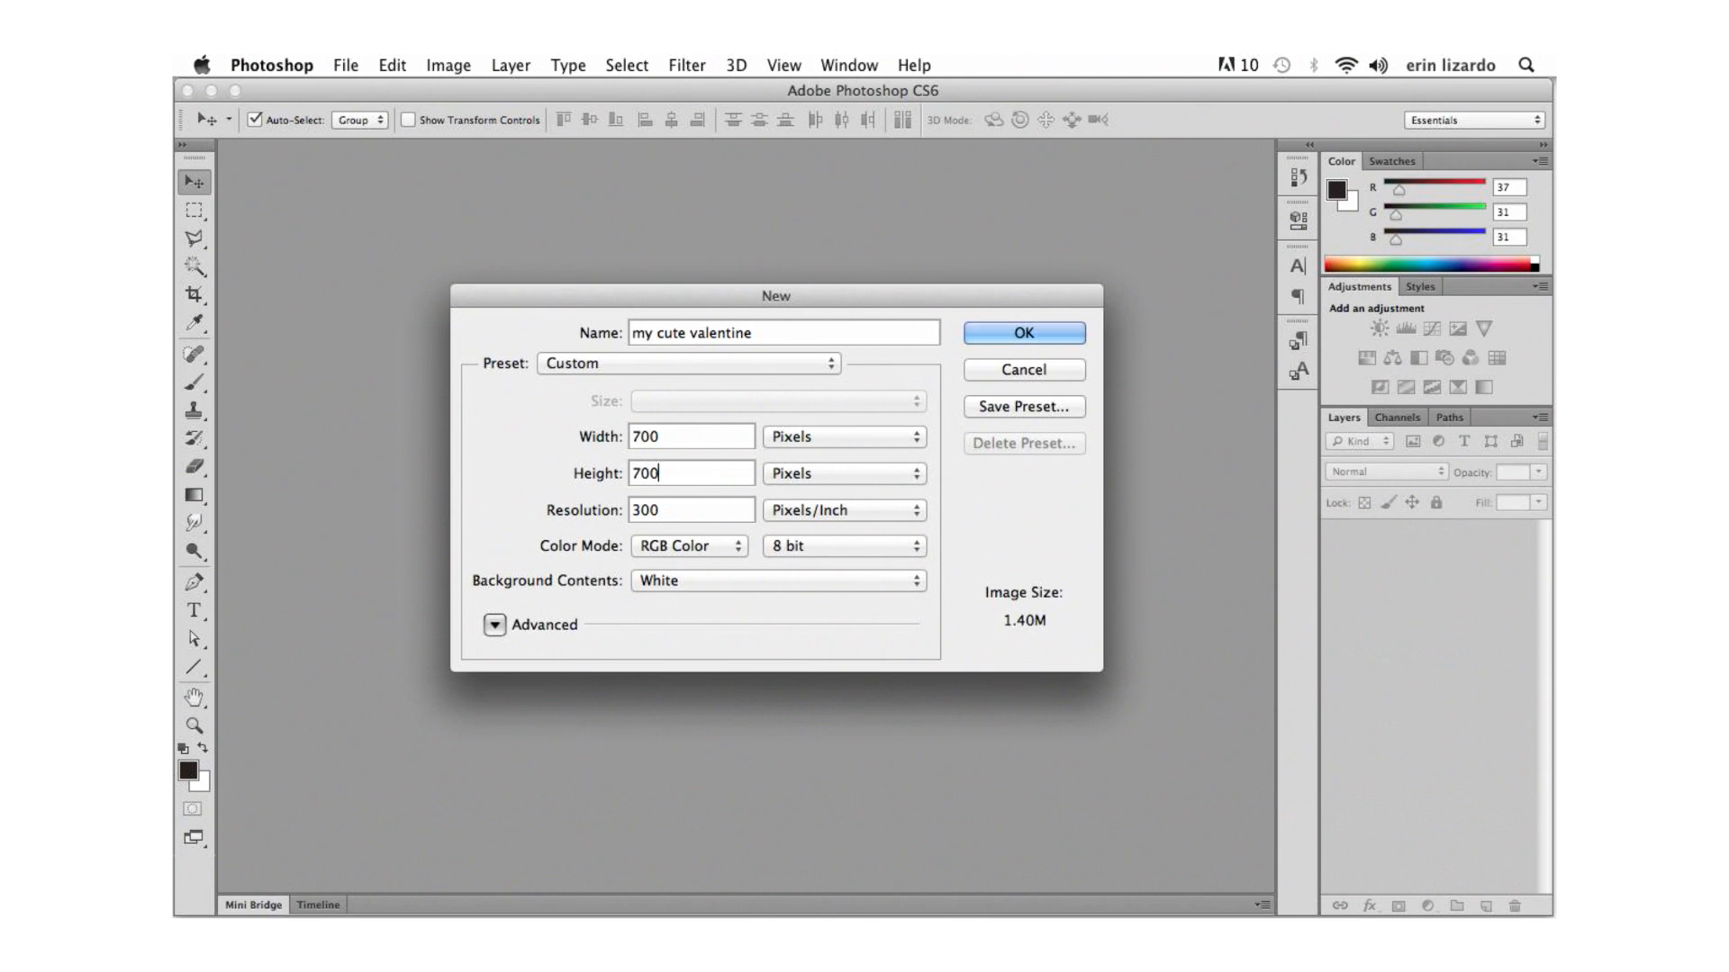
triple_click(689, 510)
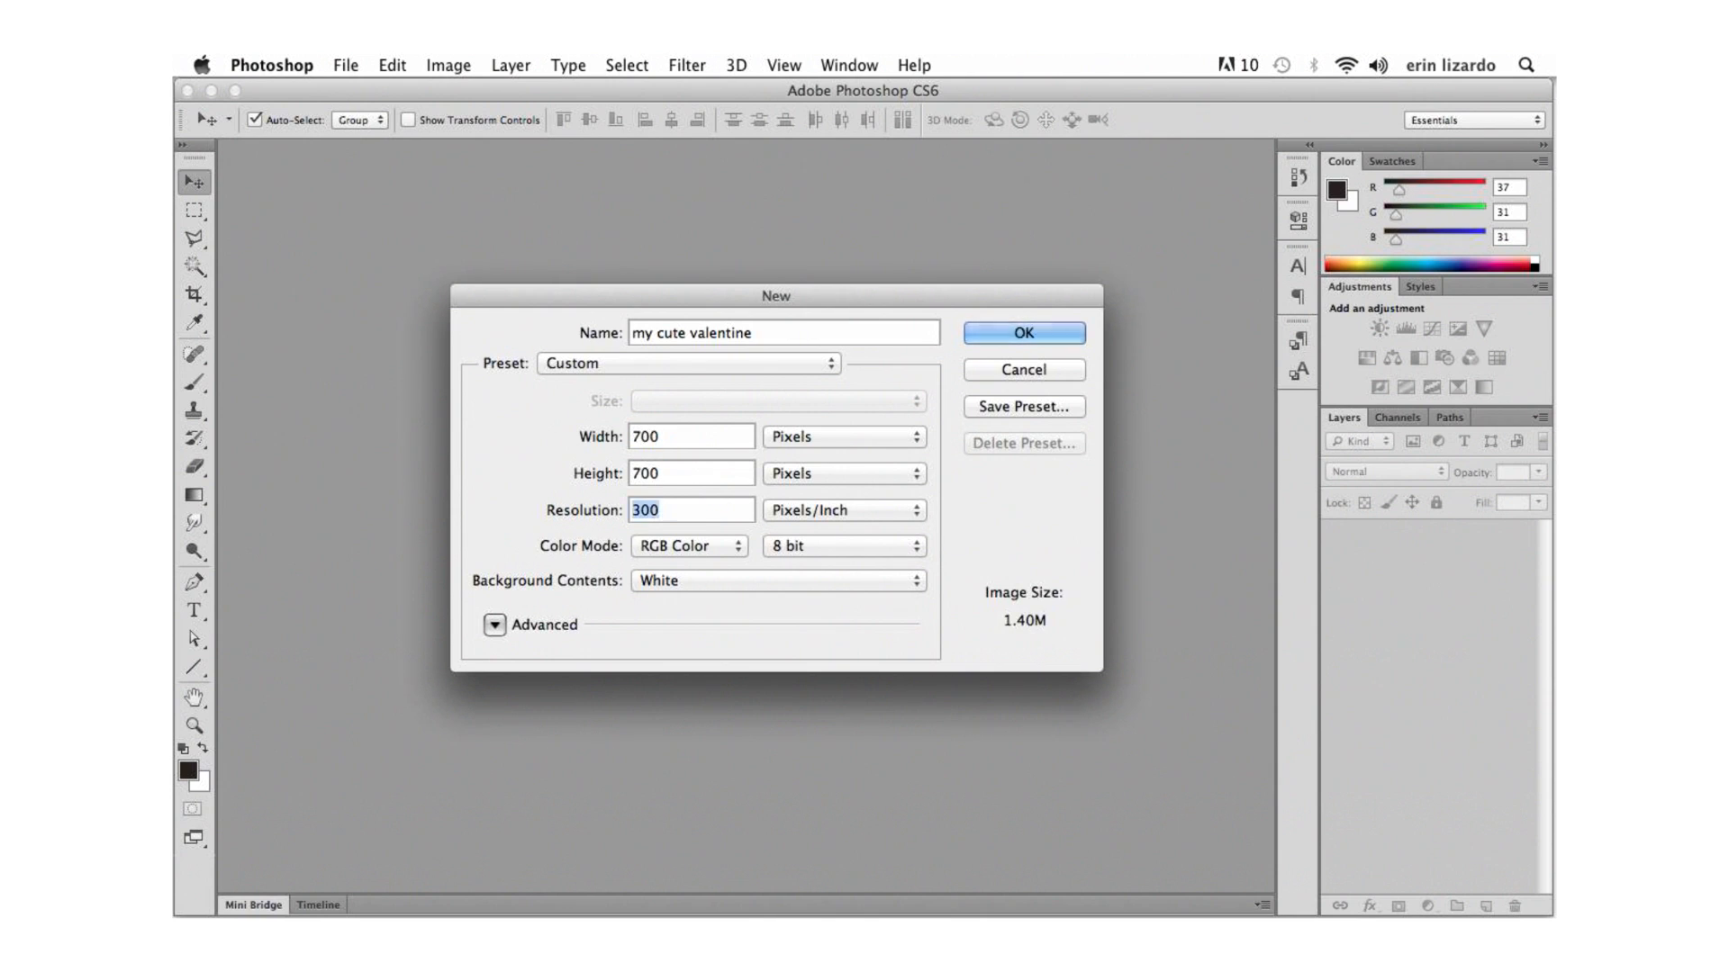
text(72)
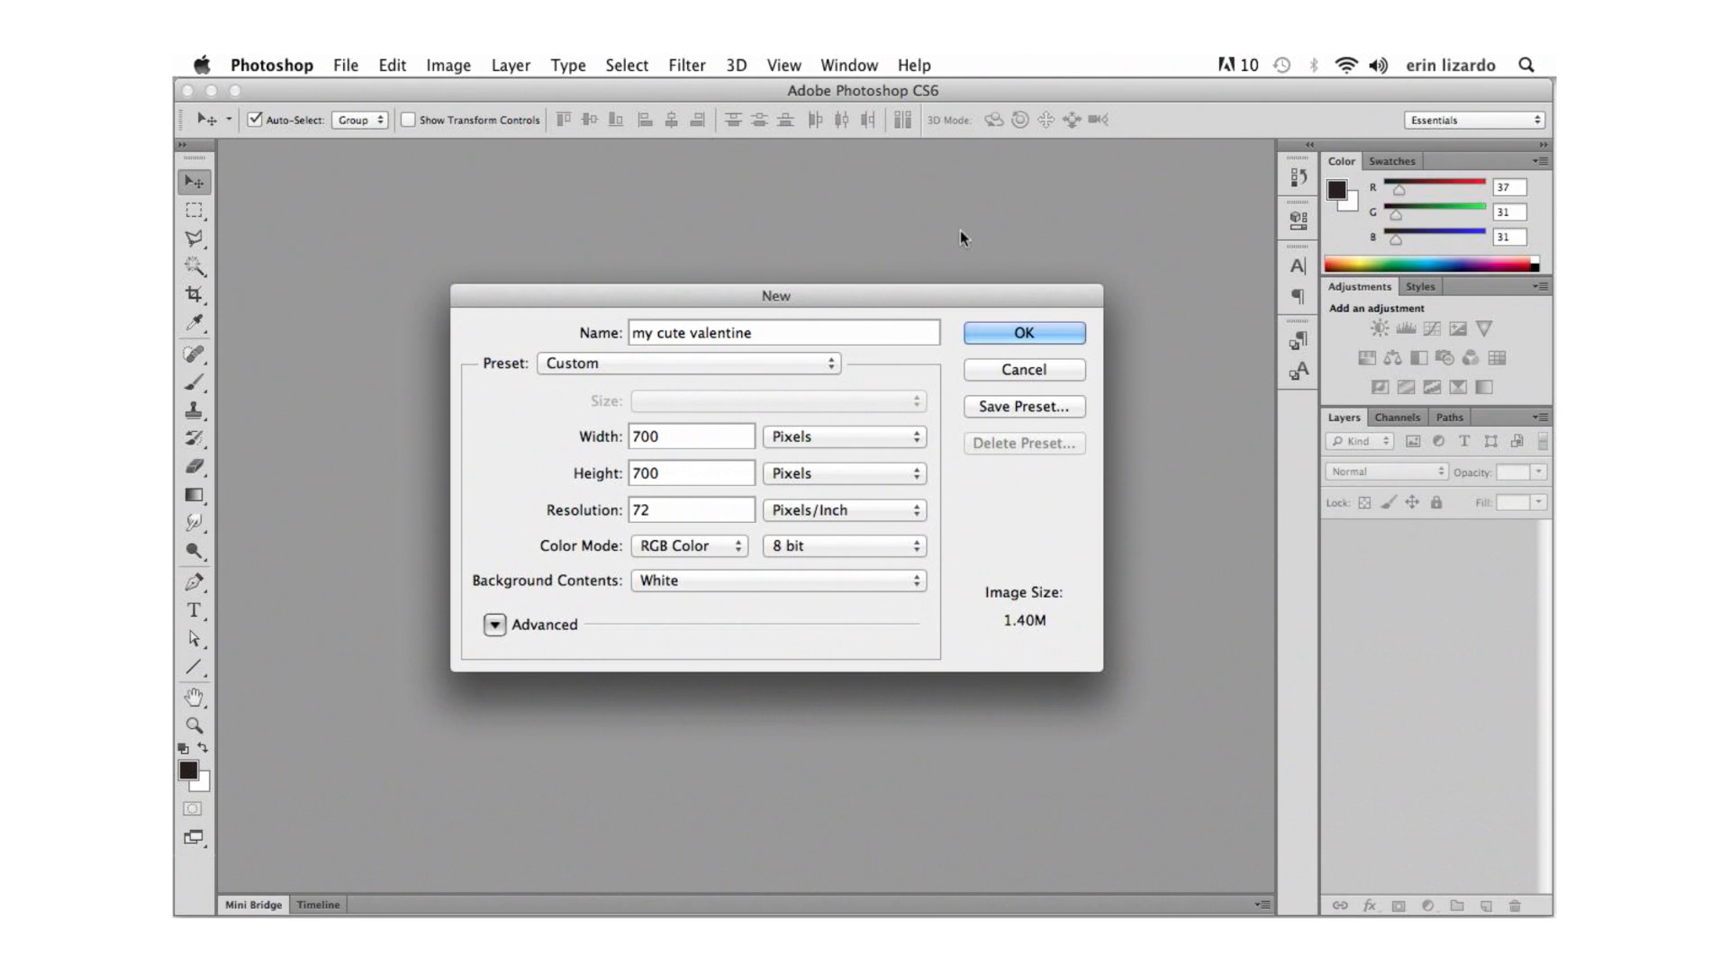
click(1023, 332)
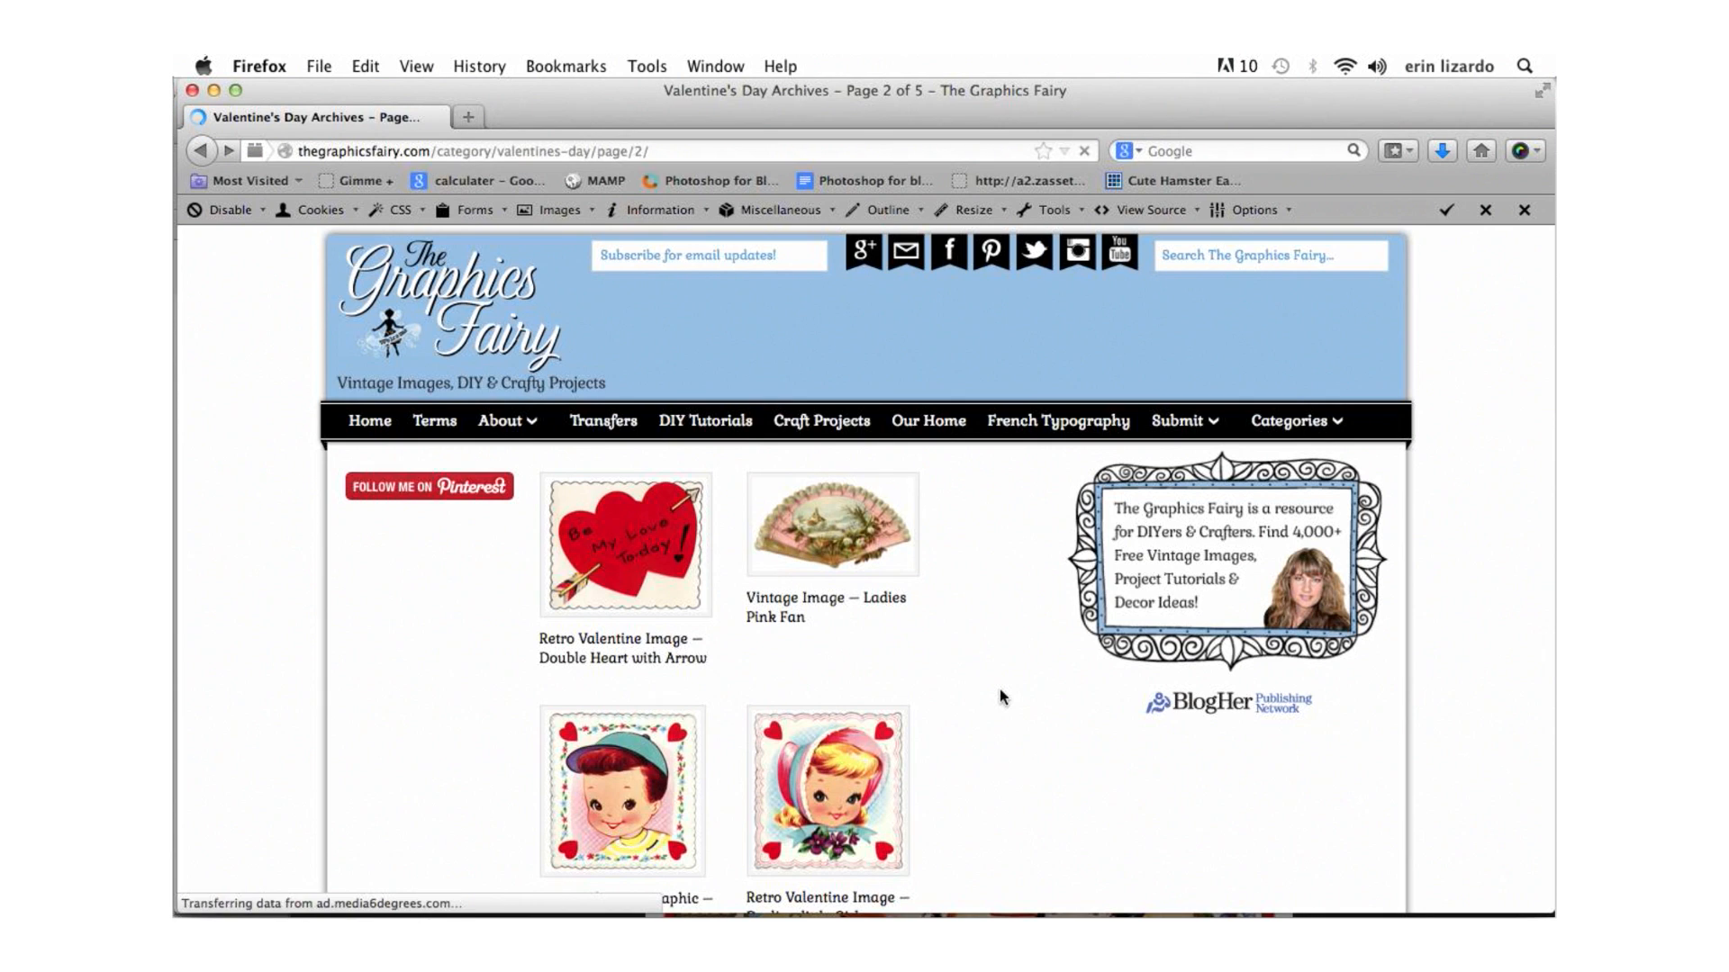
Open the Cute Little Boy and Darling little Girl valentine posts in tabs and scroll through each.
scroll(down, 3)
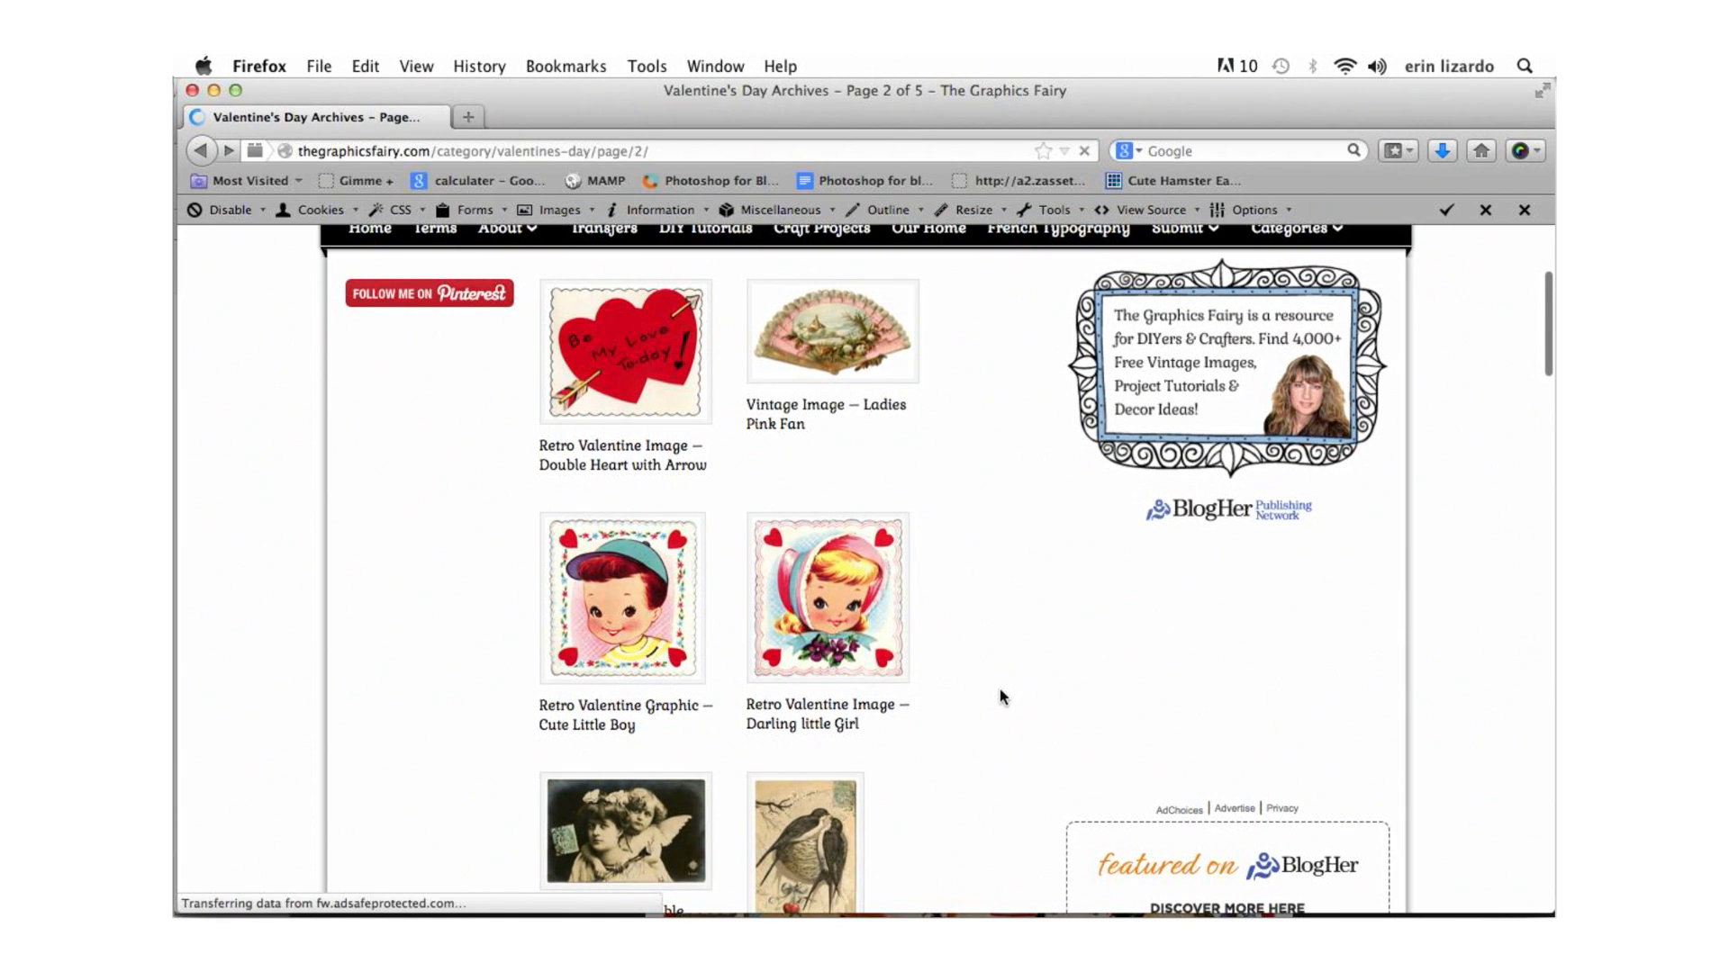
scroll(down, 3)
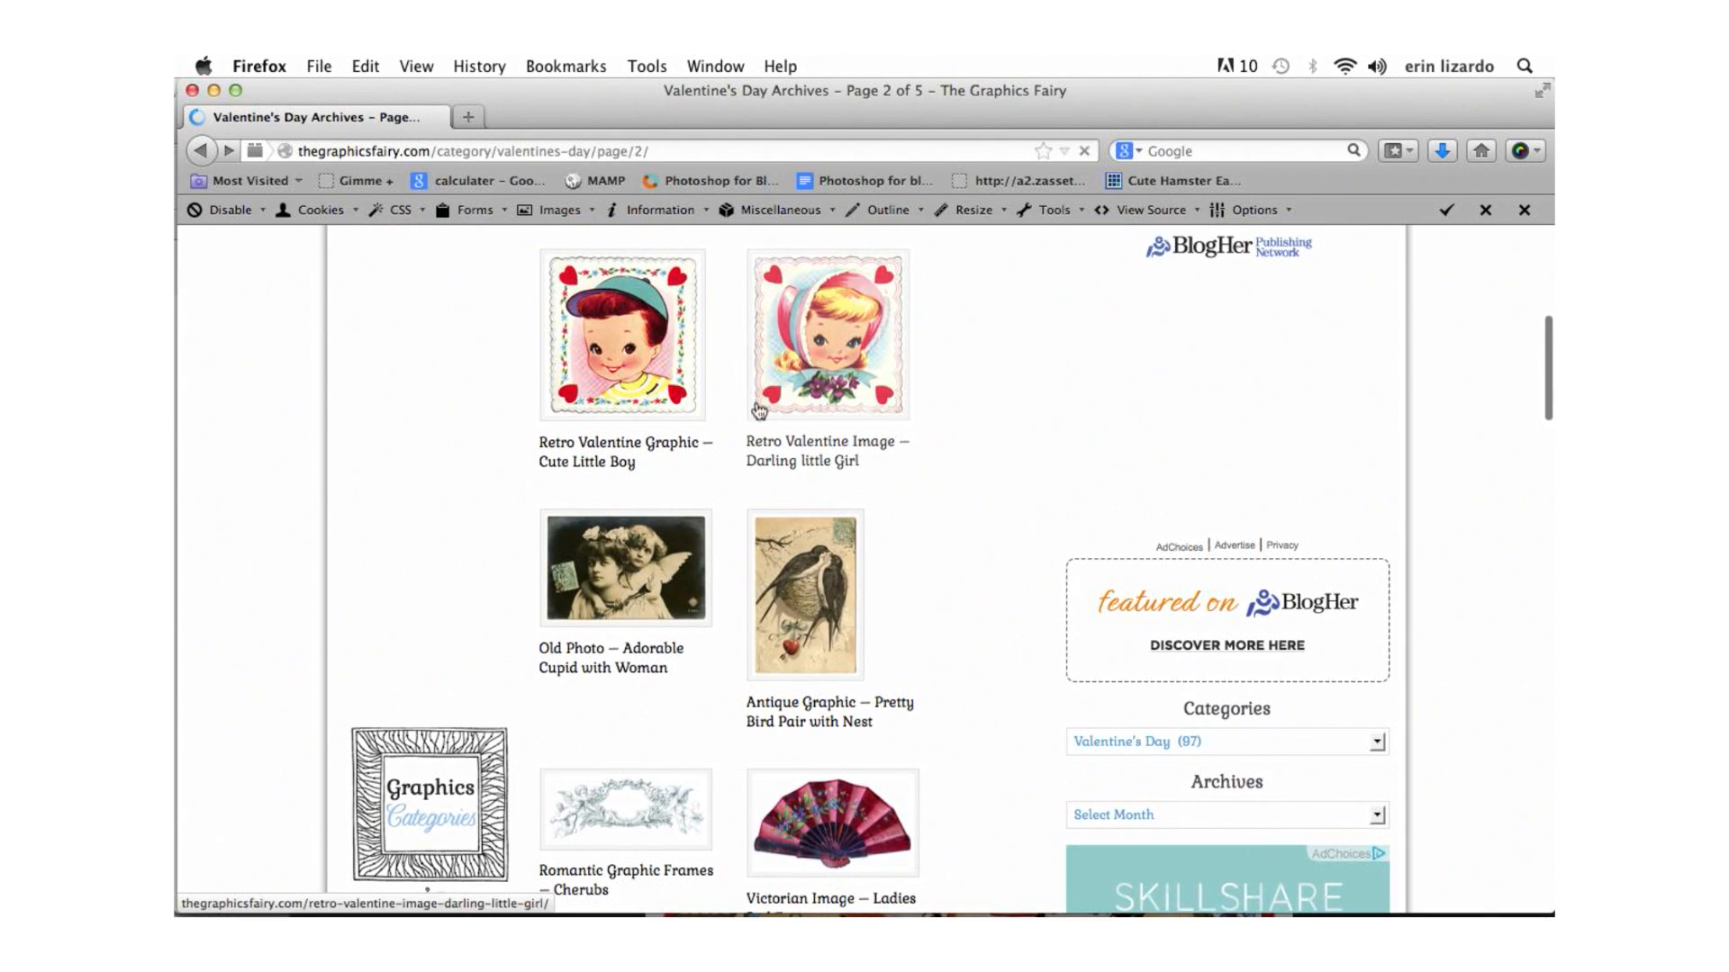
click(830, 337)
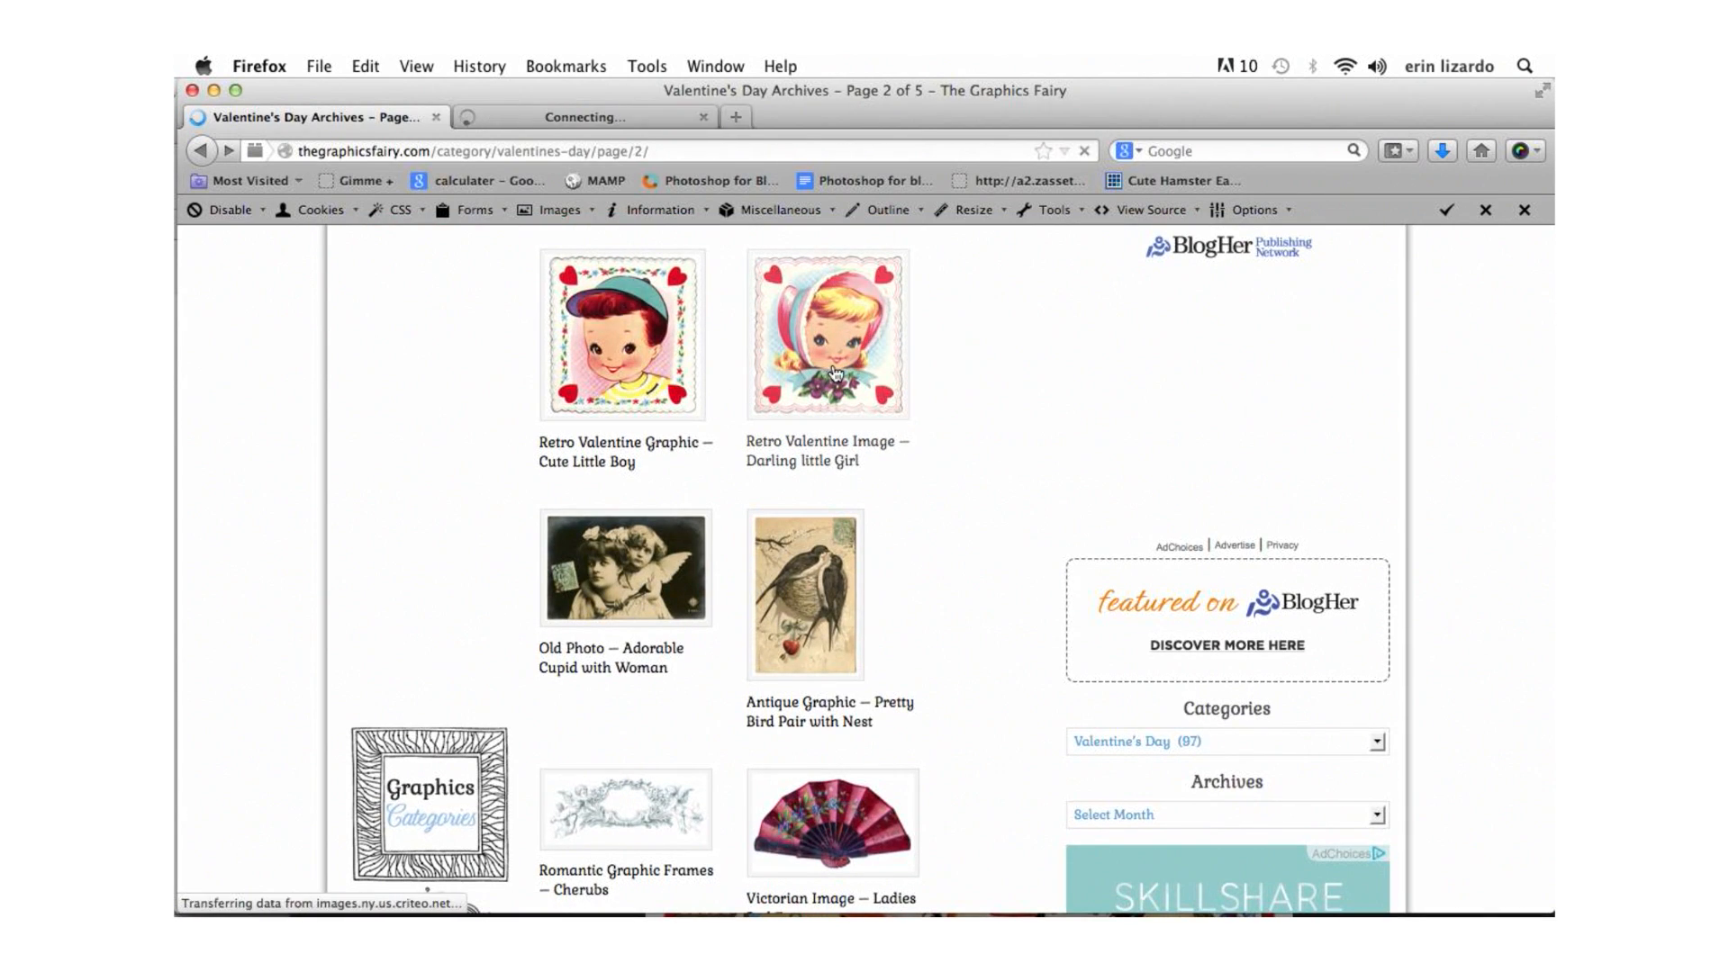
click(623, 335)
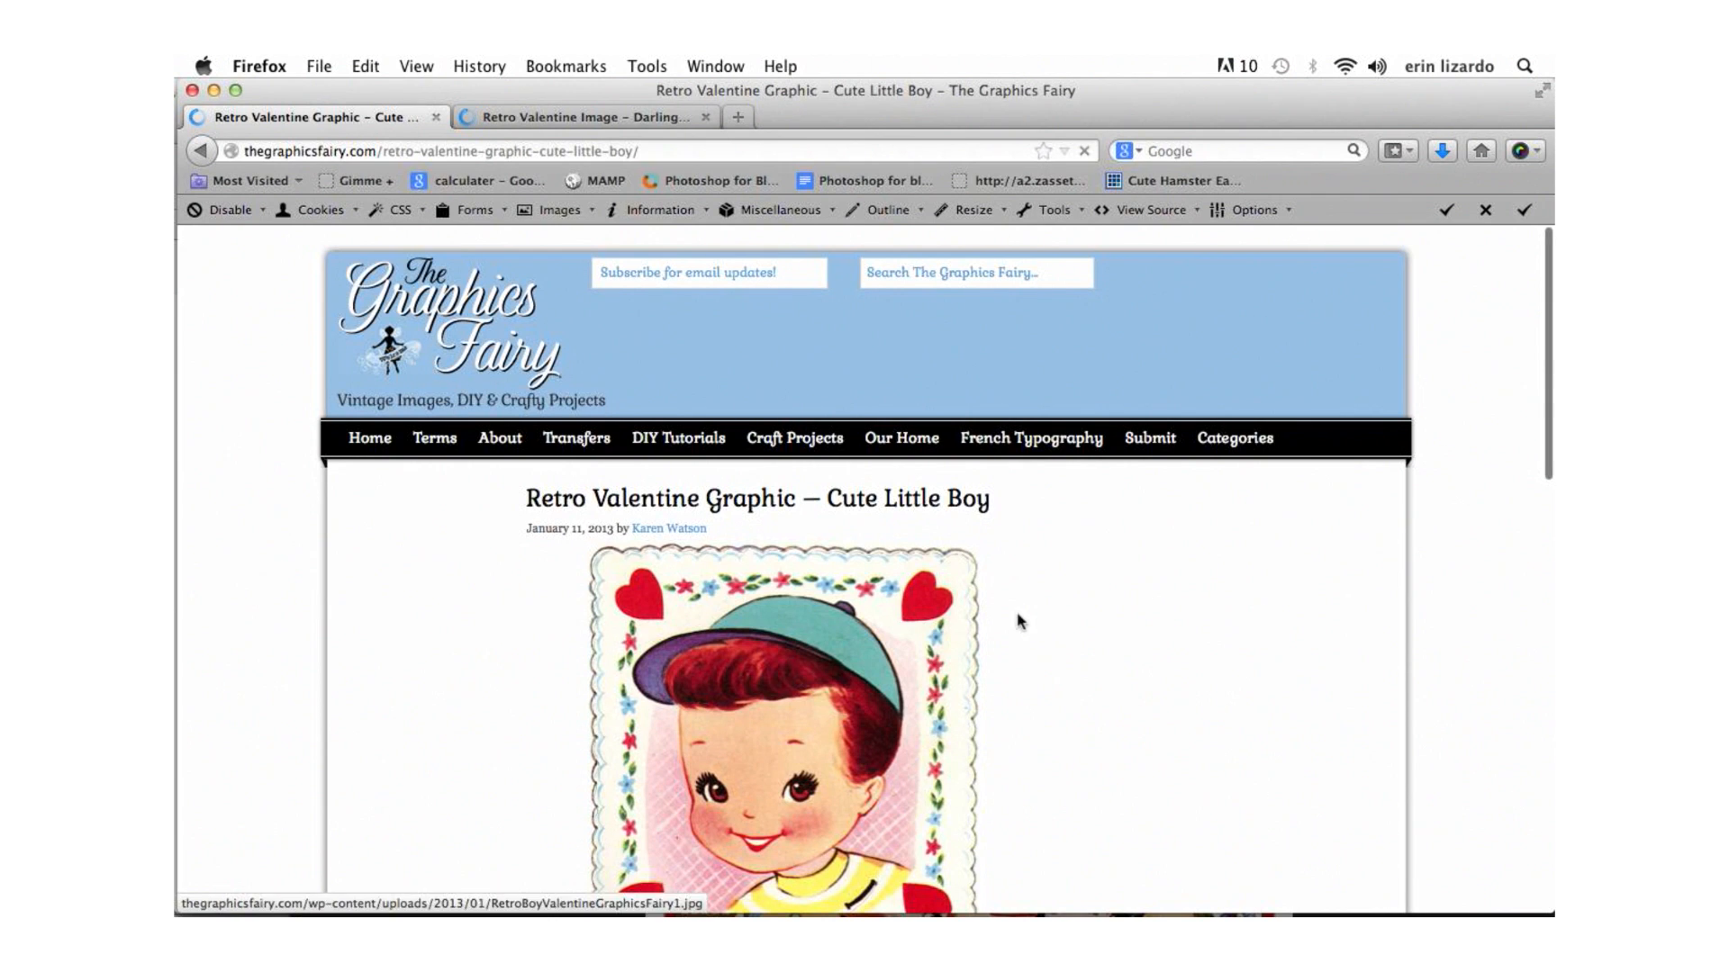
scroll(down, 3)
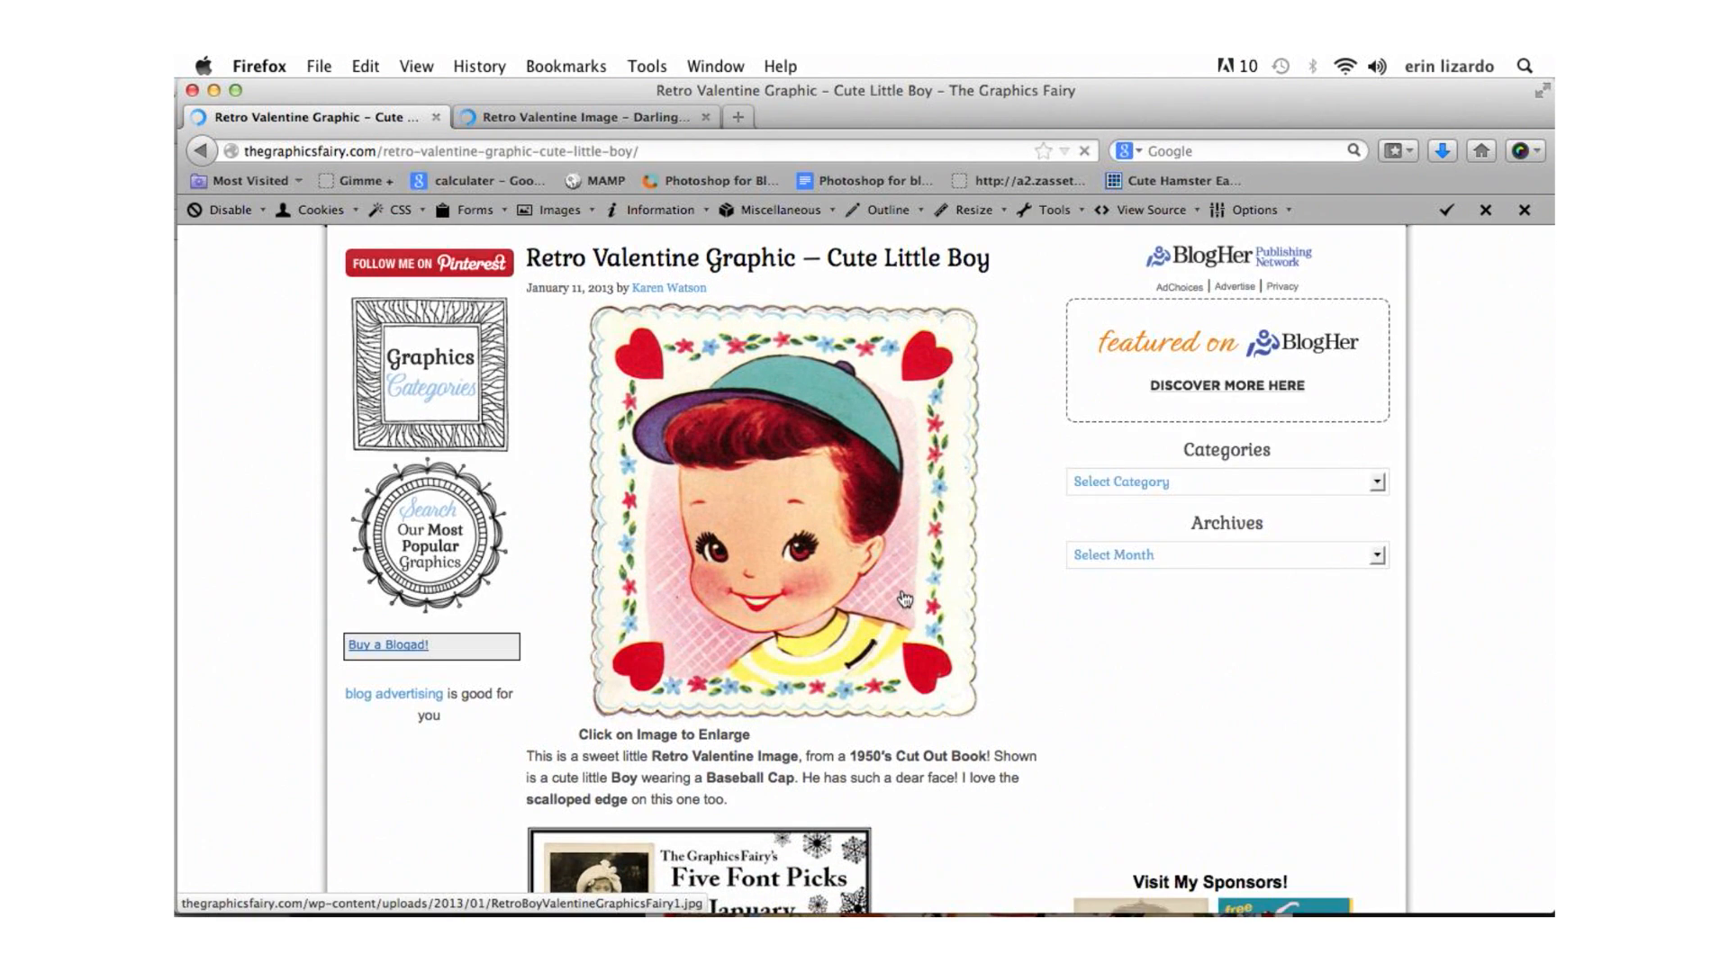
click(583, 117)
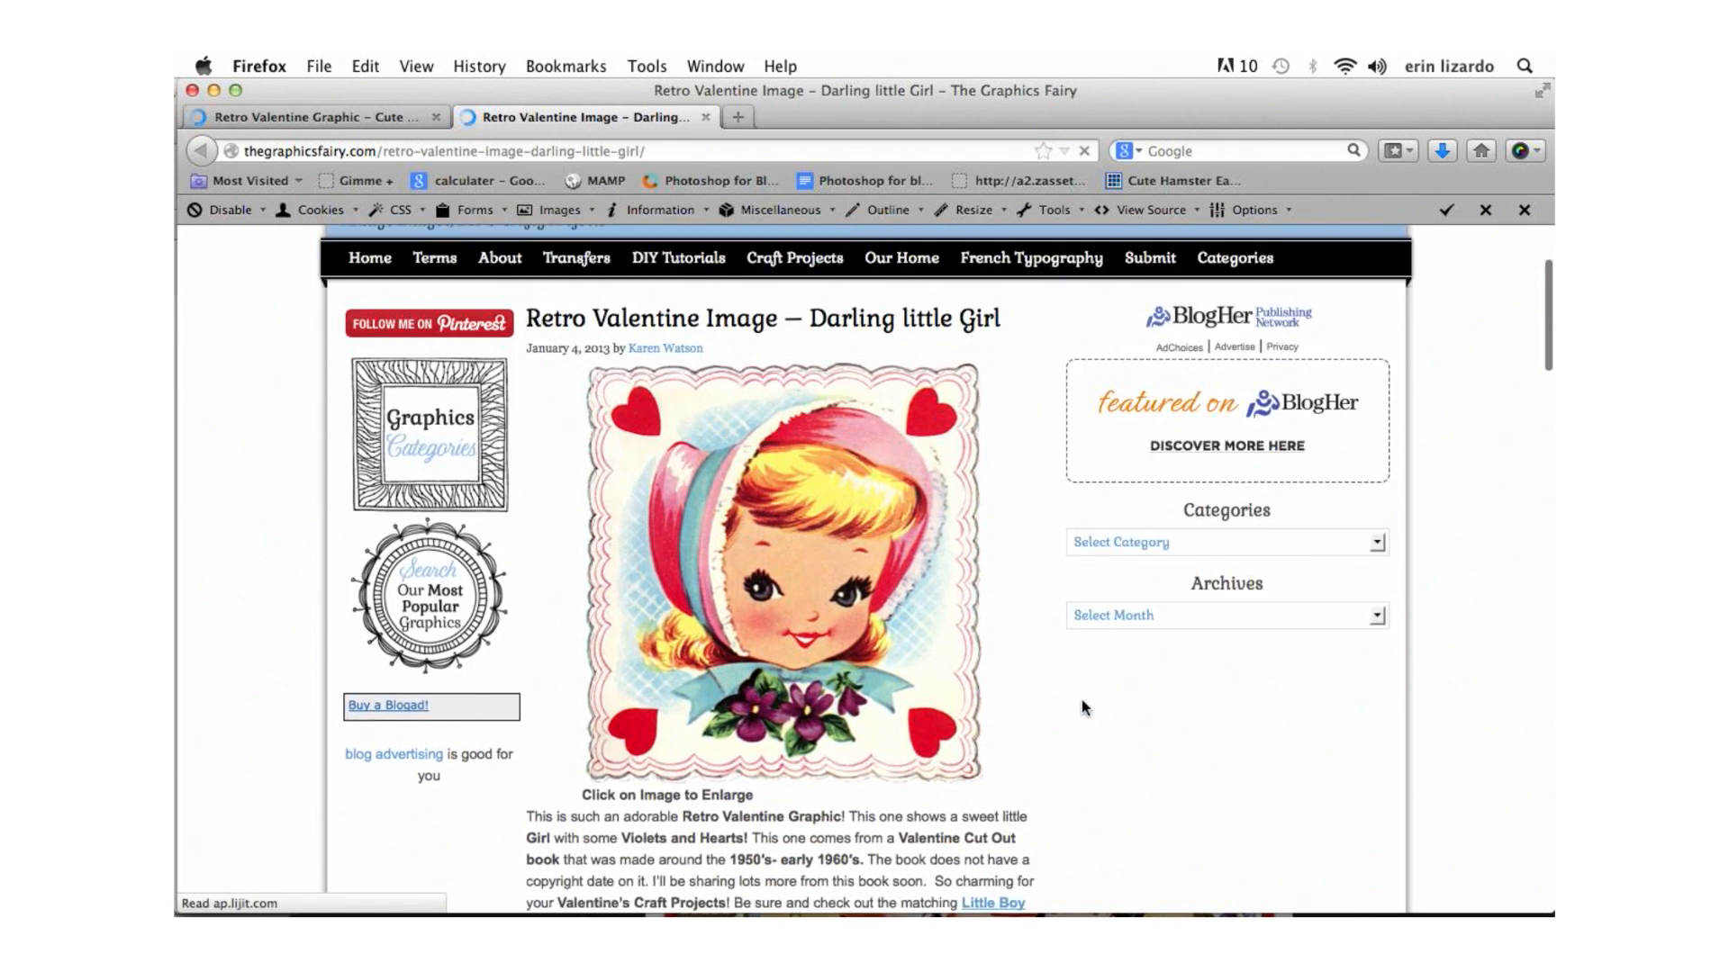
scroll(down, 3)
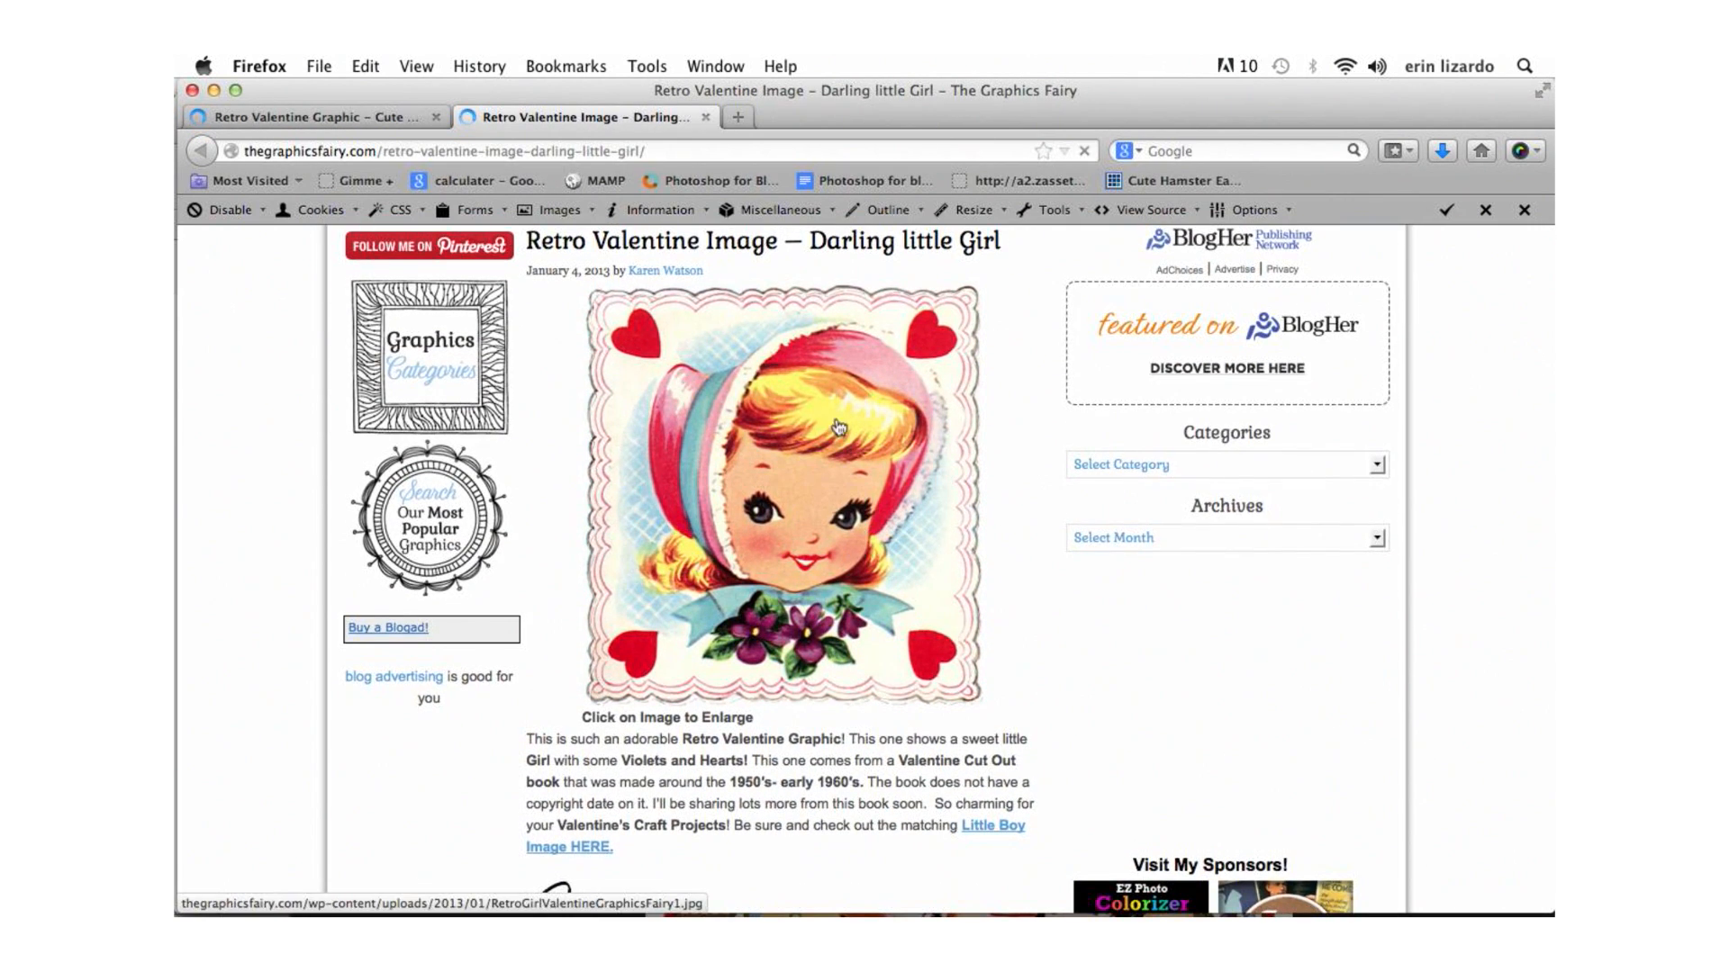
scroll(down, 3)
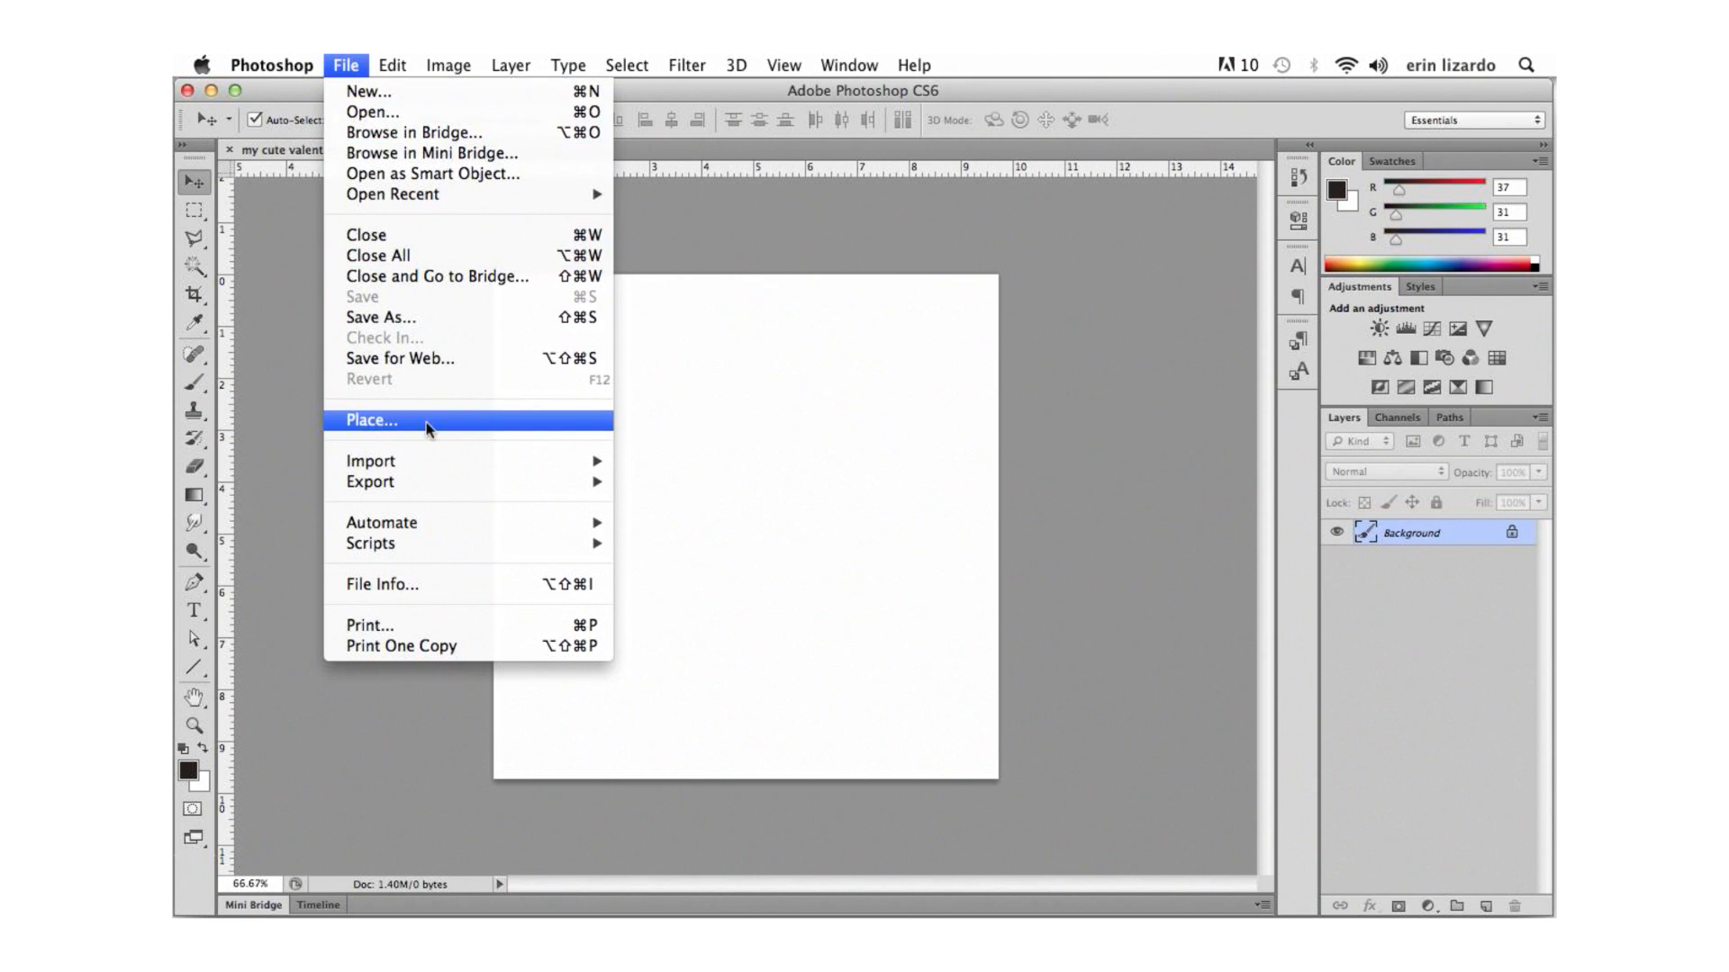
Place RetroBoyValentineGraphicsFairy1.jpg from the Desktop into the document.
click(371, 420)
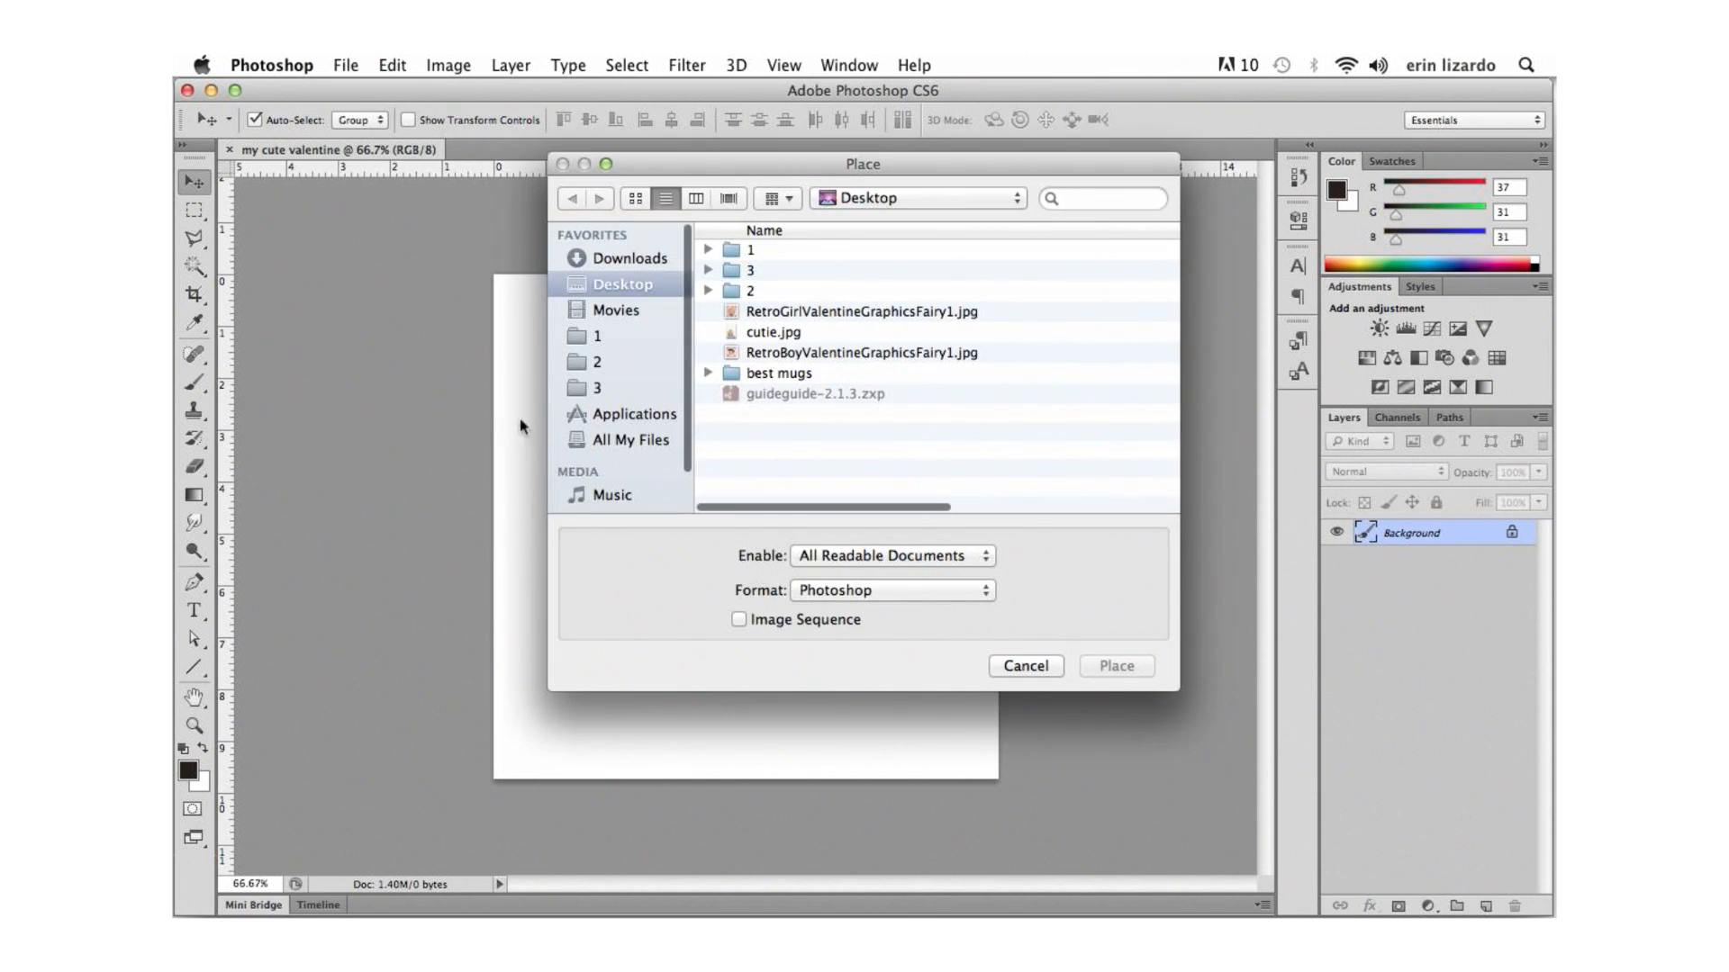
click(861, 351)
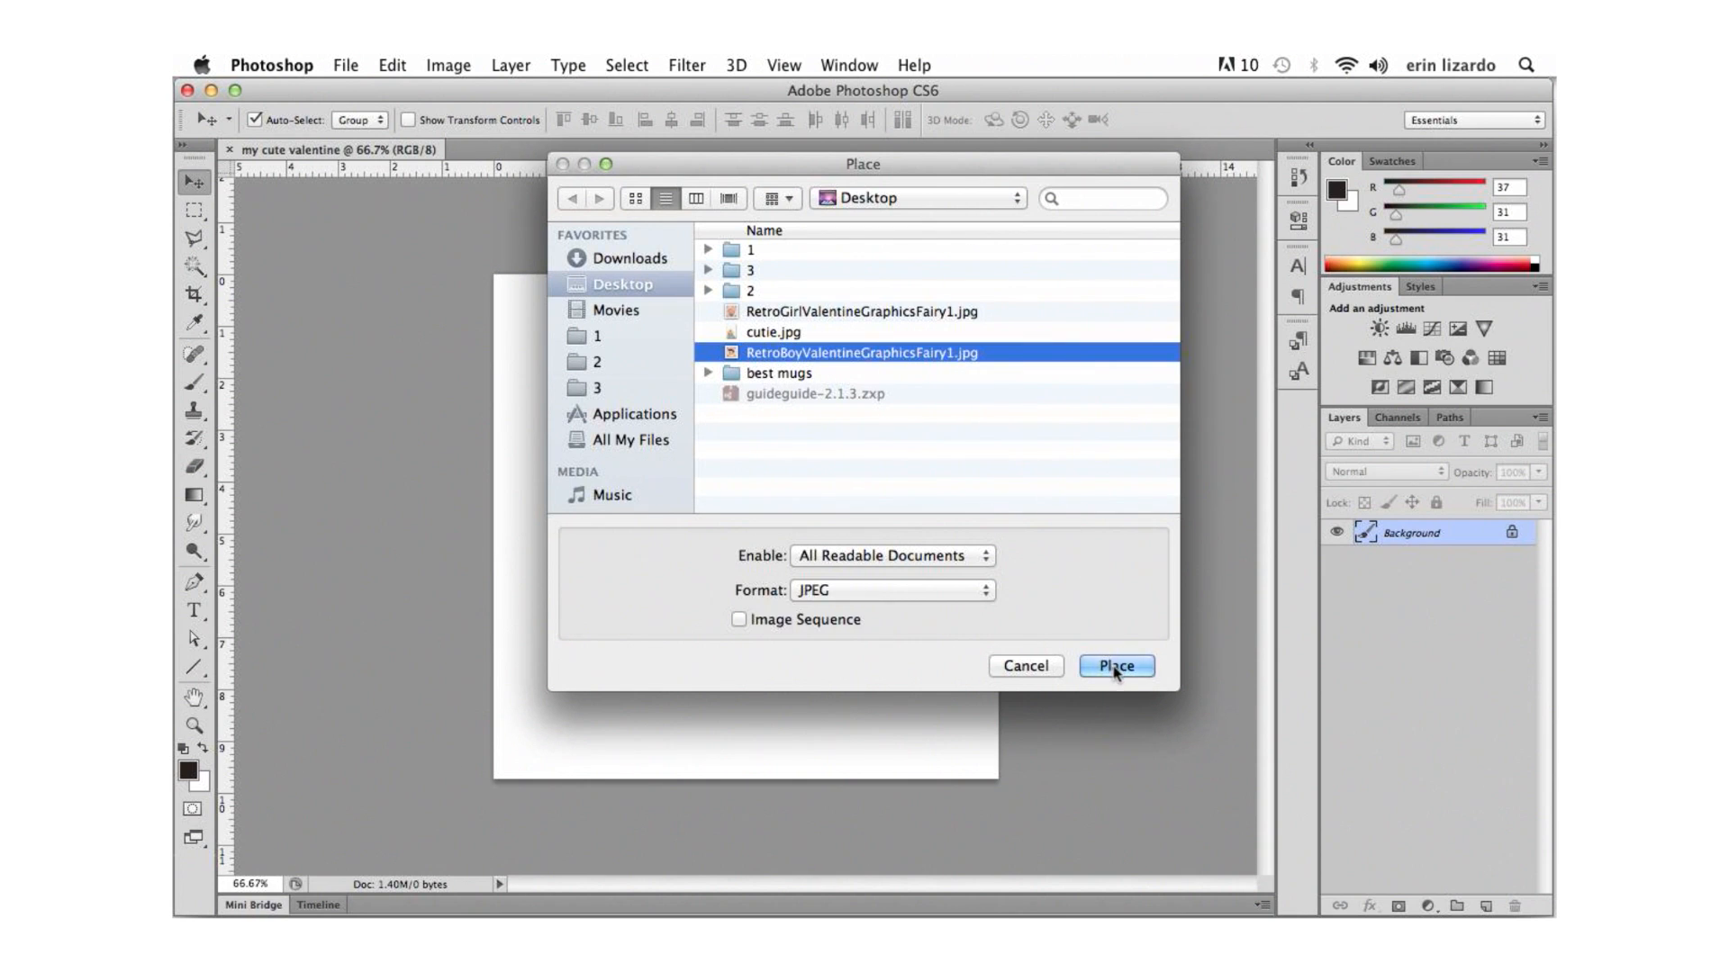
click(1115, 665)
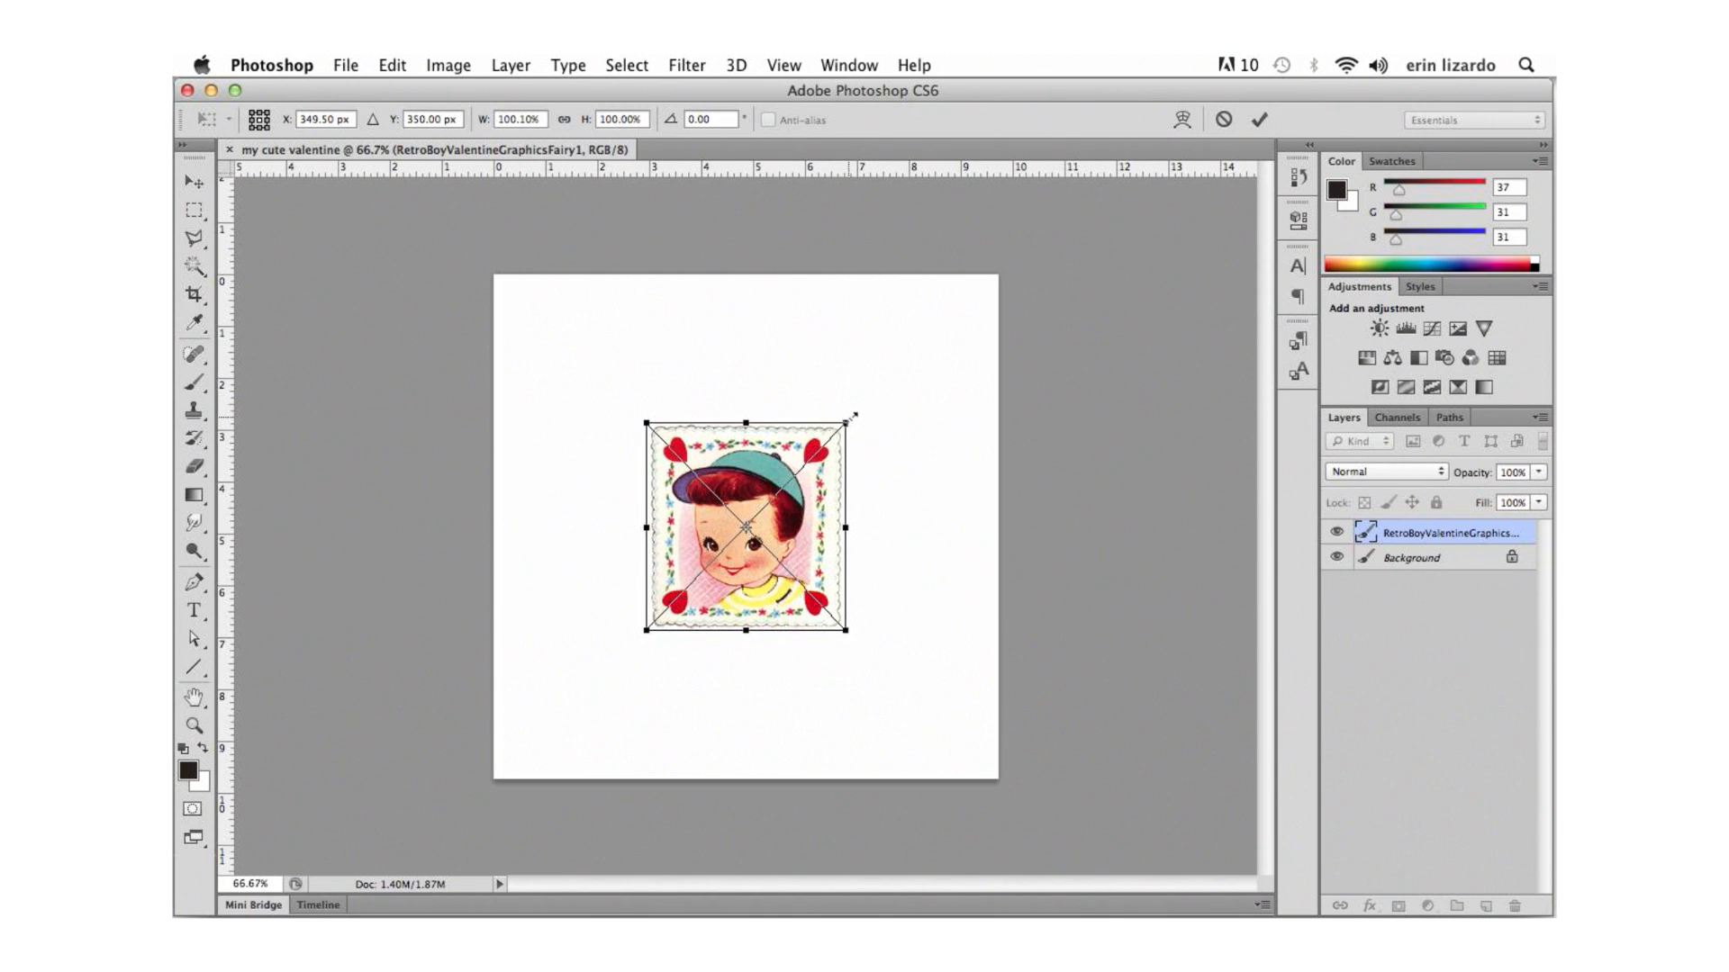
Scale the placed valentine card up by its corner handles until it covers the whole canvas.
drag(848, 418, 883, 376)
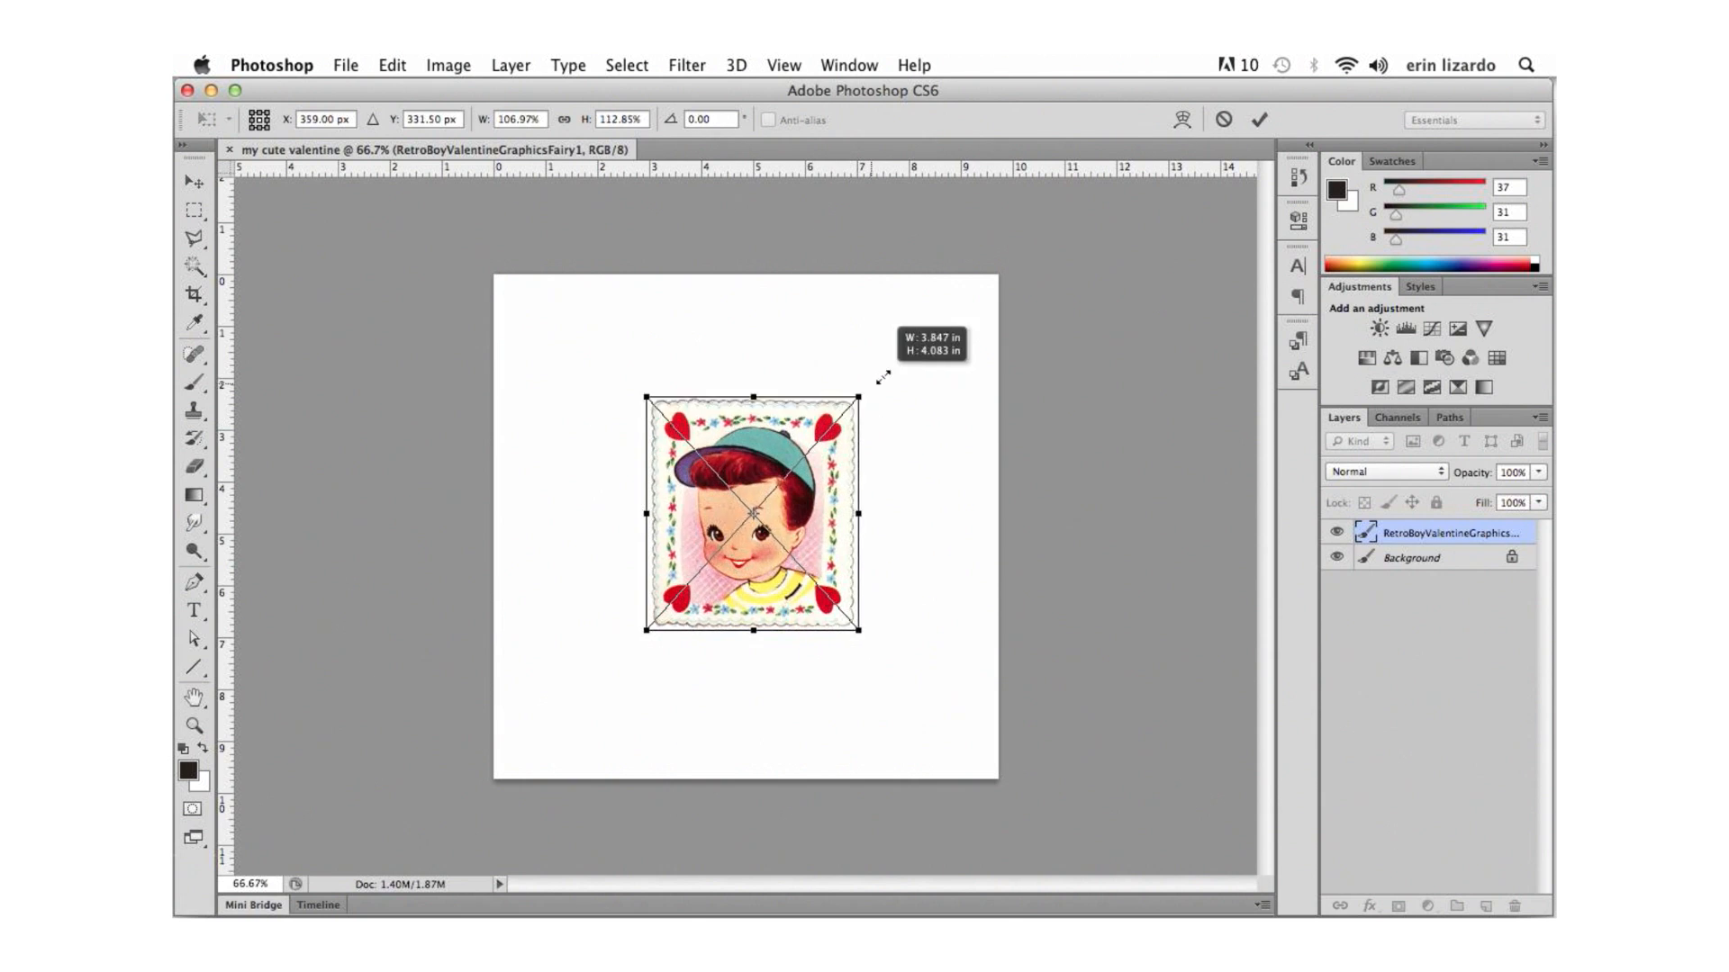
drag(861, 396, 976, 306)
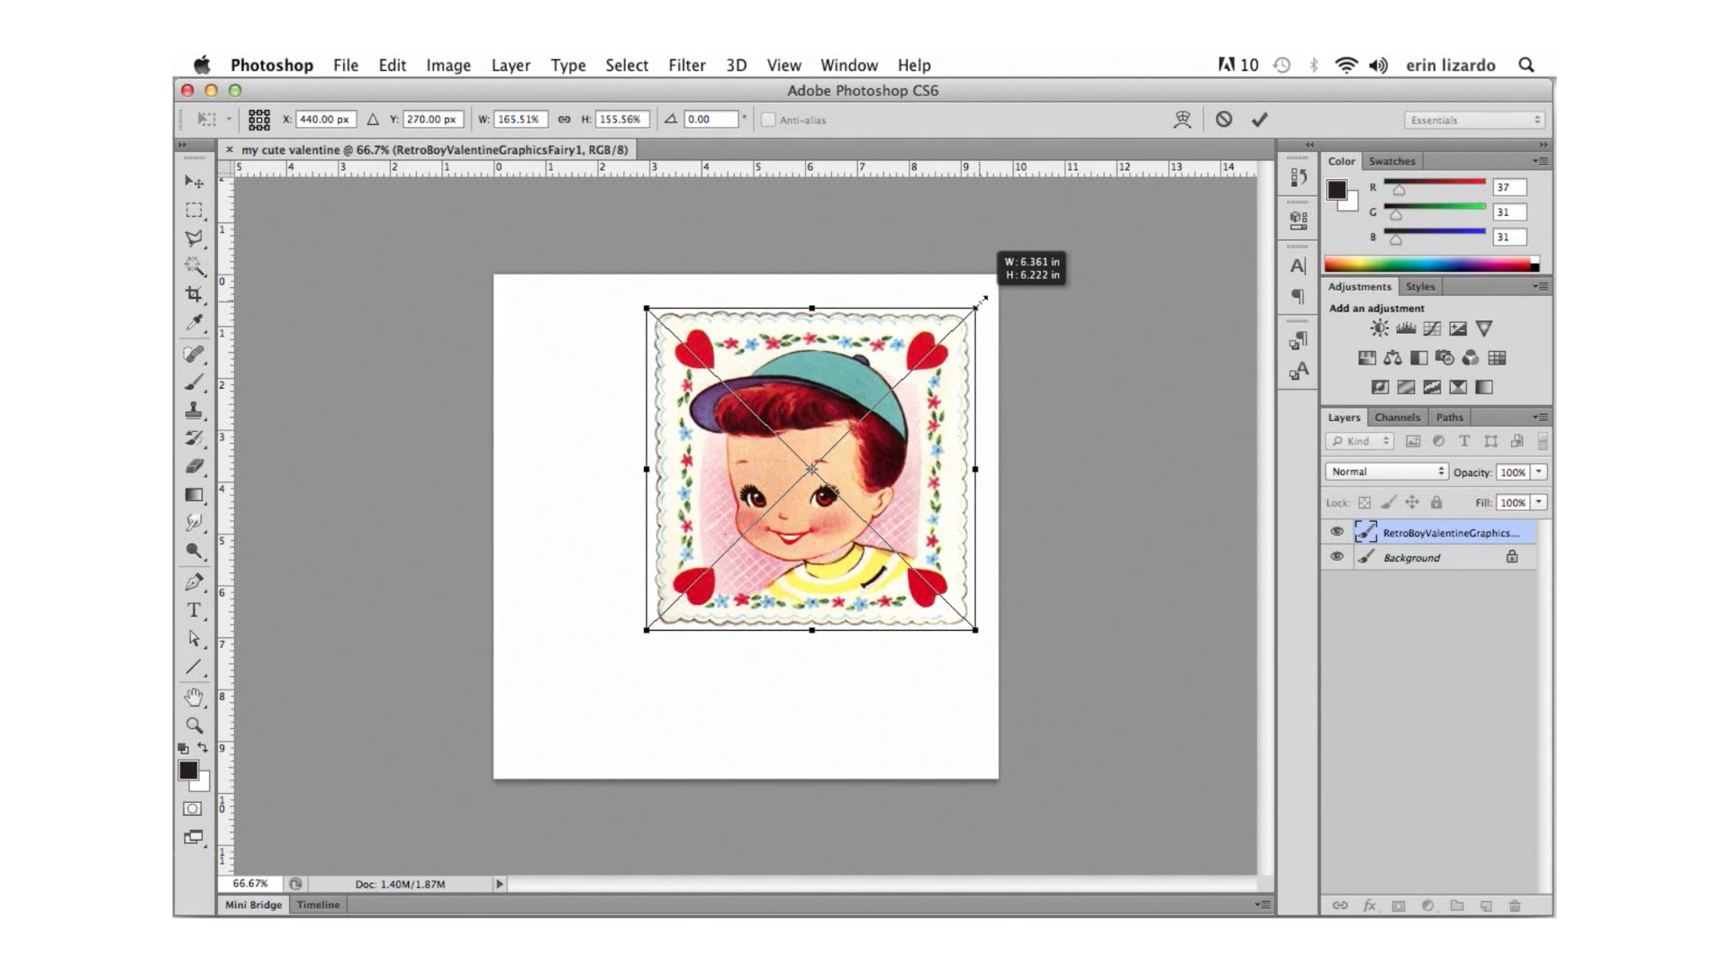
drag(985, 301, 993, 281)
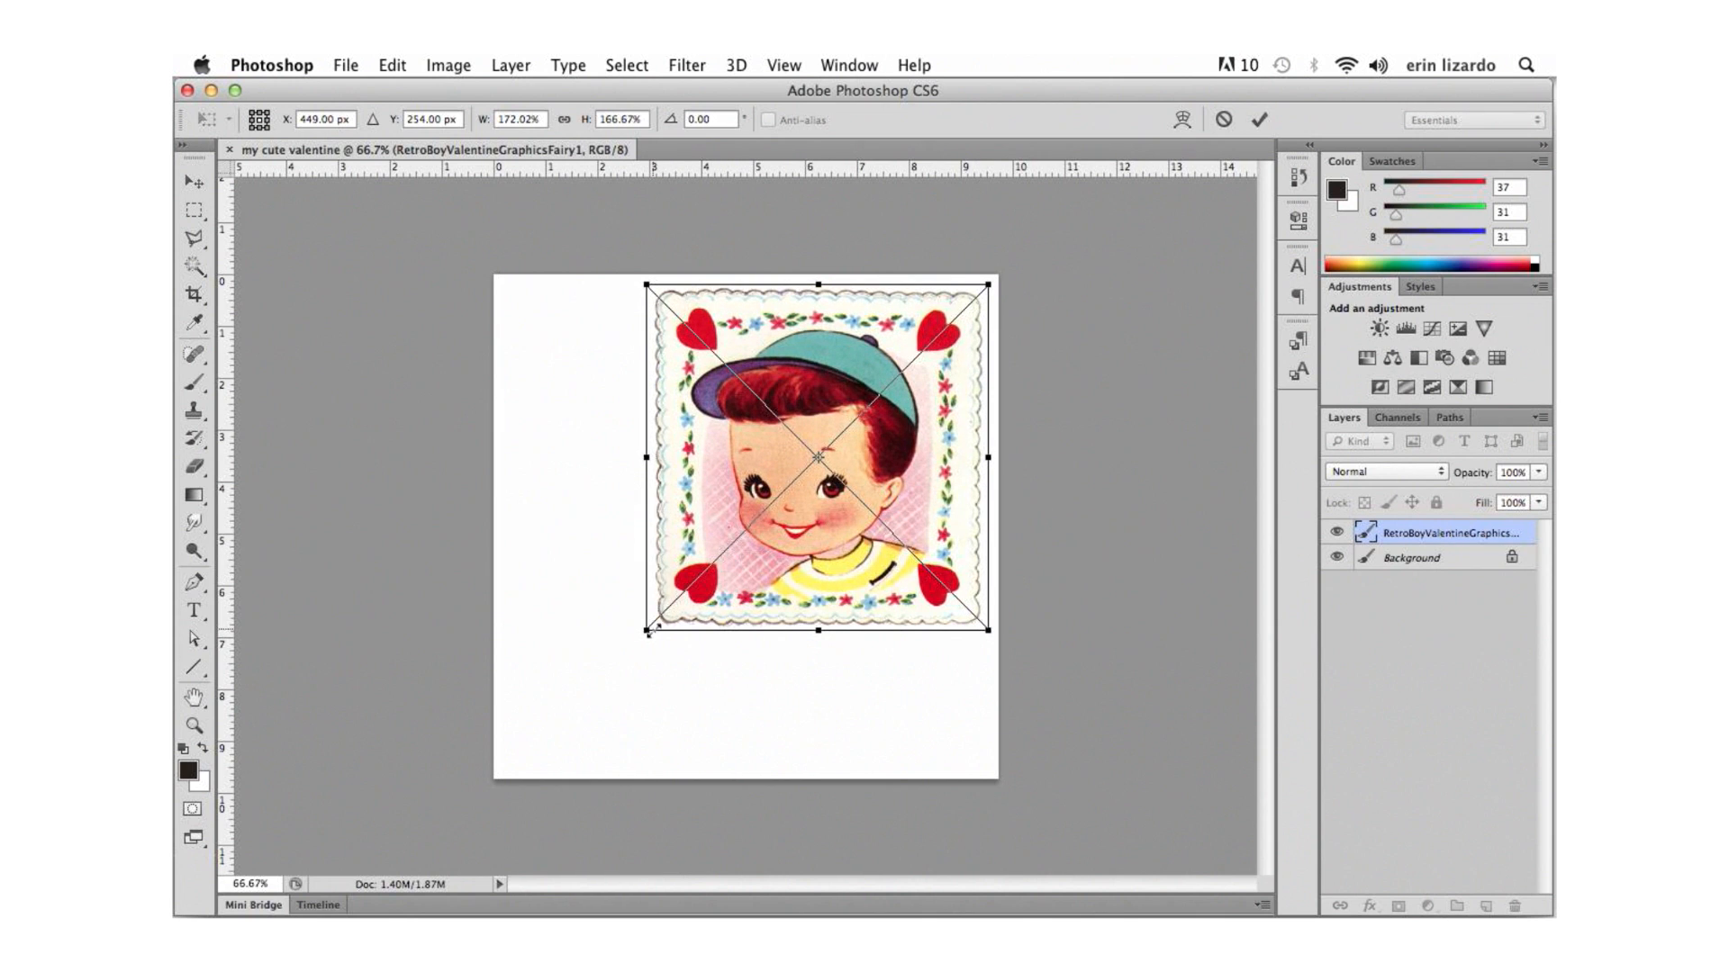
drag(648, 636, 526, 745)
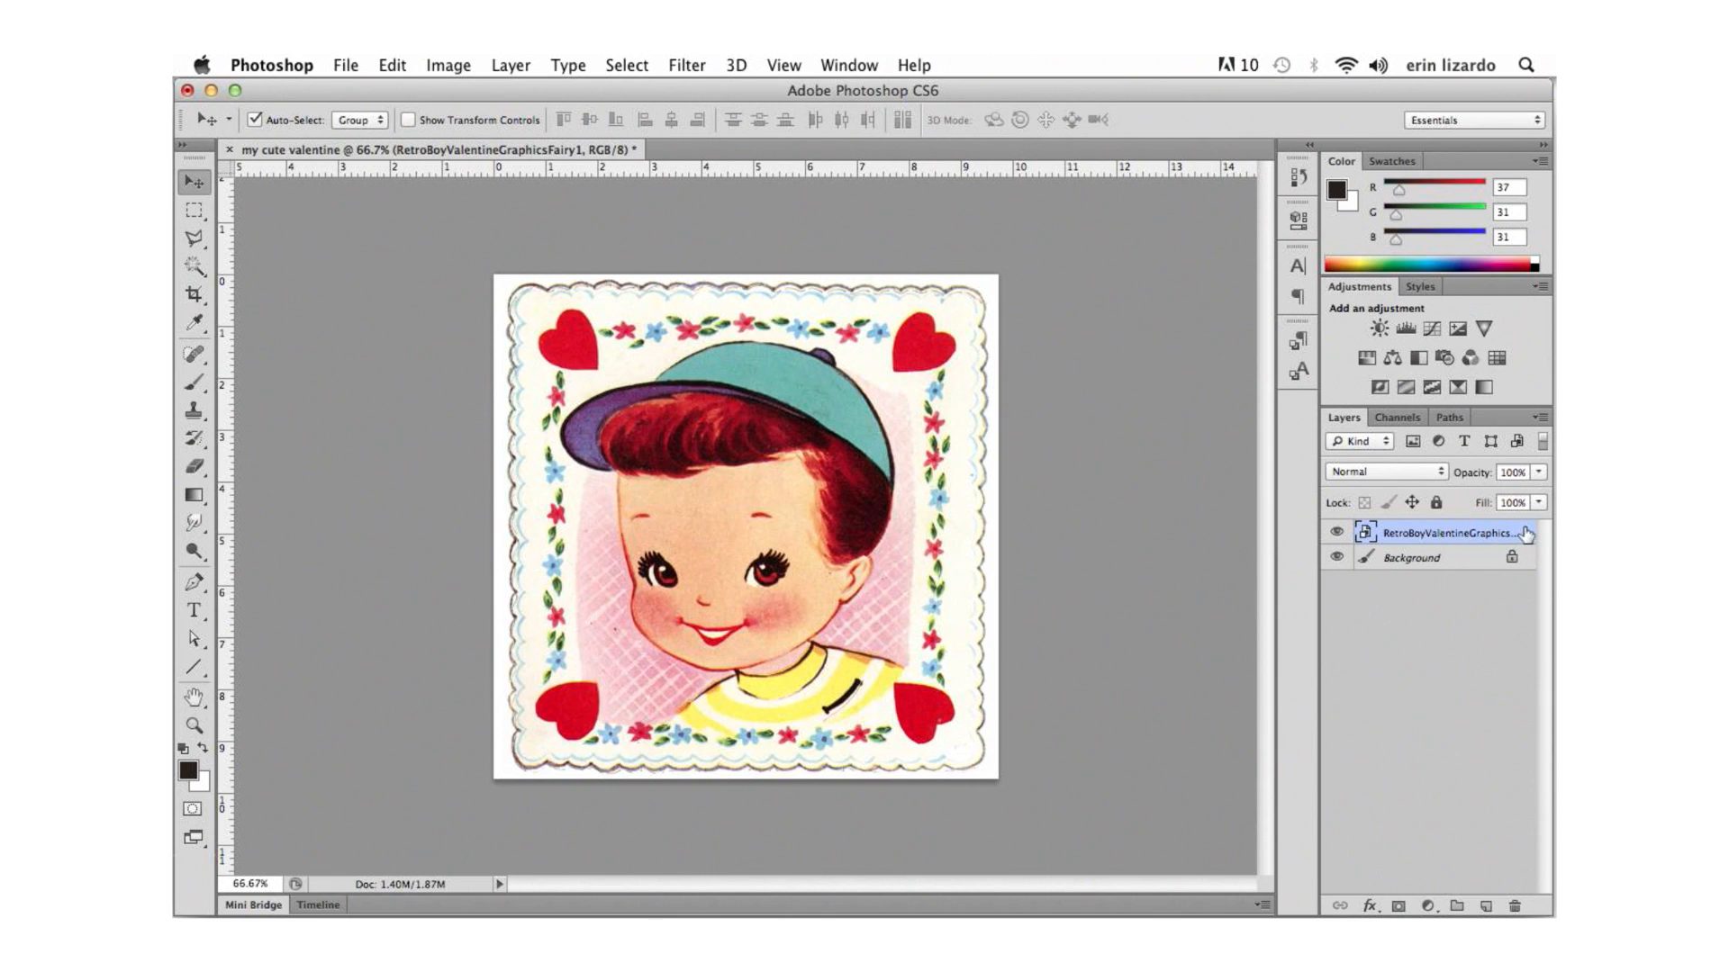
Rasterize the placed card layer into an ordinary pixel layer.
right_click(1439, 534)
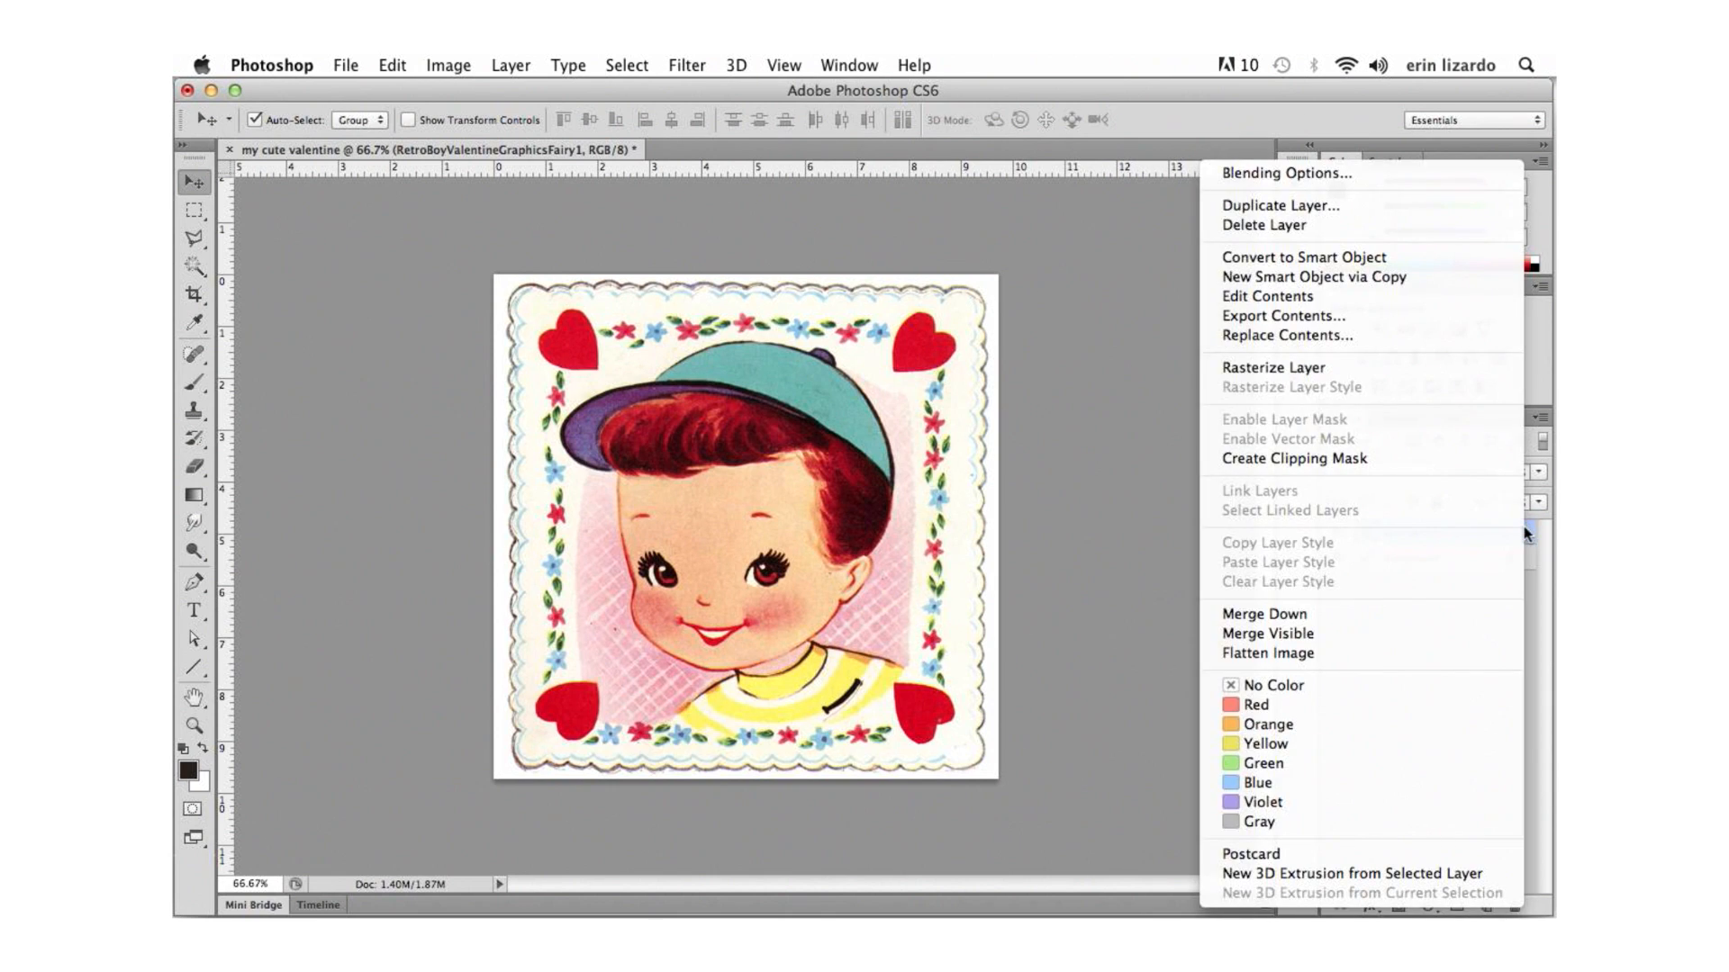
mouse_move(1394, 398)
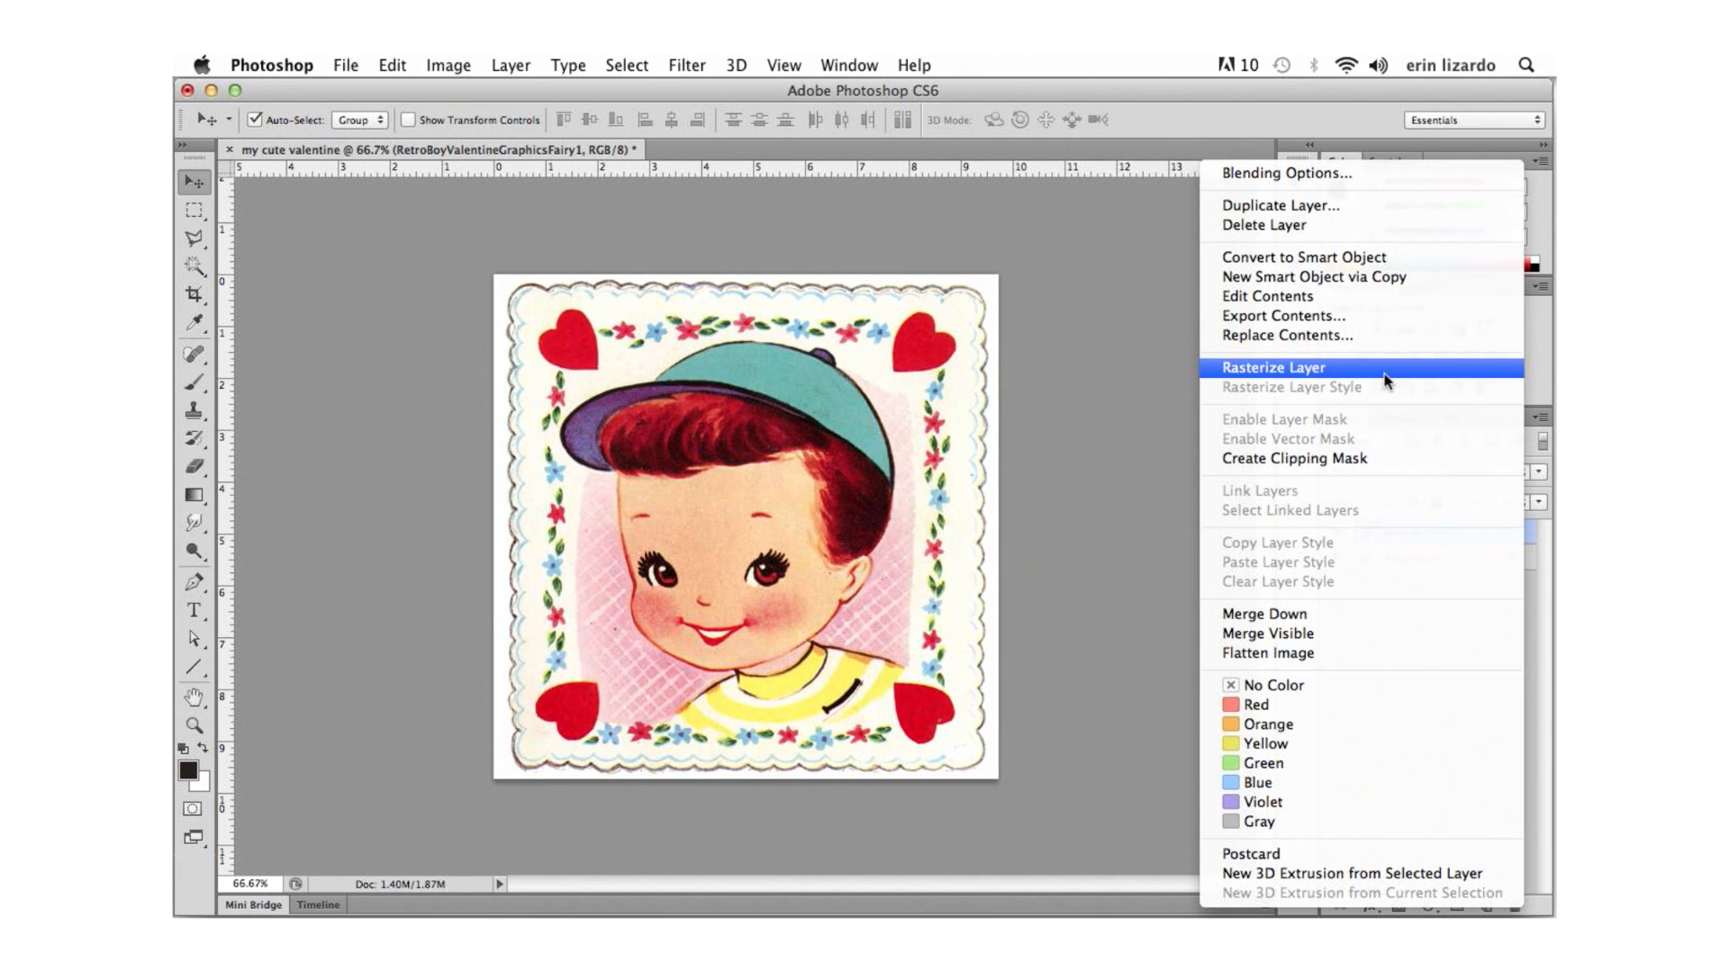
click(1273, 367)
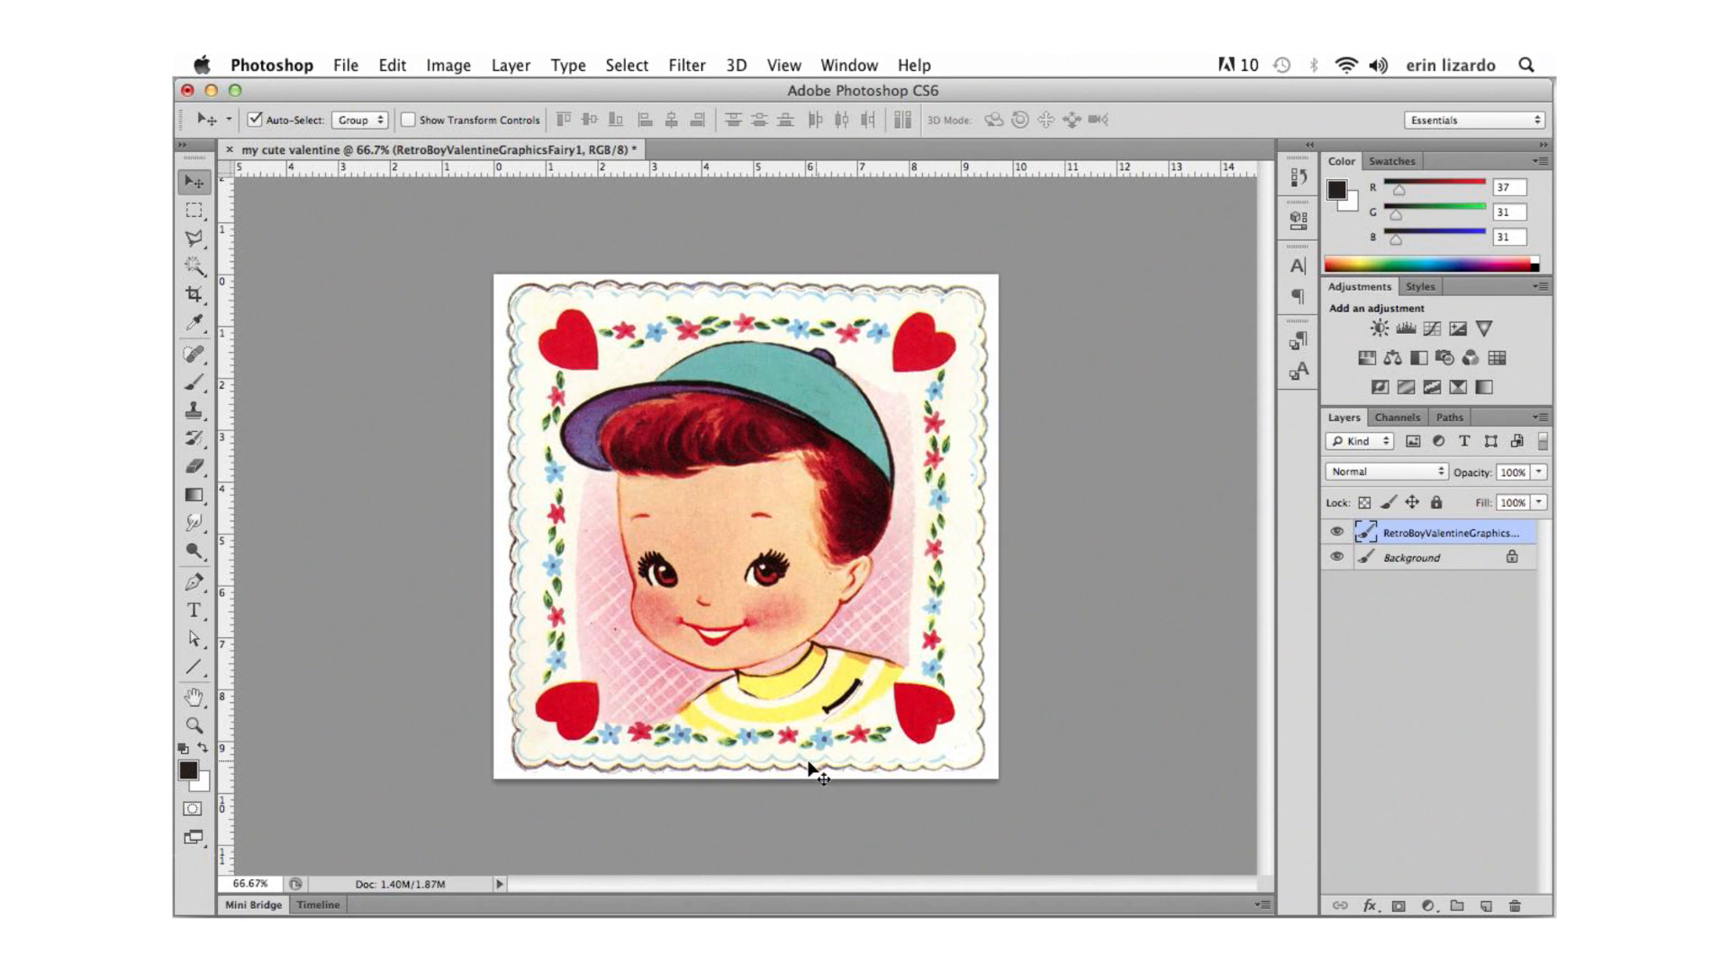
mouse_move(306, 540)
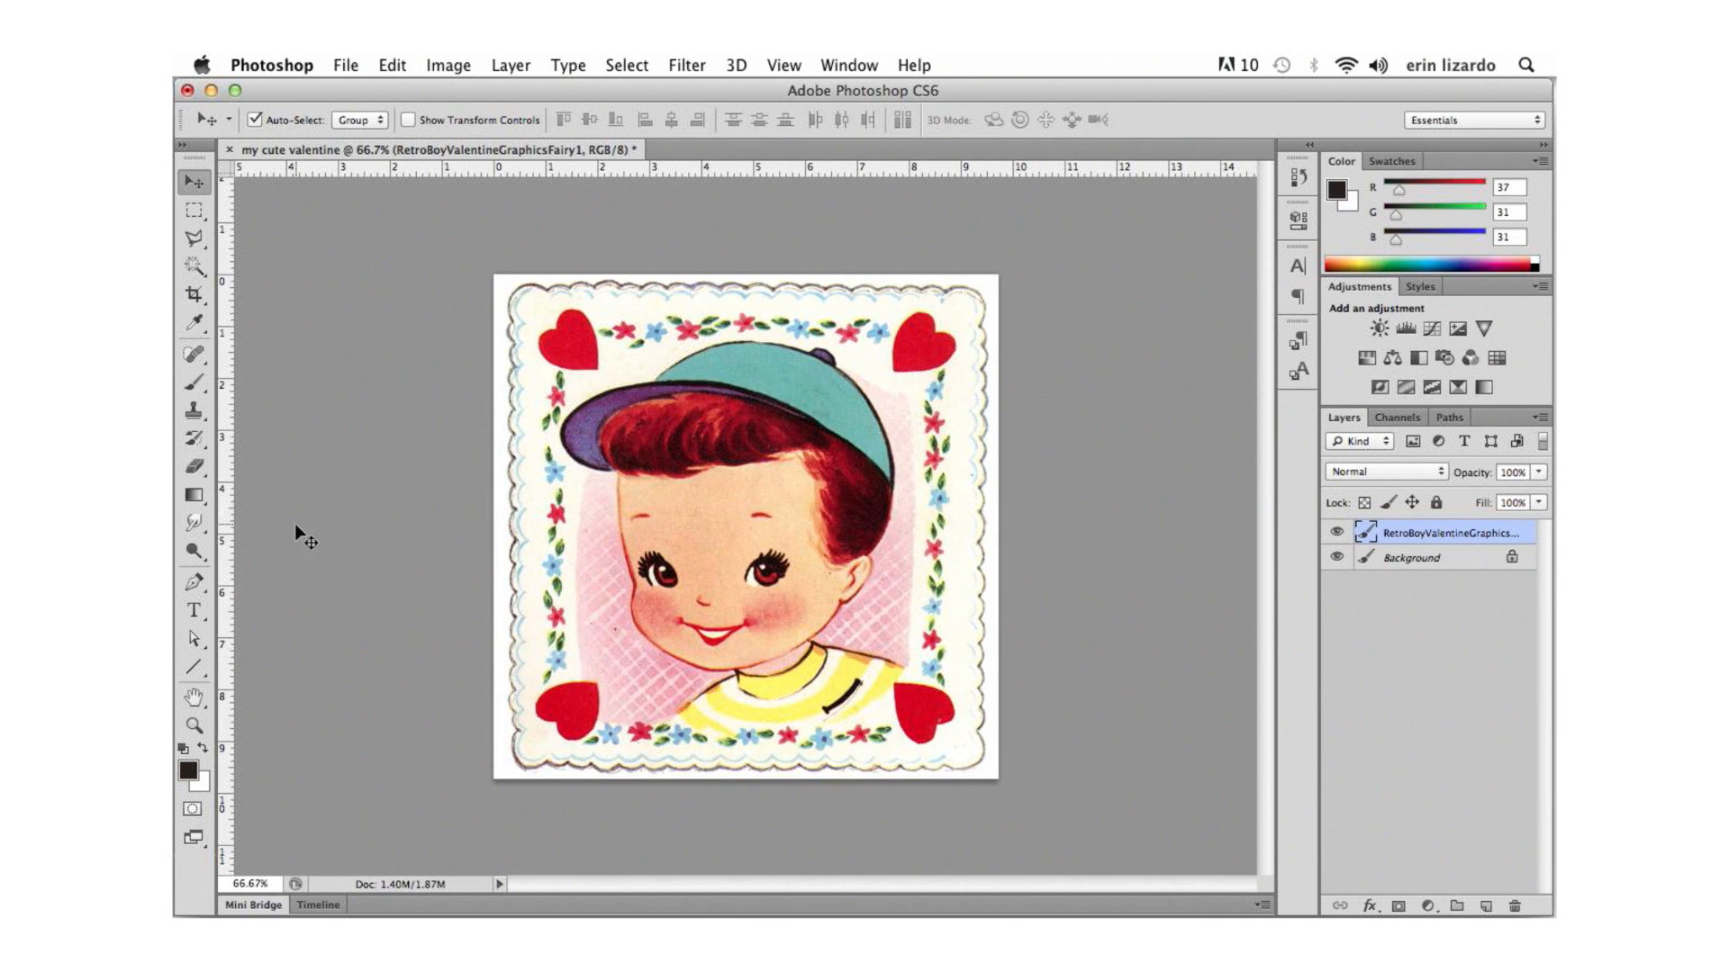
Erase the boy illustration from the card's centre with a large eraser, leaving the floral heart border.
click(193, 467)
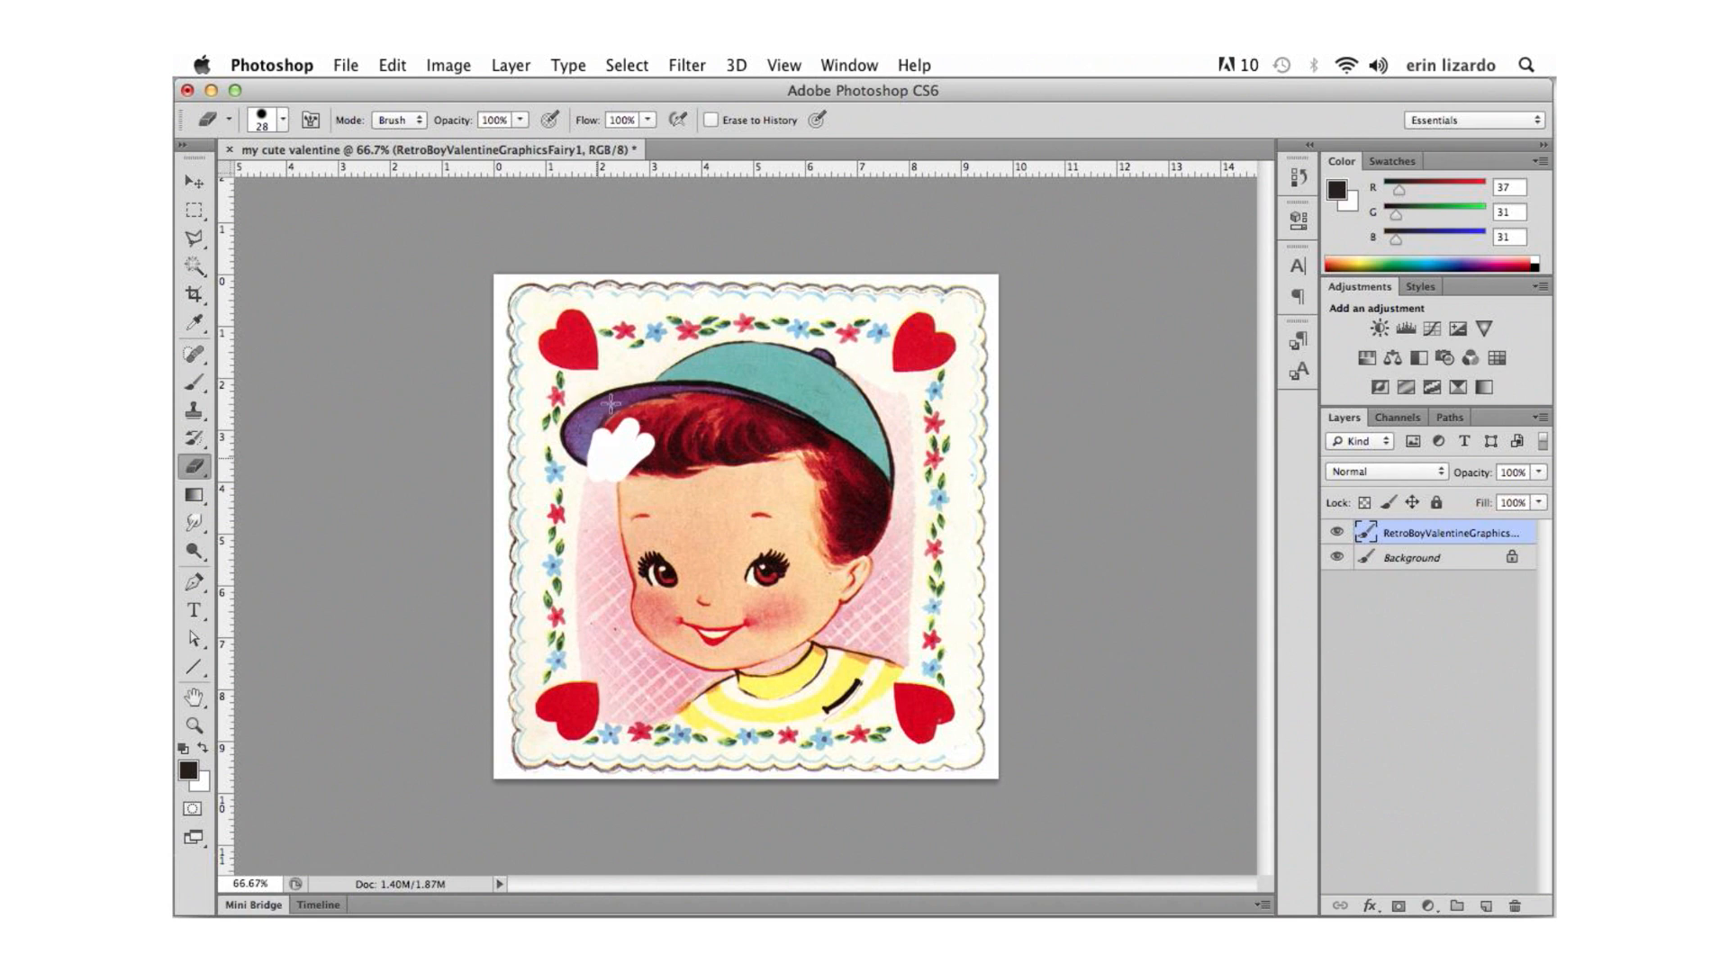
drag(613, 441, 717, 452)
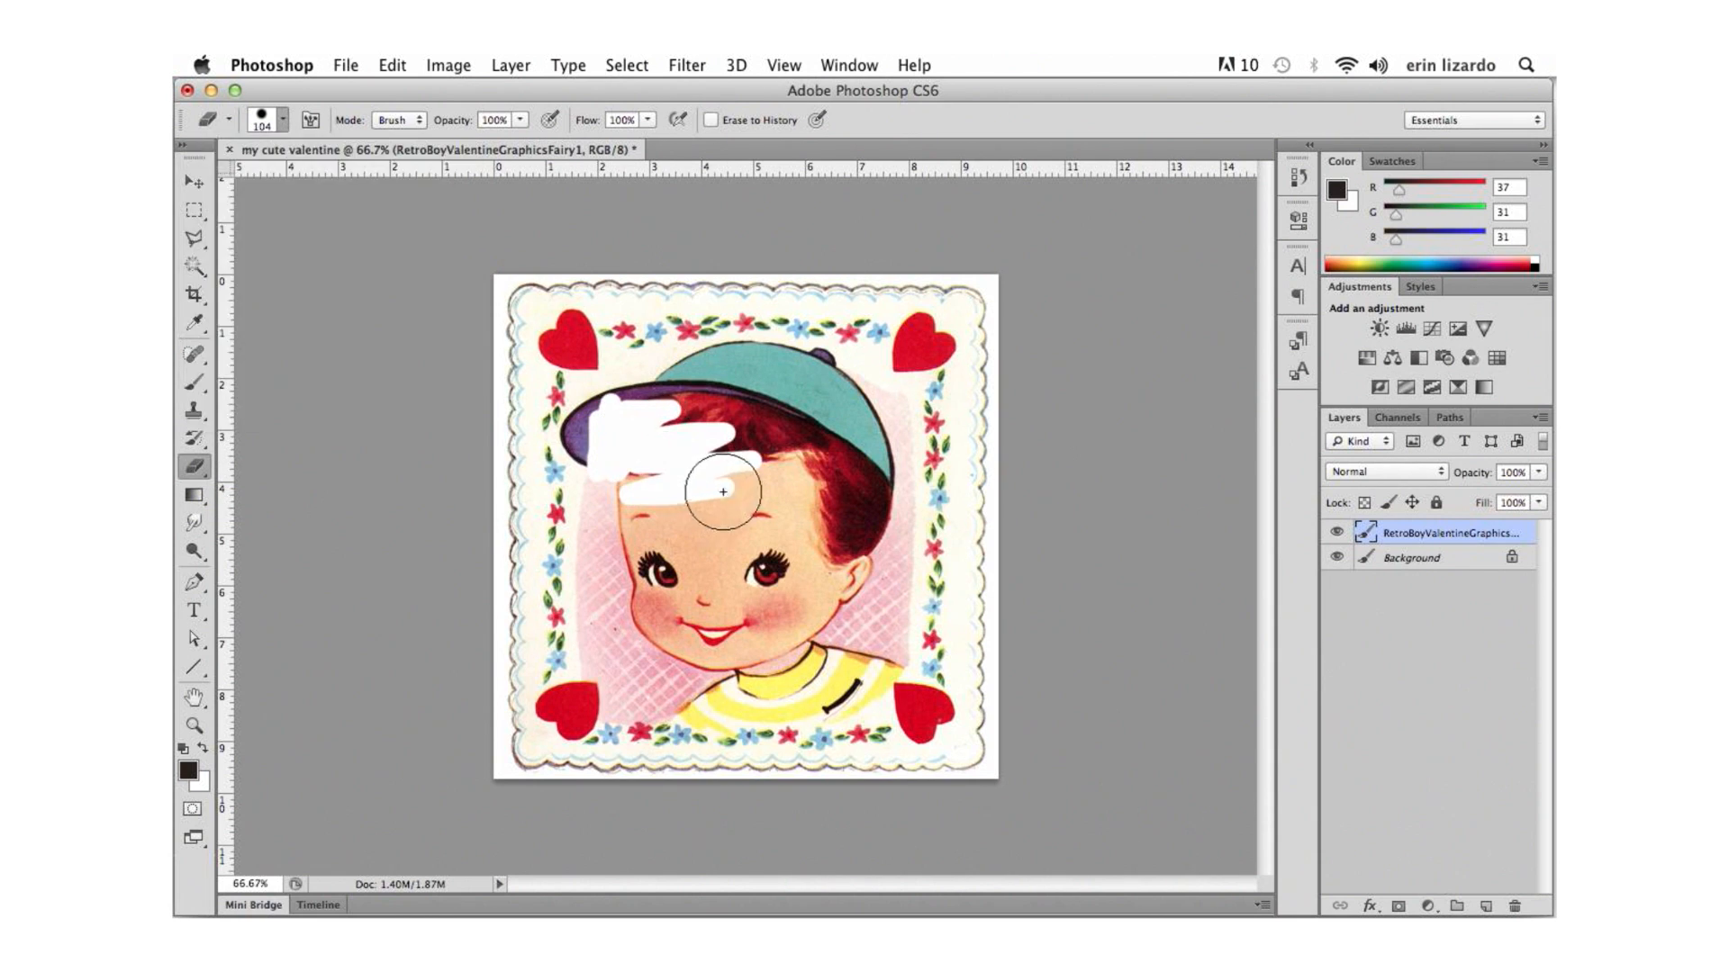
drag(722, 489, 650, 584)
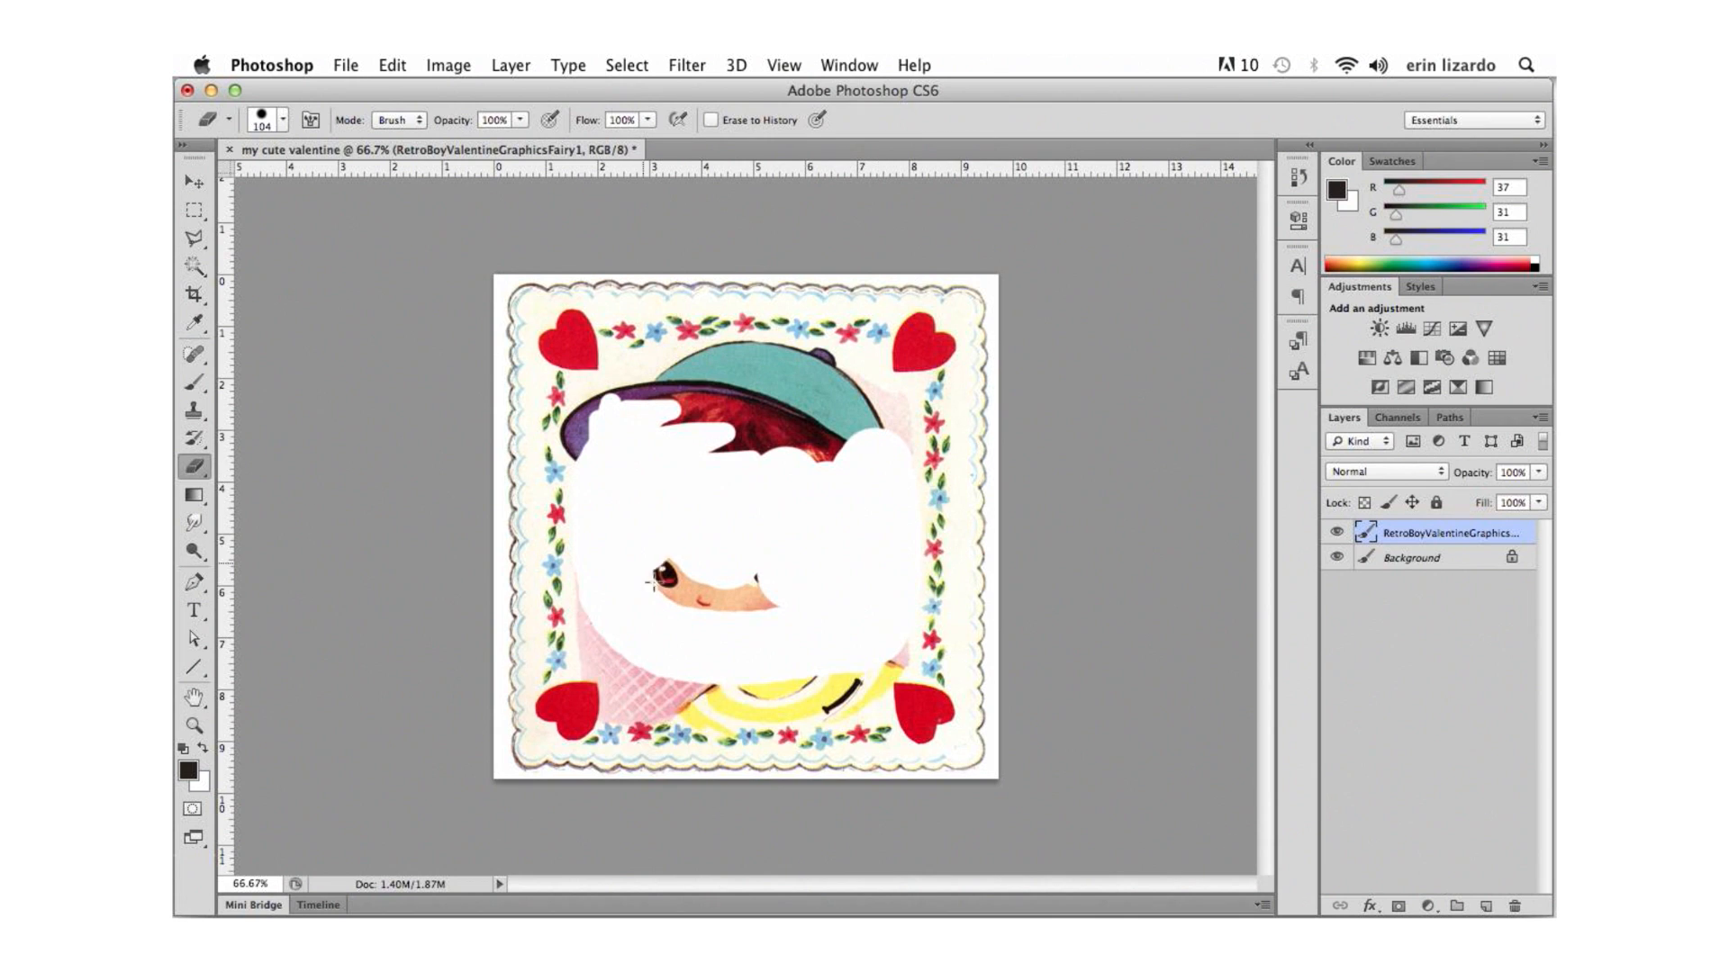
drag(650, 578, 861, 410)
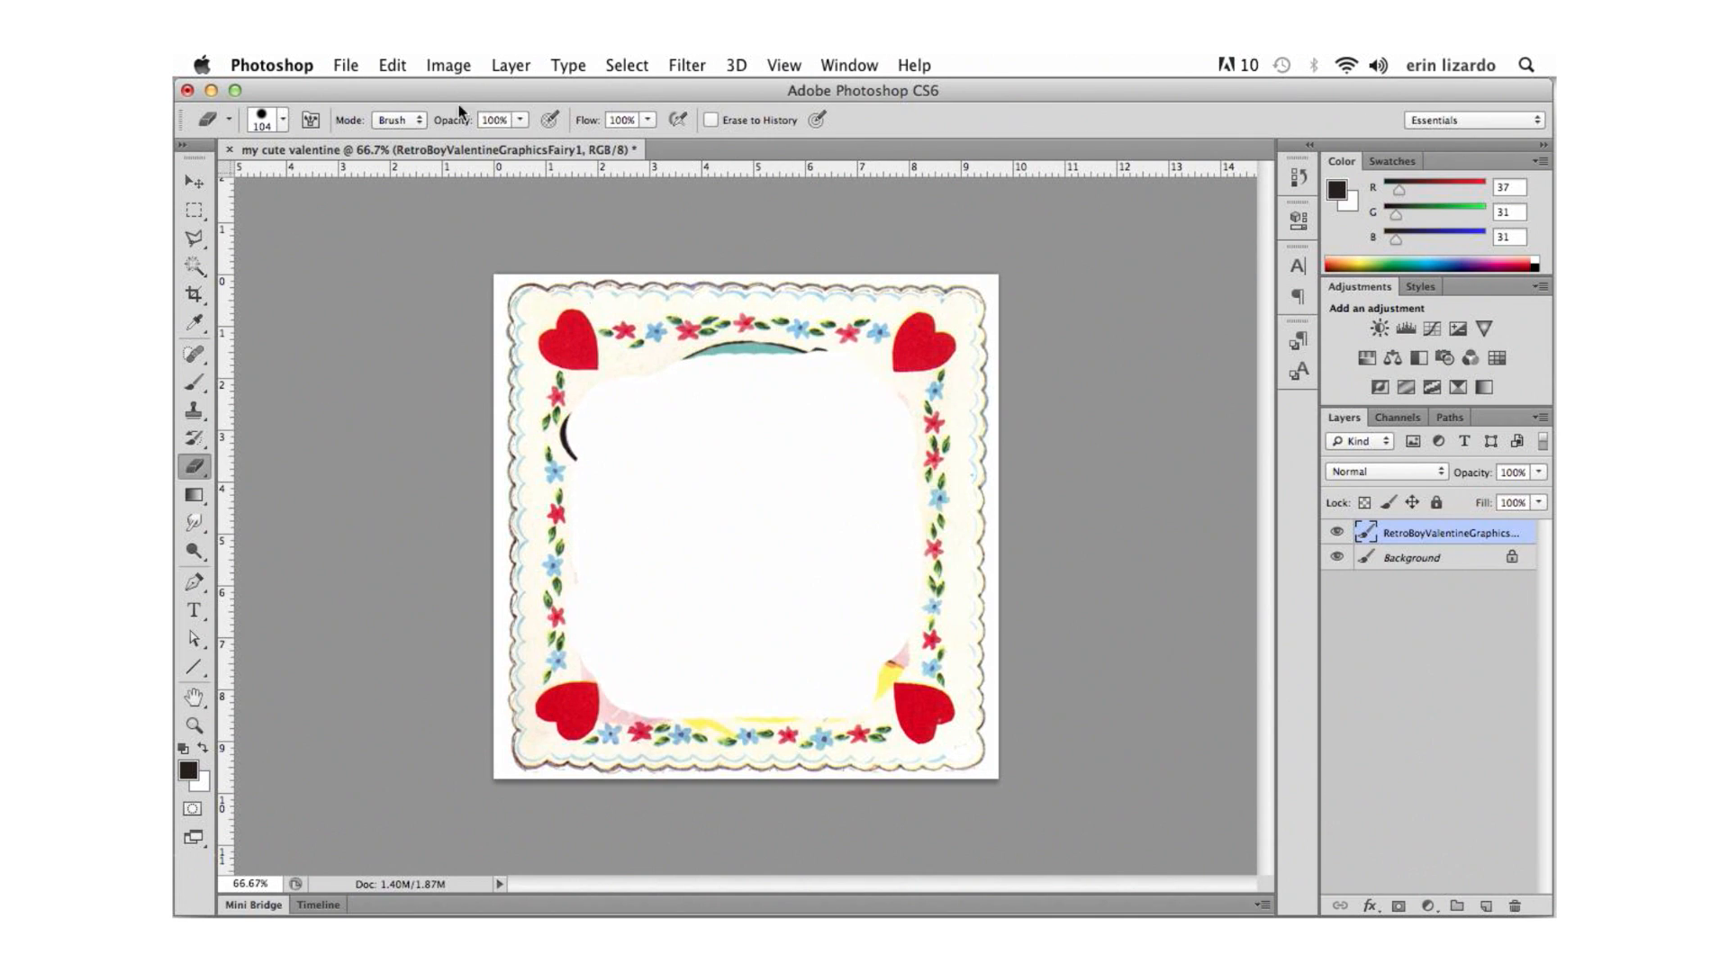
click(282, 118)
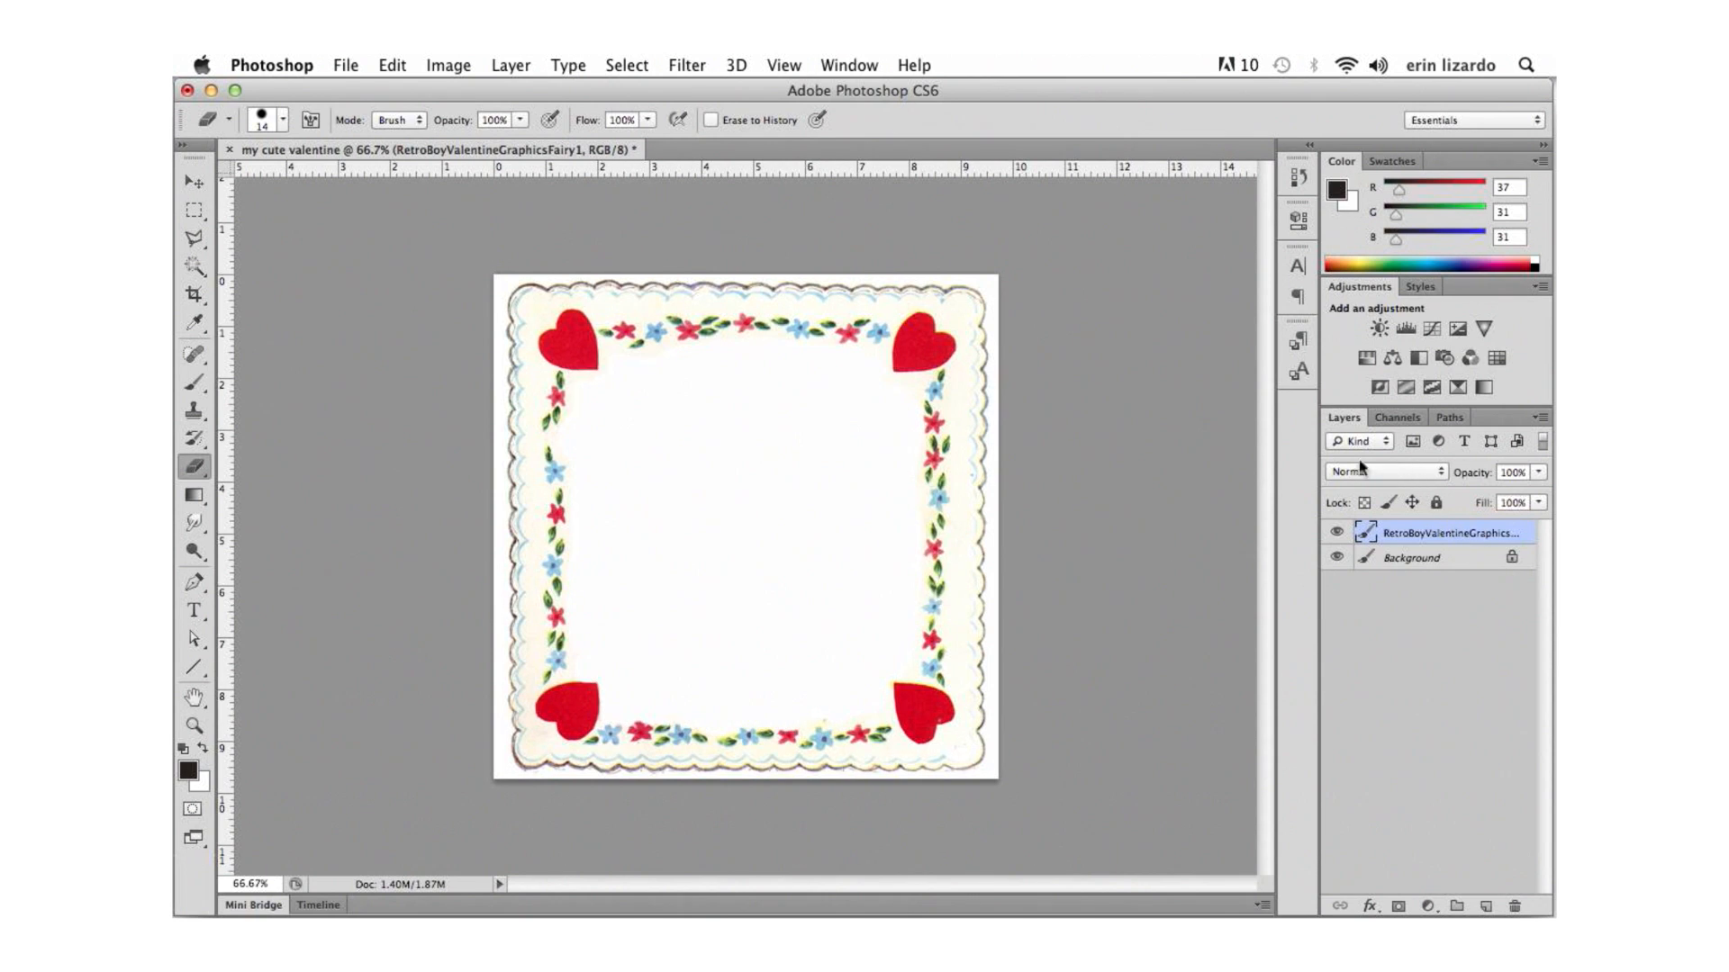
Set the card layer's blend mode to Multiply.
click(1383, 472)
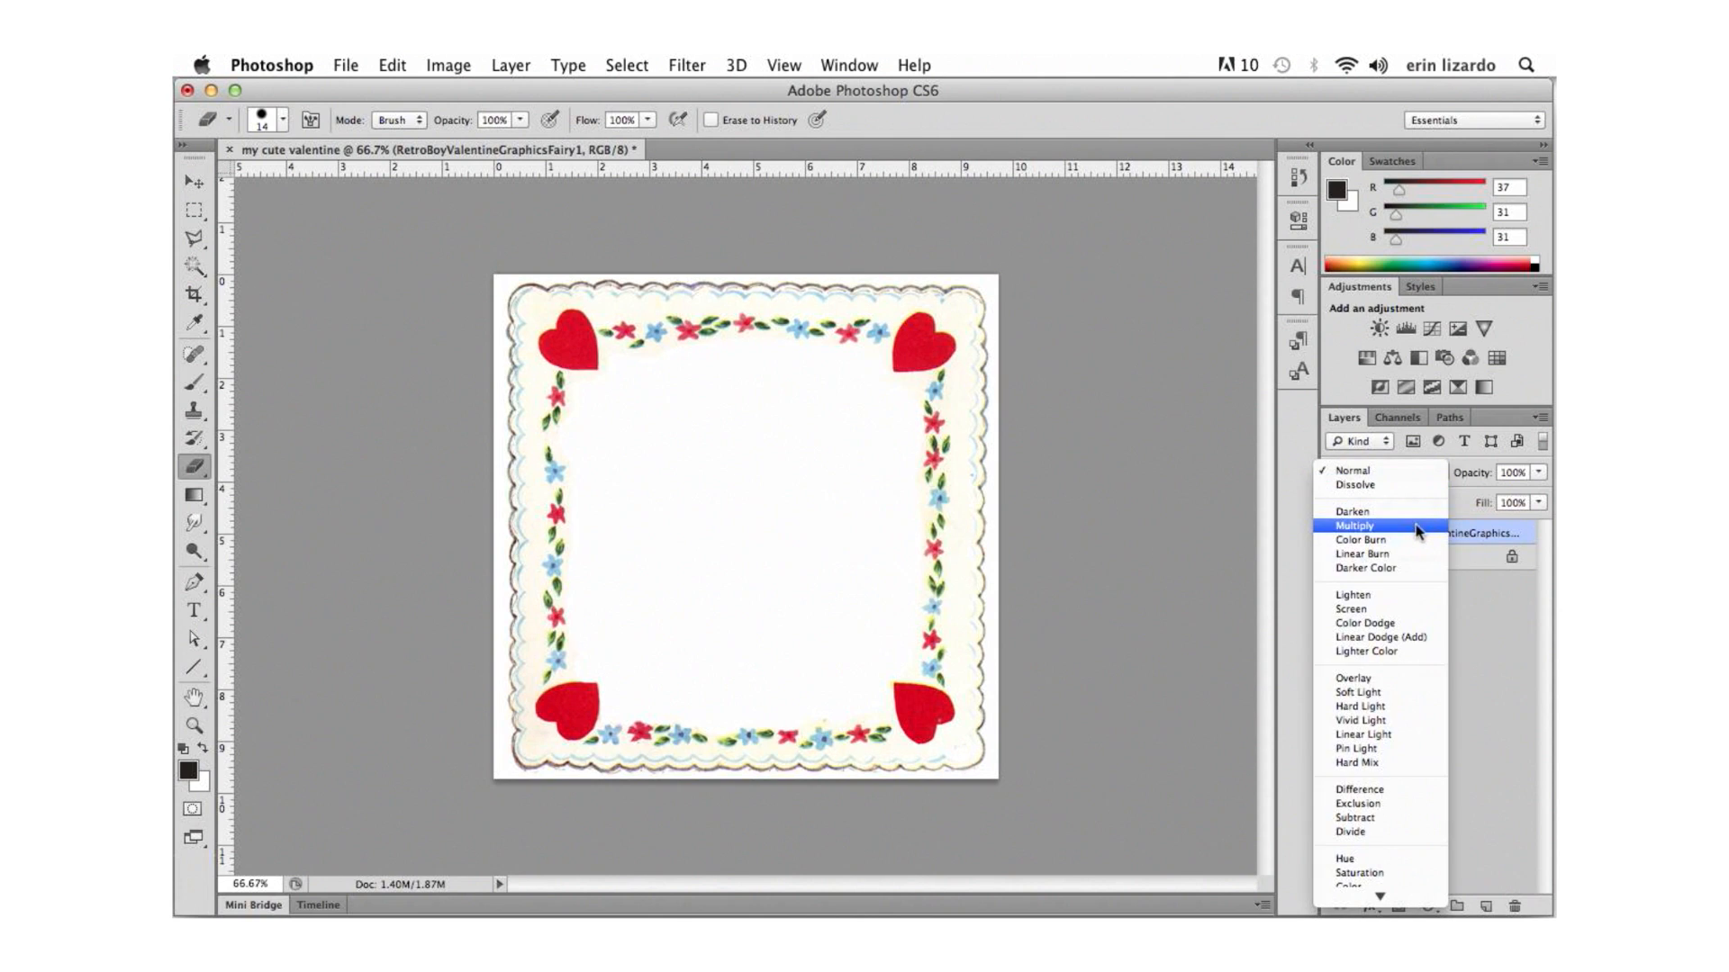
click(1355, 524)
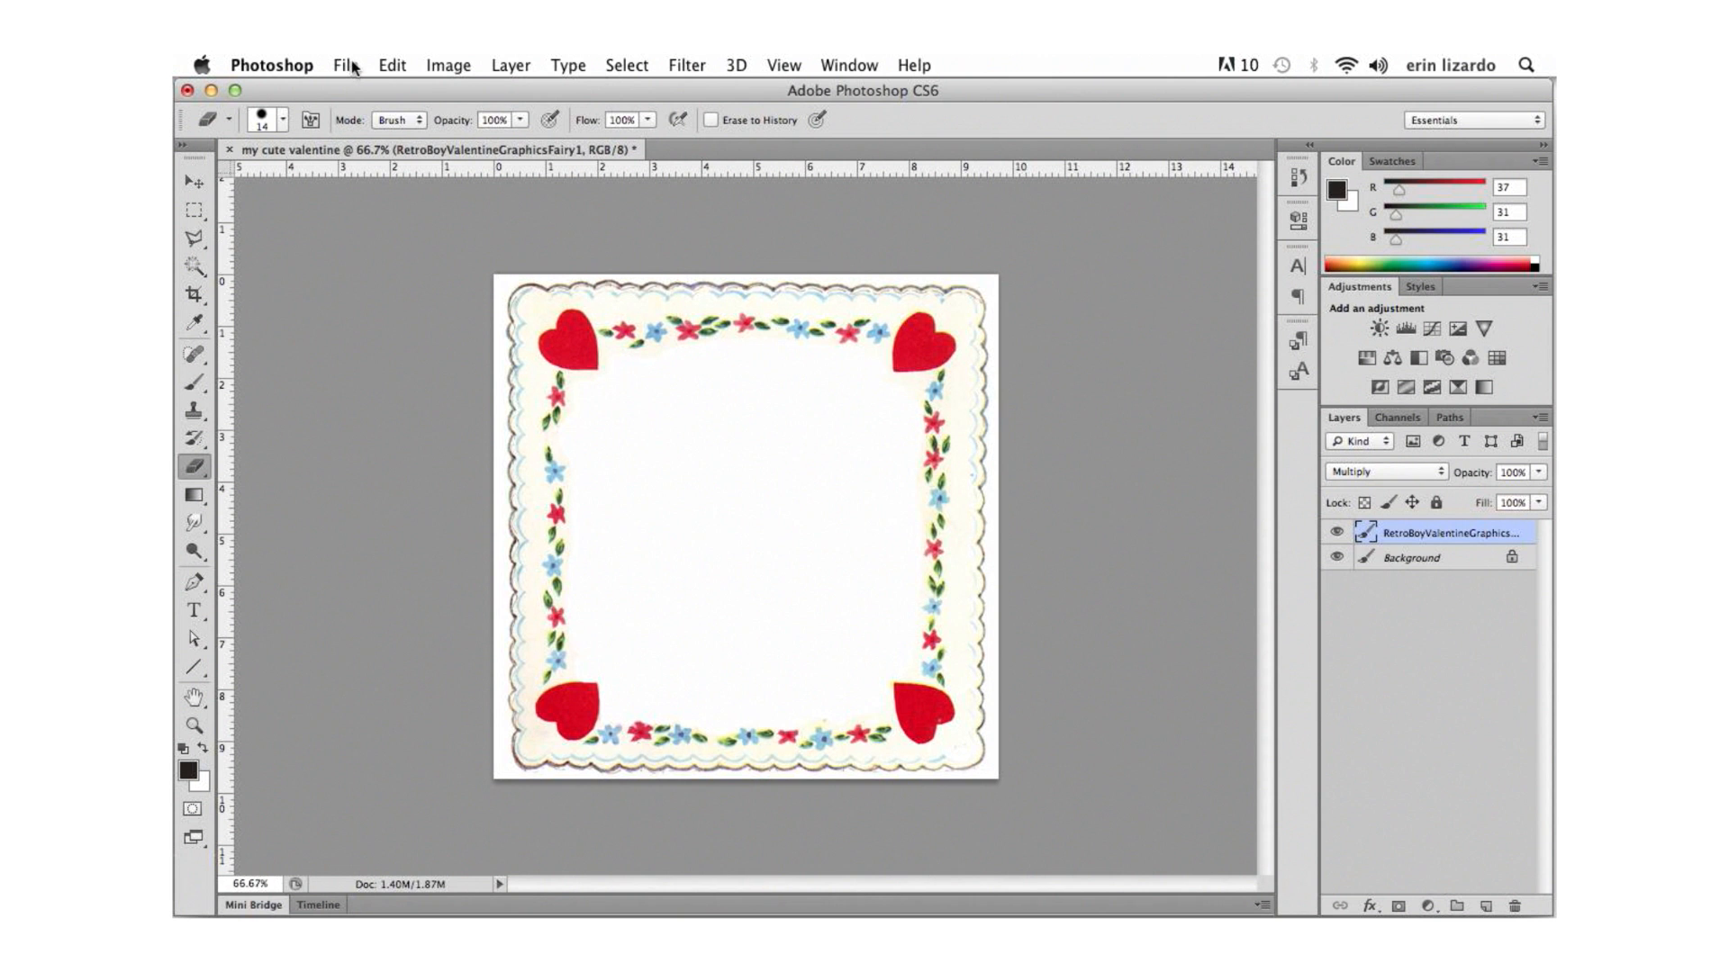
Place cutie.jpg as a new layer and resize the boy's photo to fill the canvas.
click(346, 65)
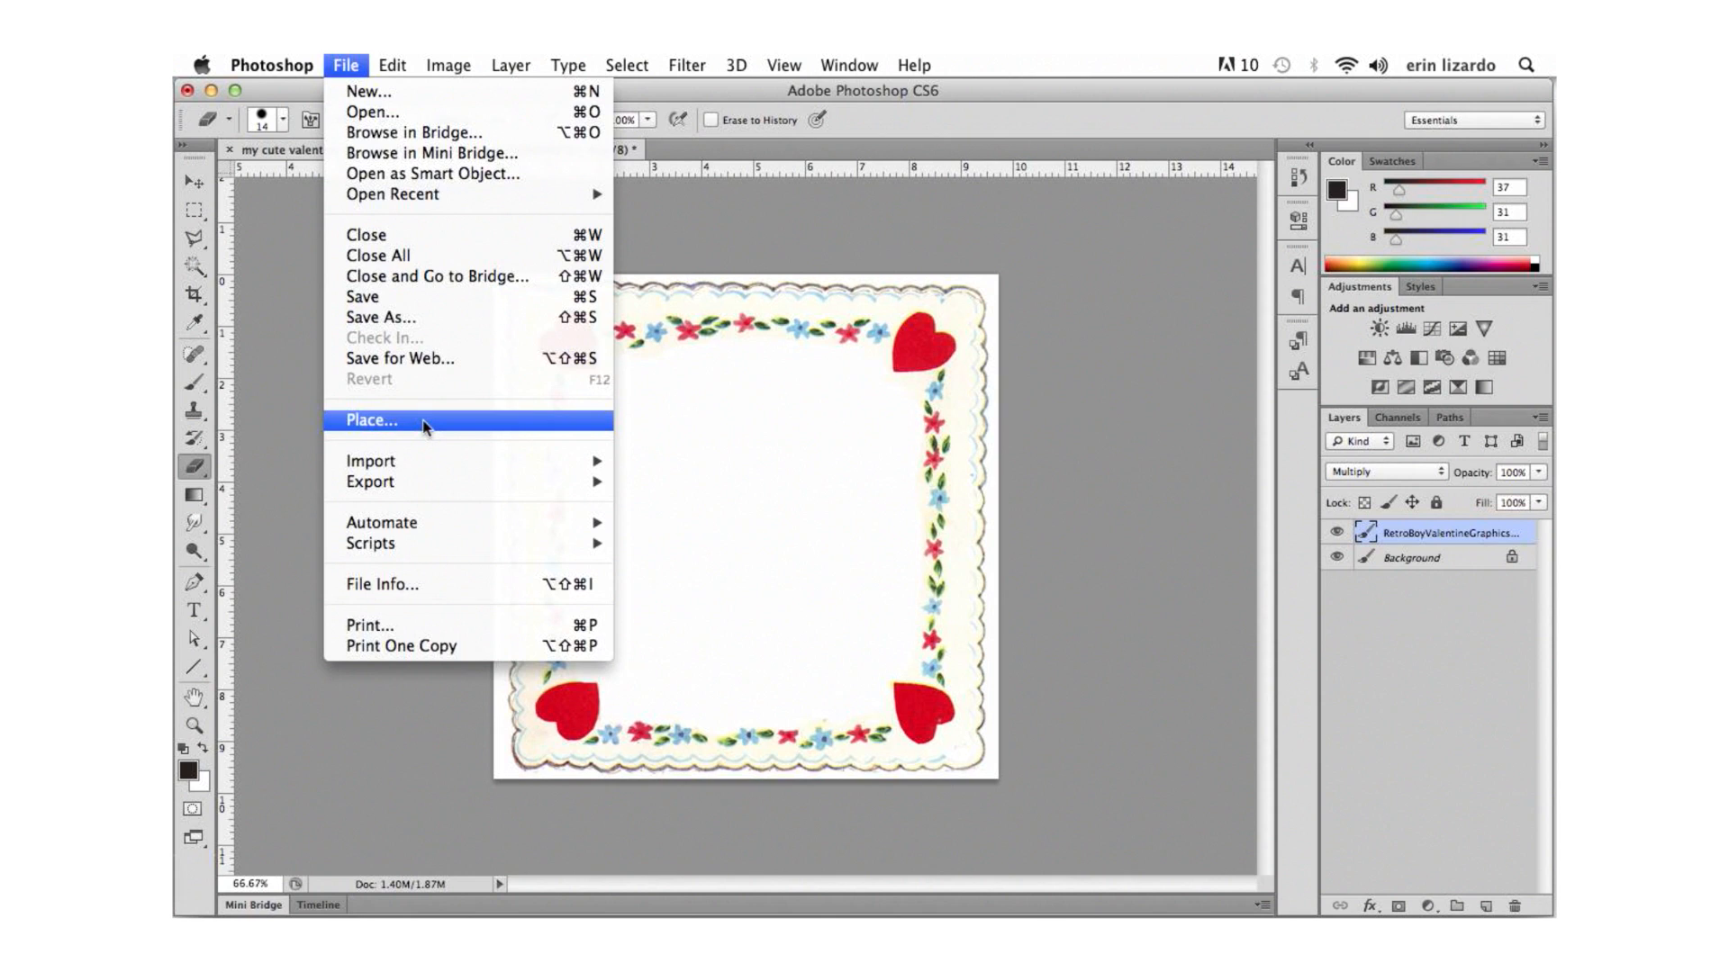
click(371, 420)
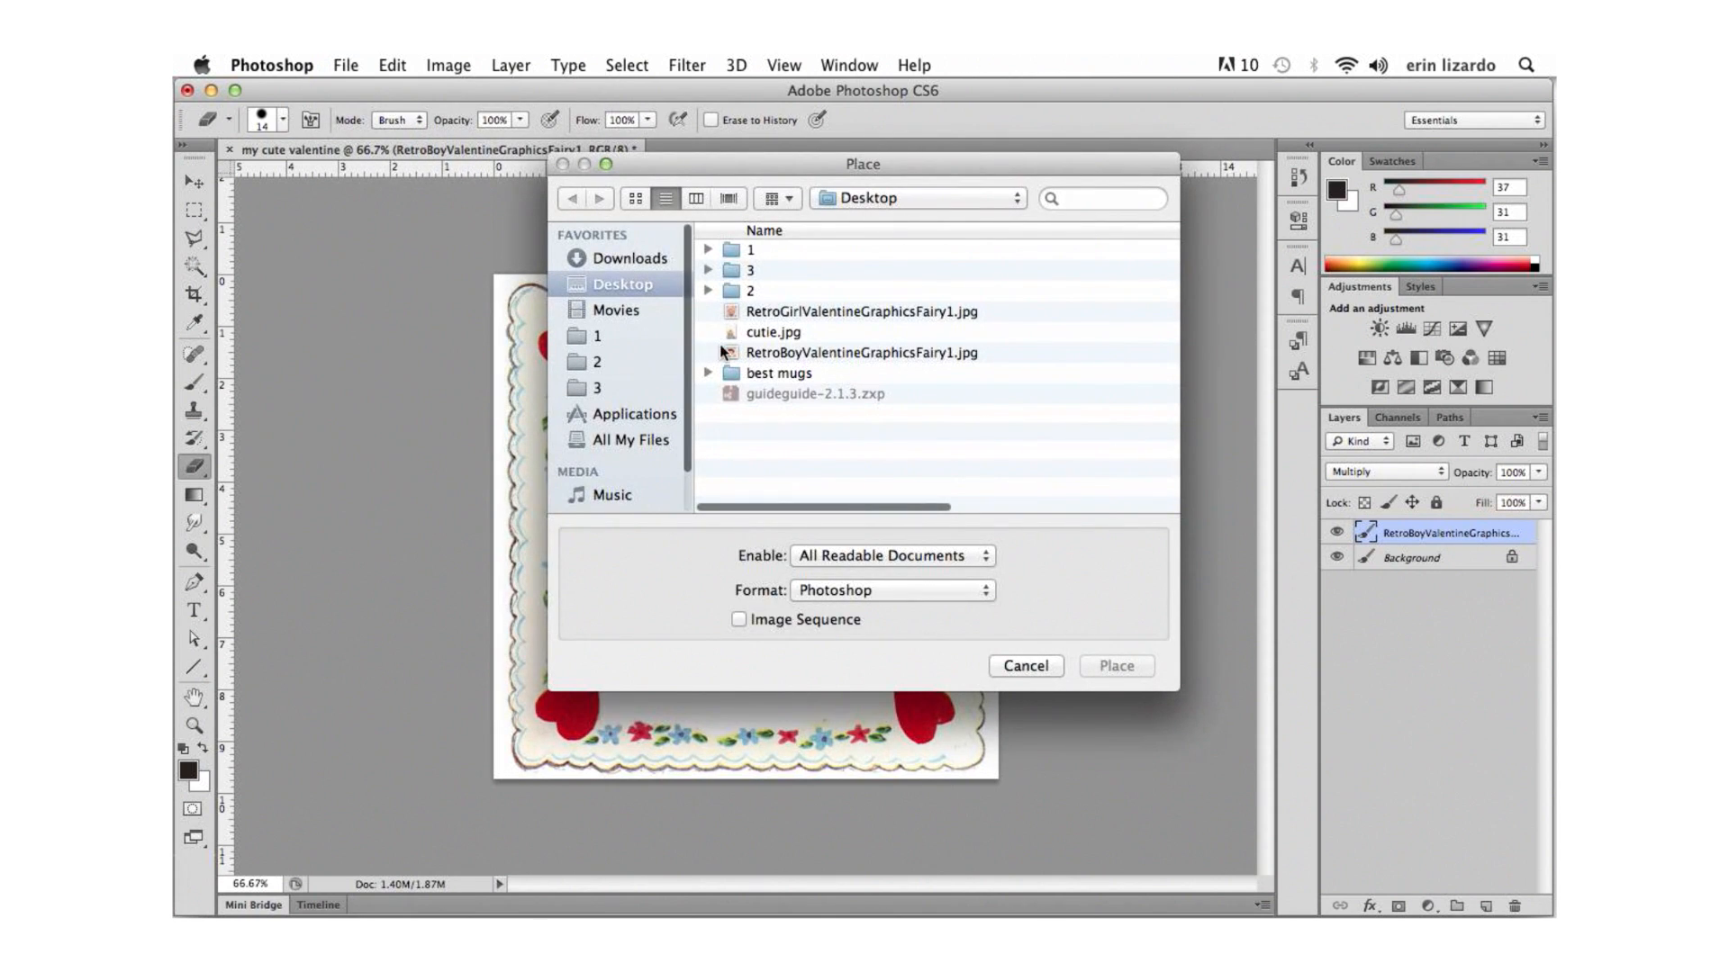
click(774, 331)
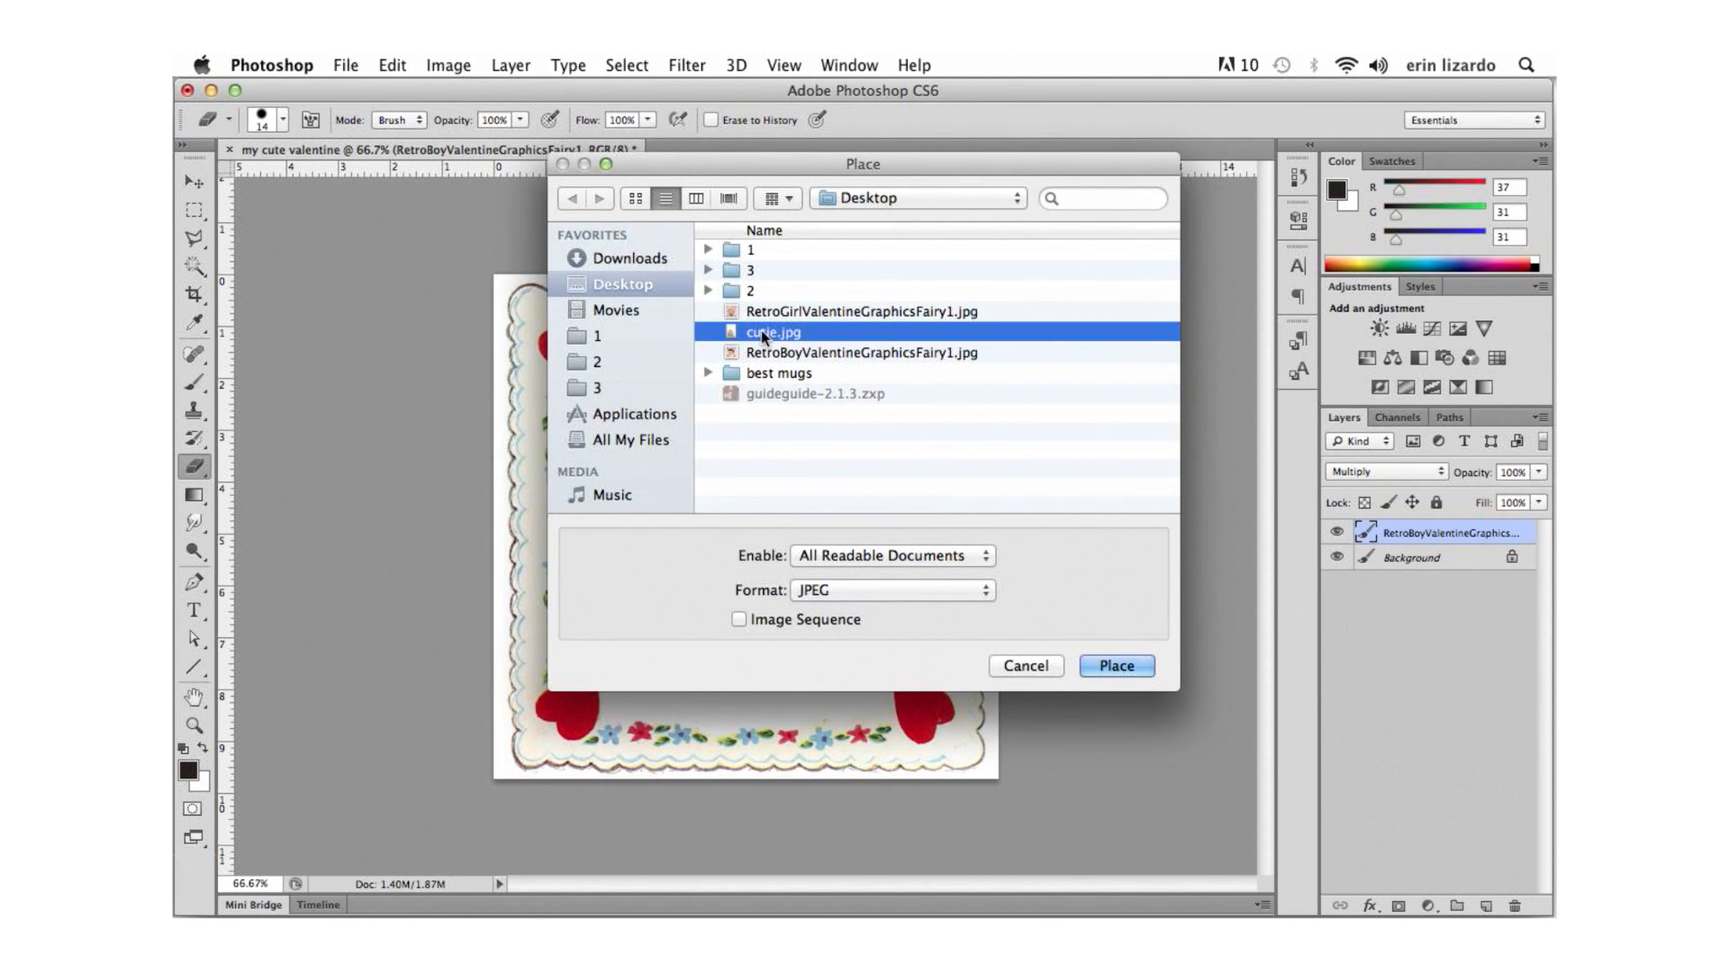
click(1115, 665)
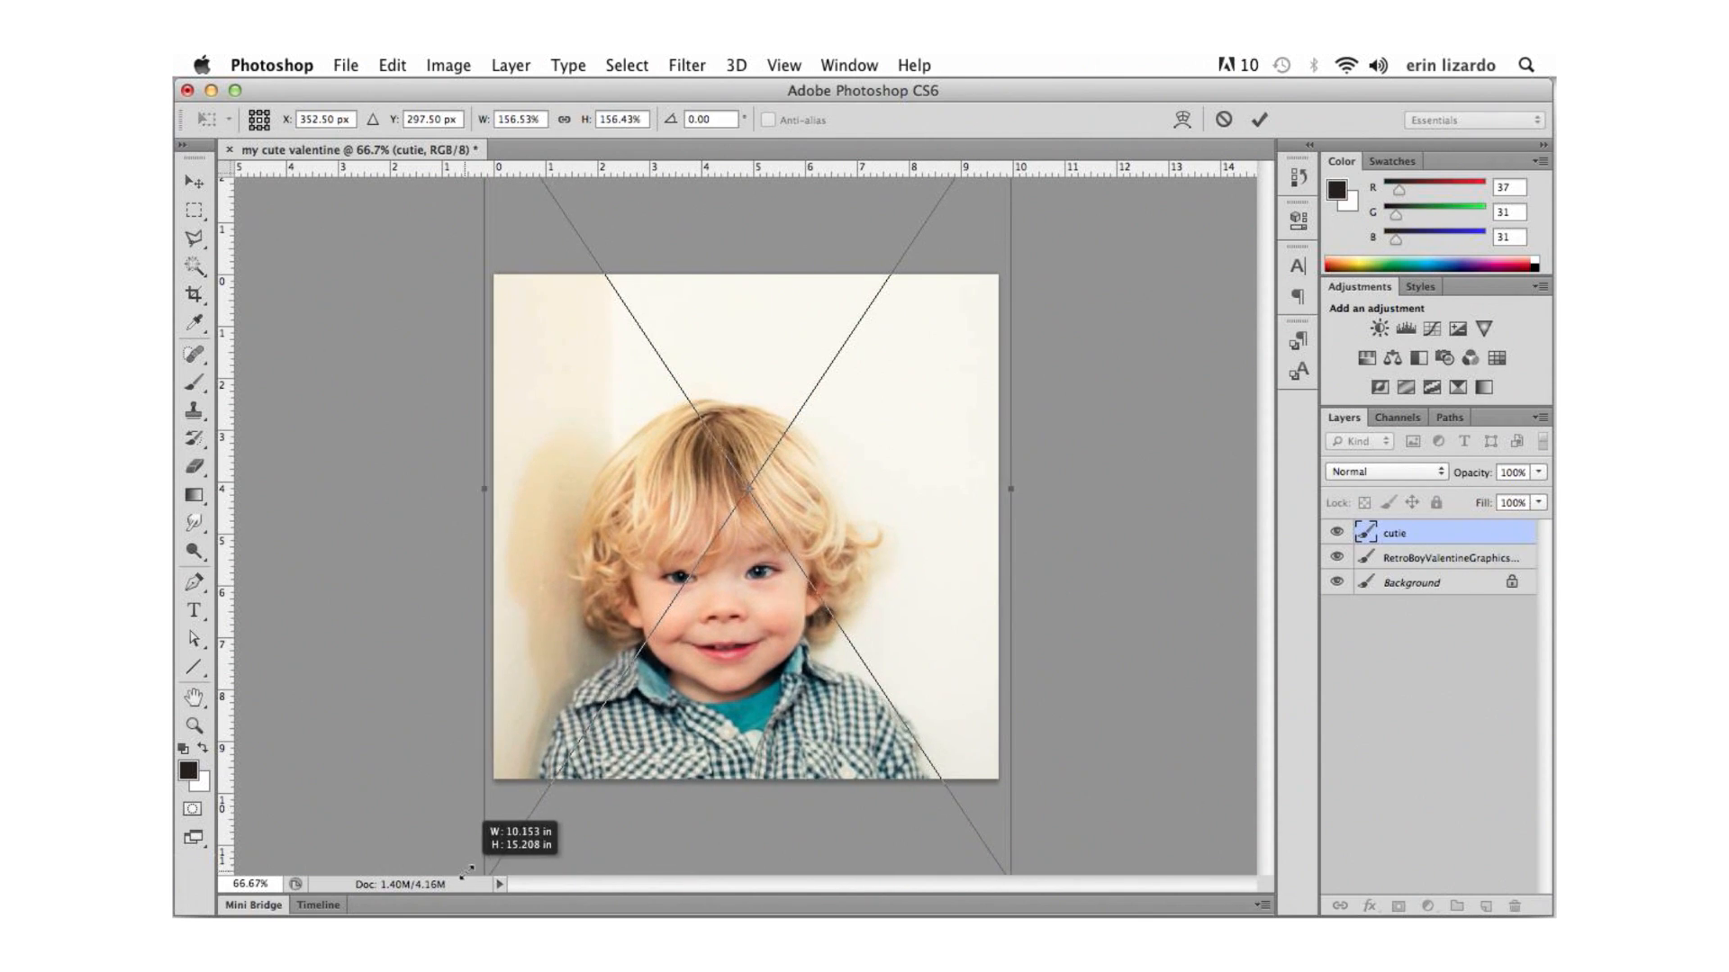
drag(744, 524, 773, 564)
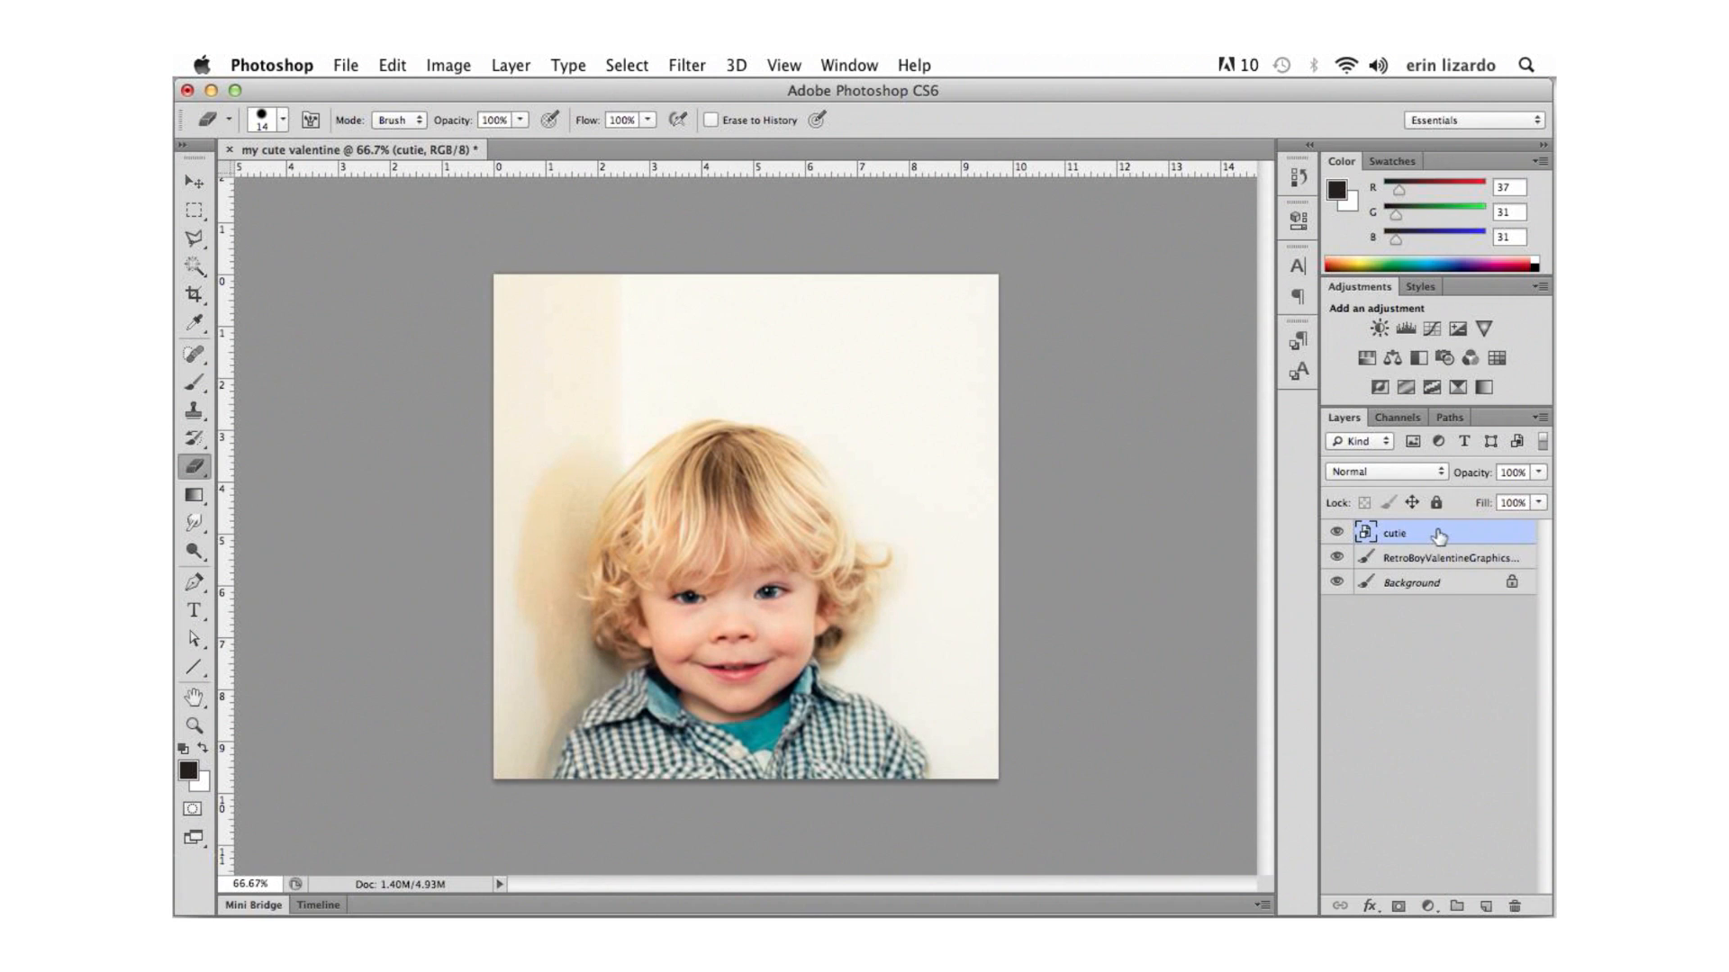
mouse_move(1500, 540)
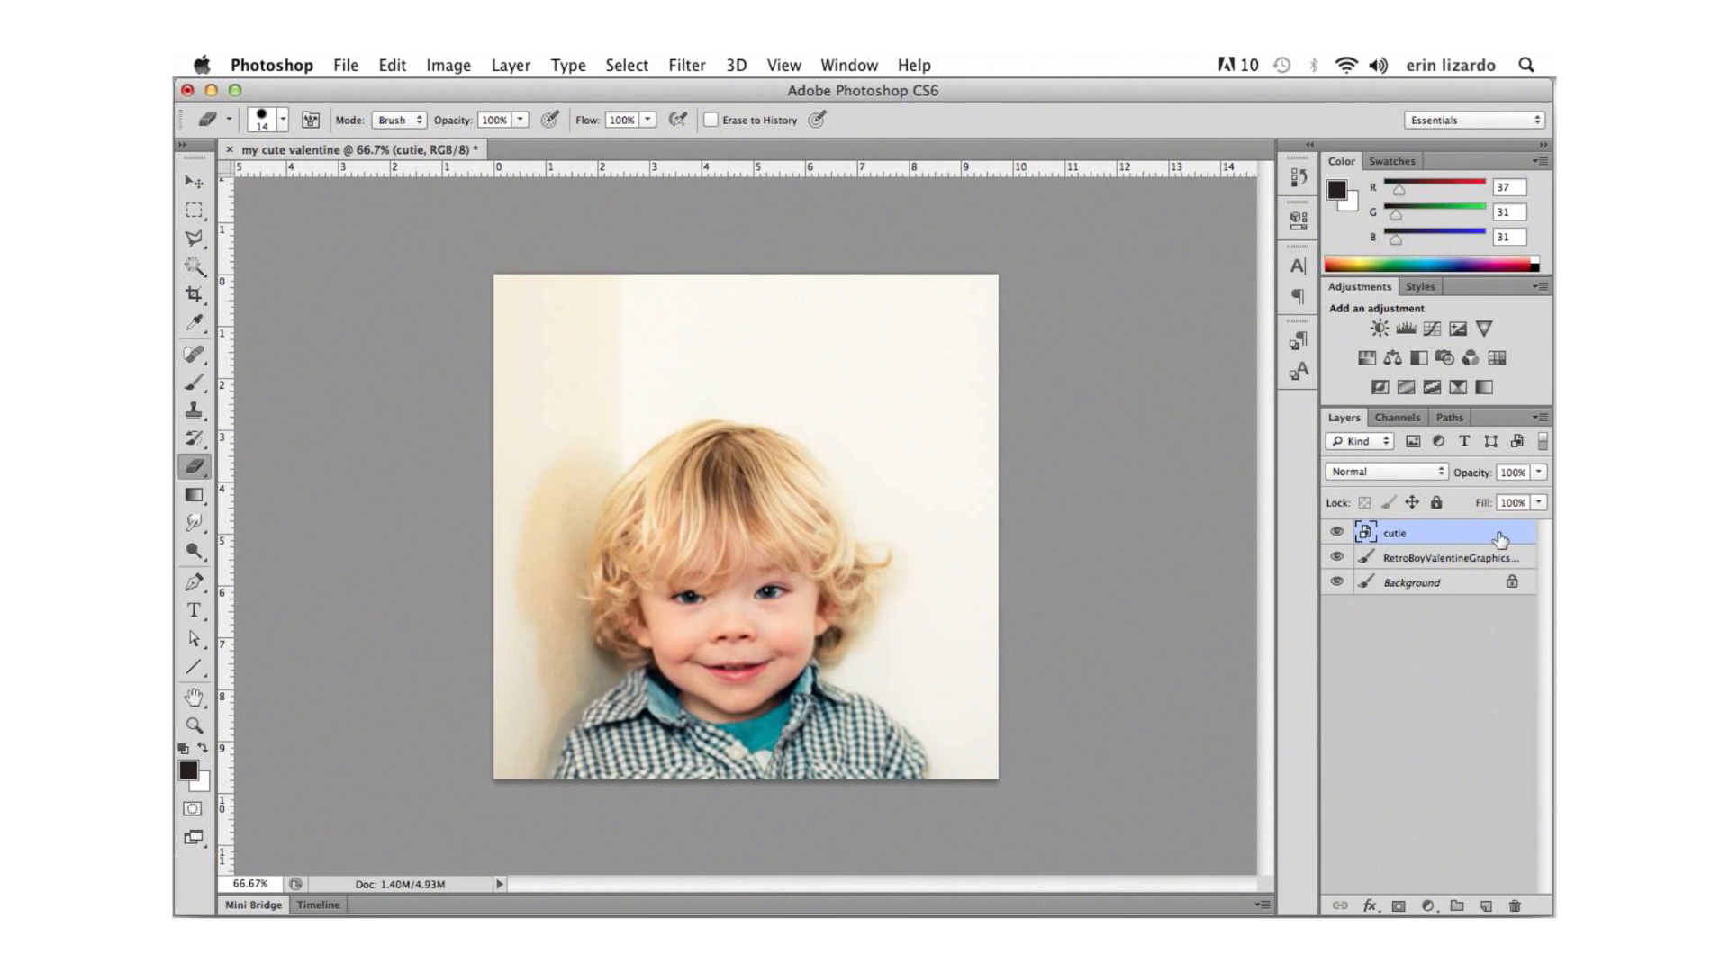
Move the cutie photo layer beneath the valentine card layer so the border frames the boy.
drag(1394, 531, 1394, 567)
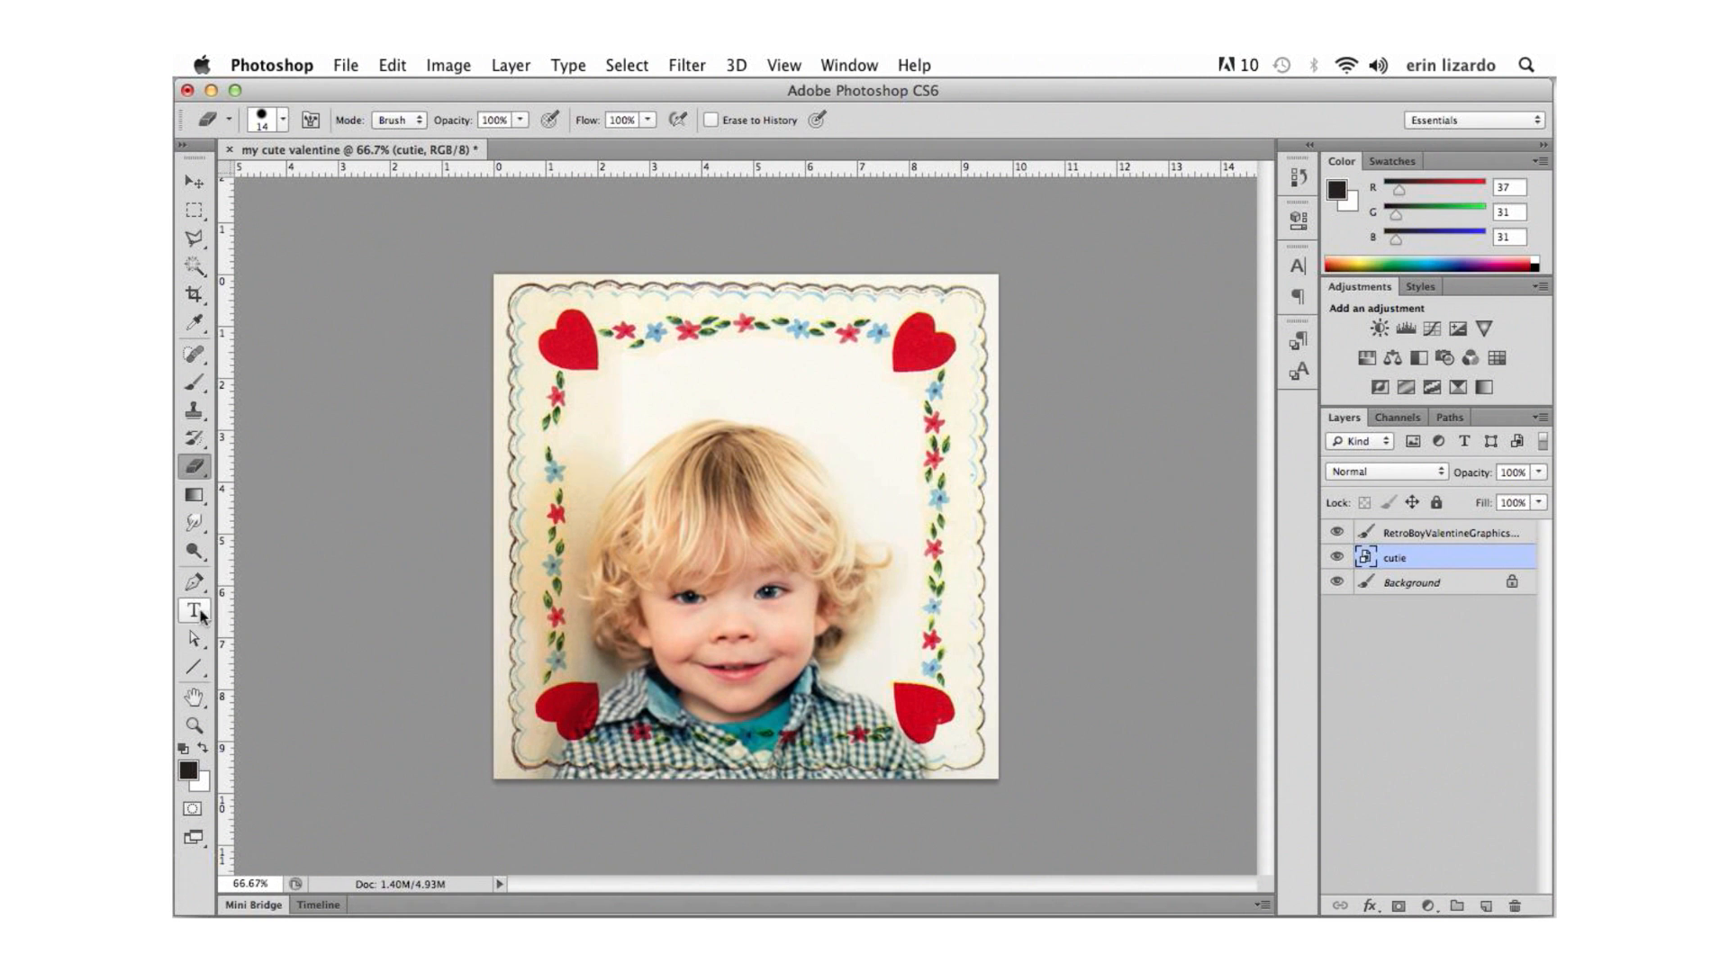
Add a 'Happy Valentine's Day!' text layer above the boy's head and nudge it right.
click(192, 611)
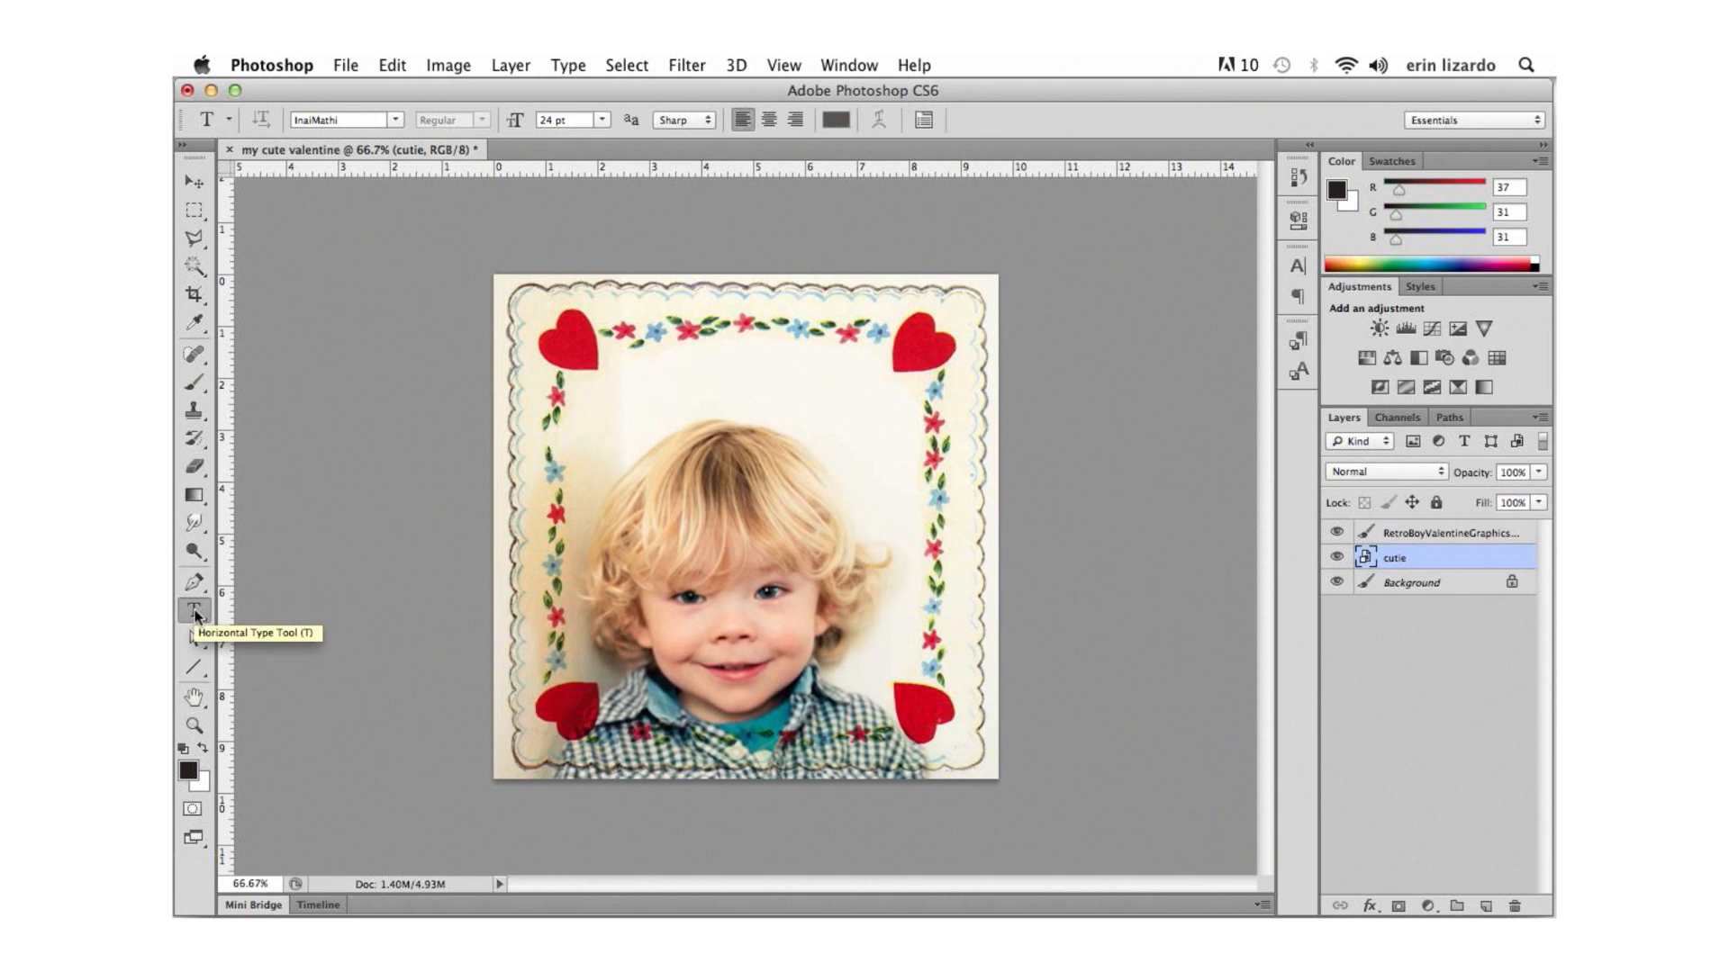
click(631, 402)
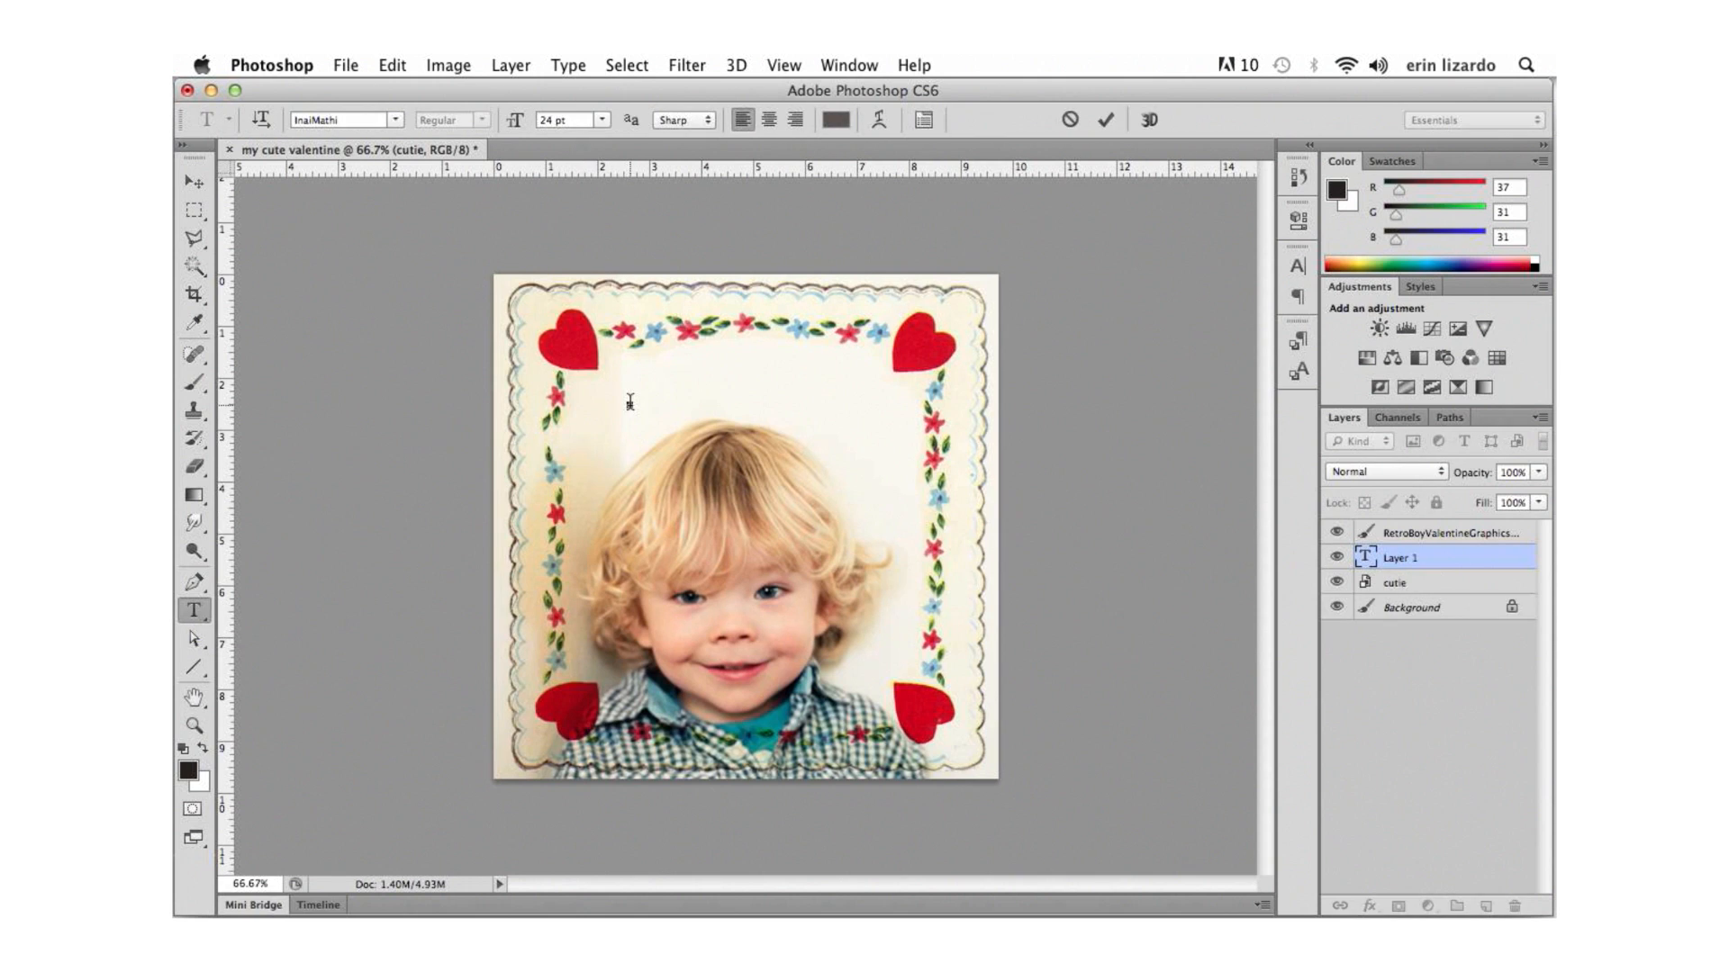
text(Happy V)
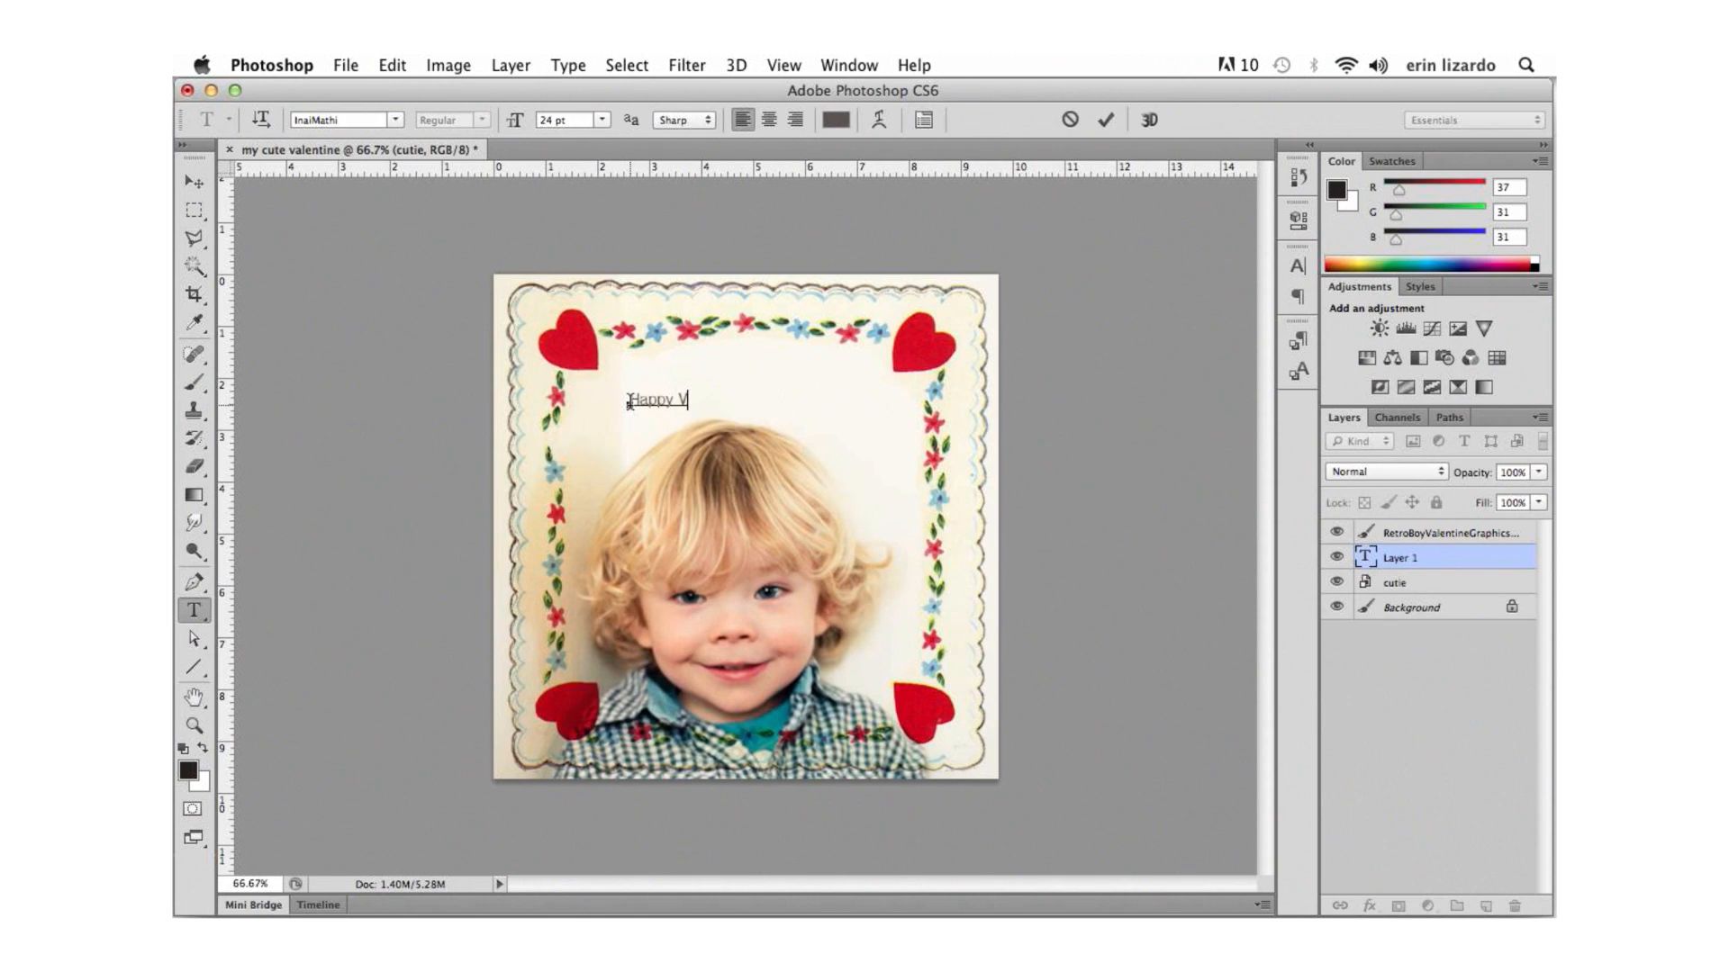
text(alentine's Day!)
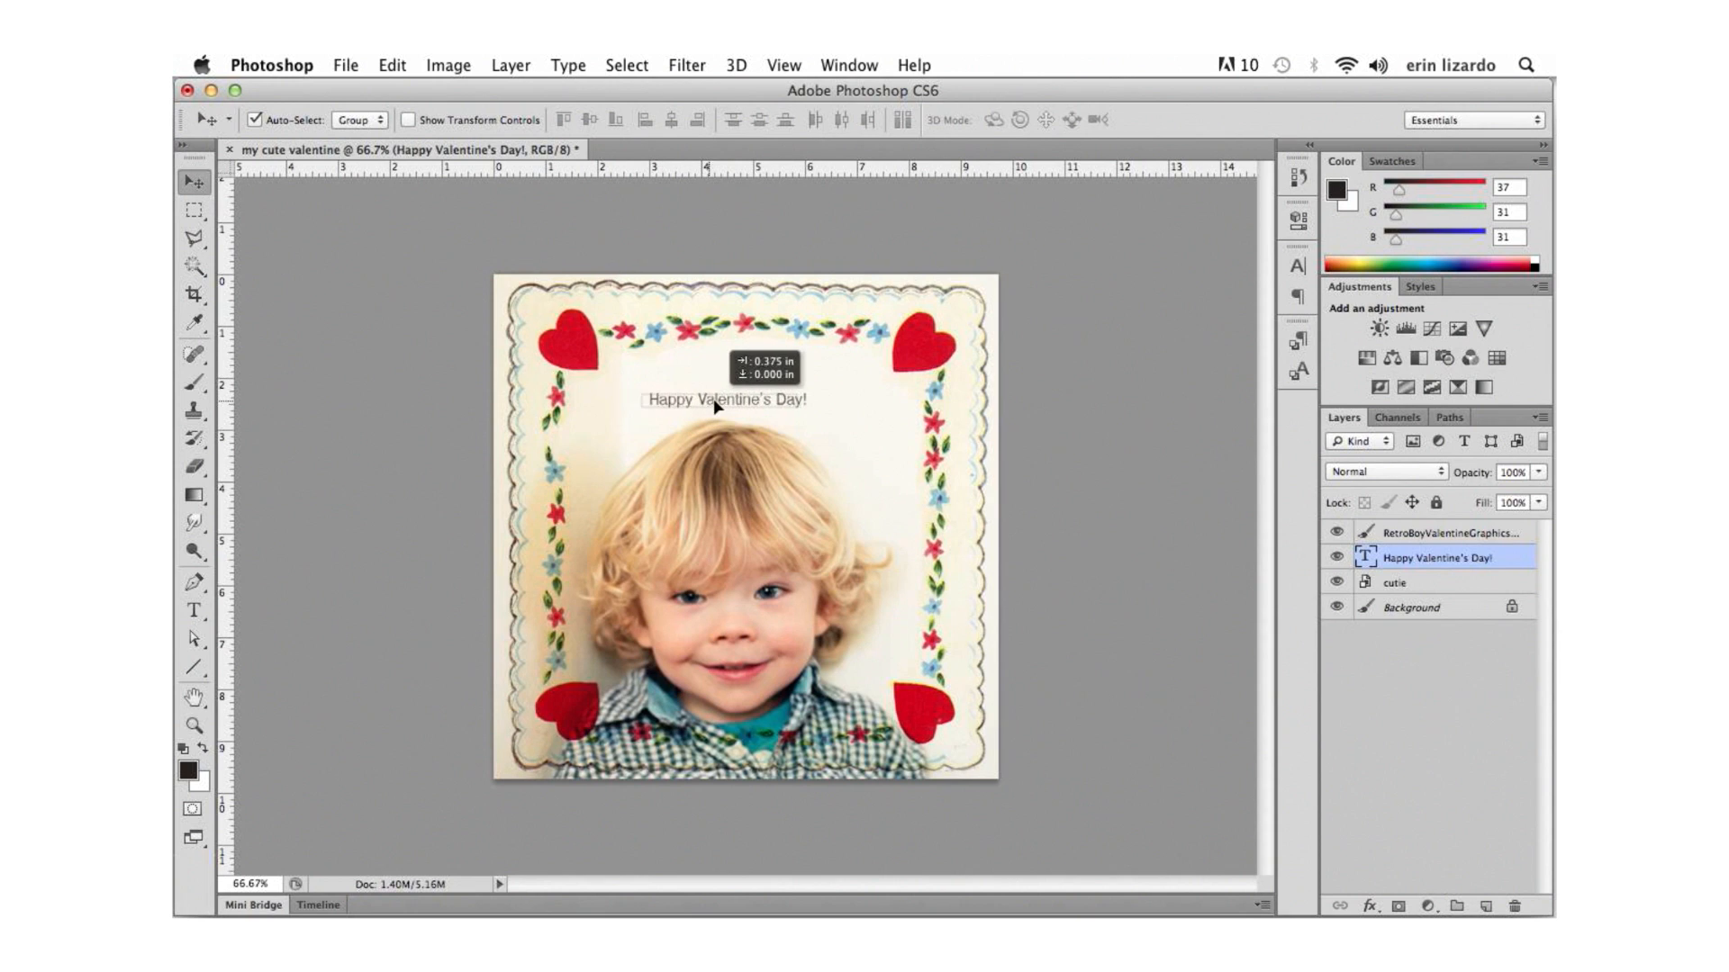
drag(724, 400, 744, 386)
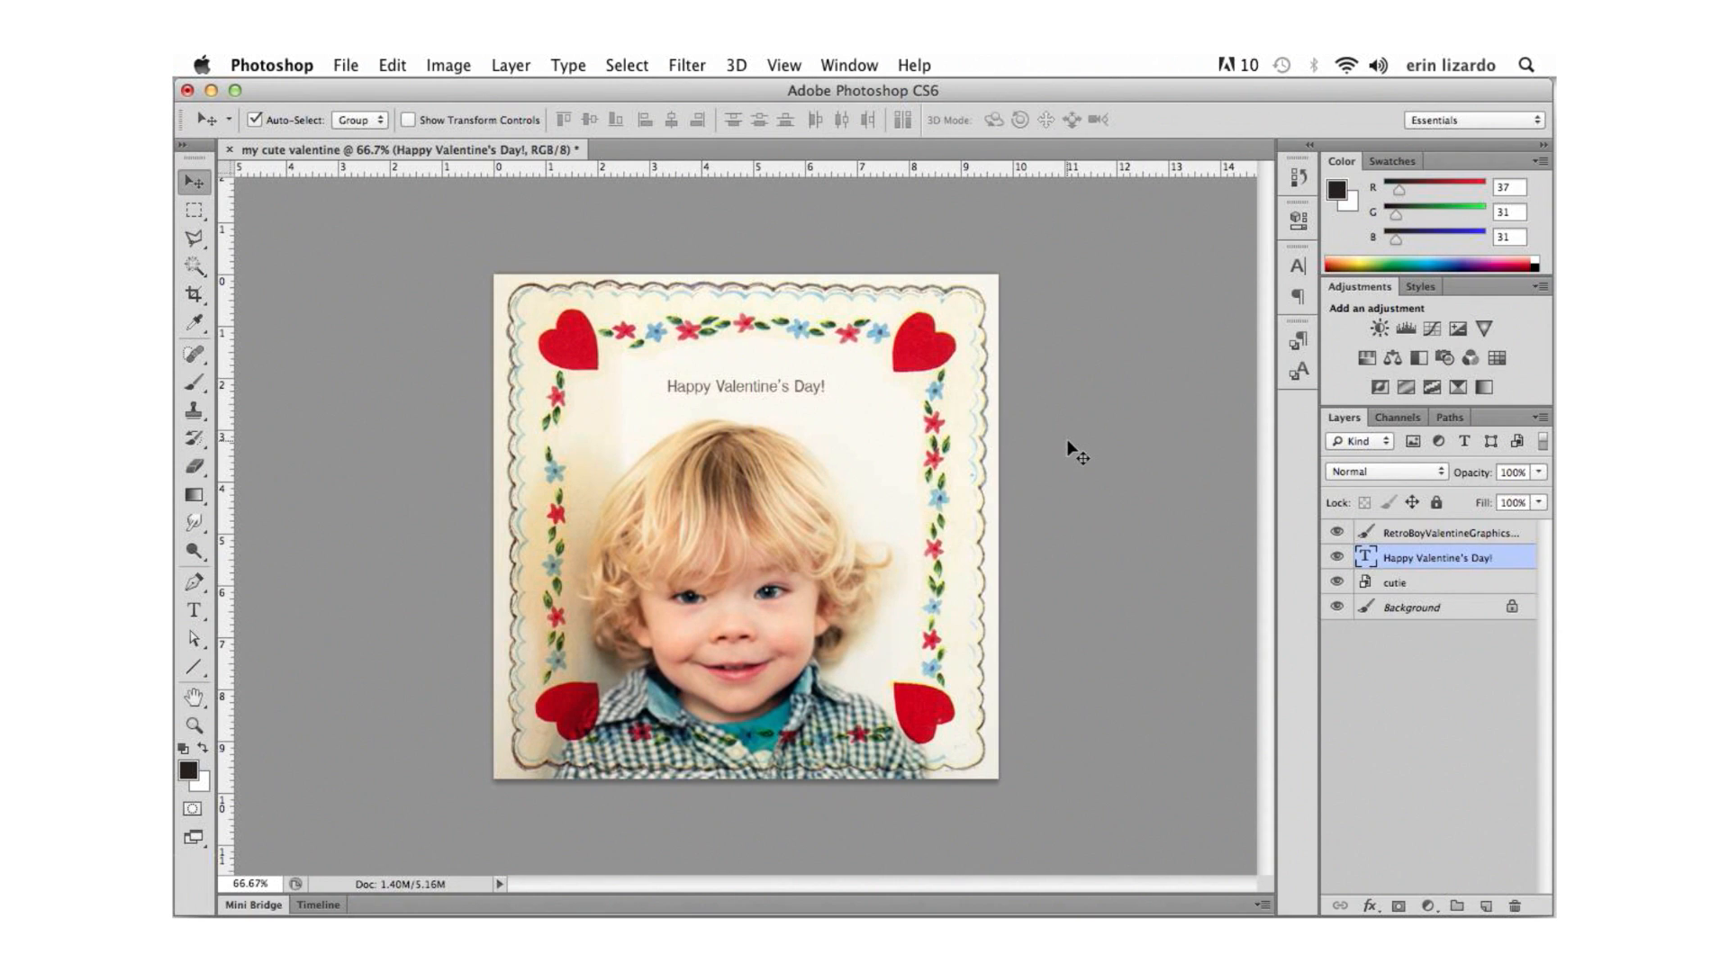
click(848, 65)
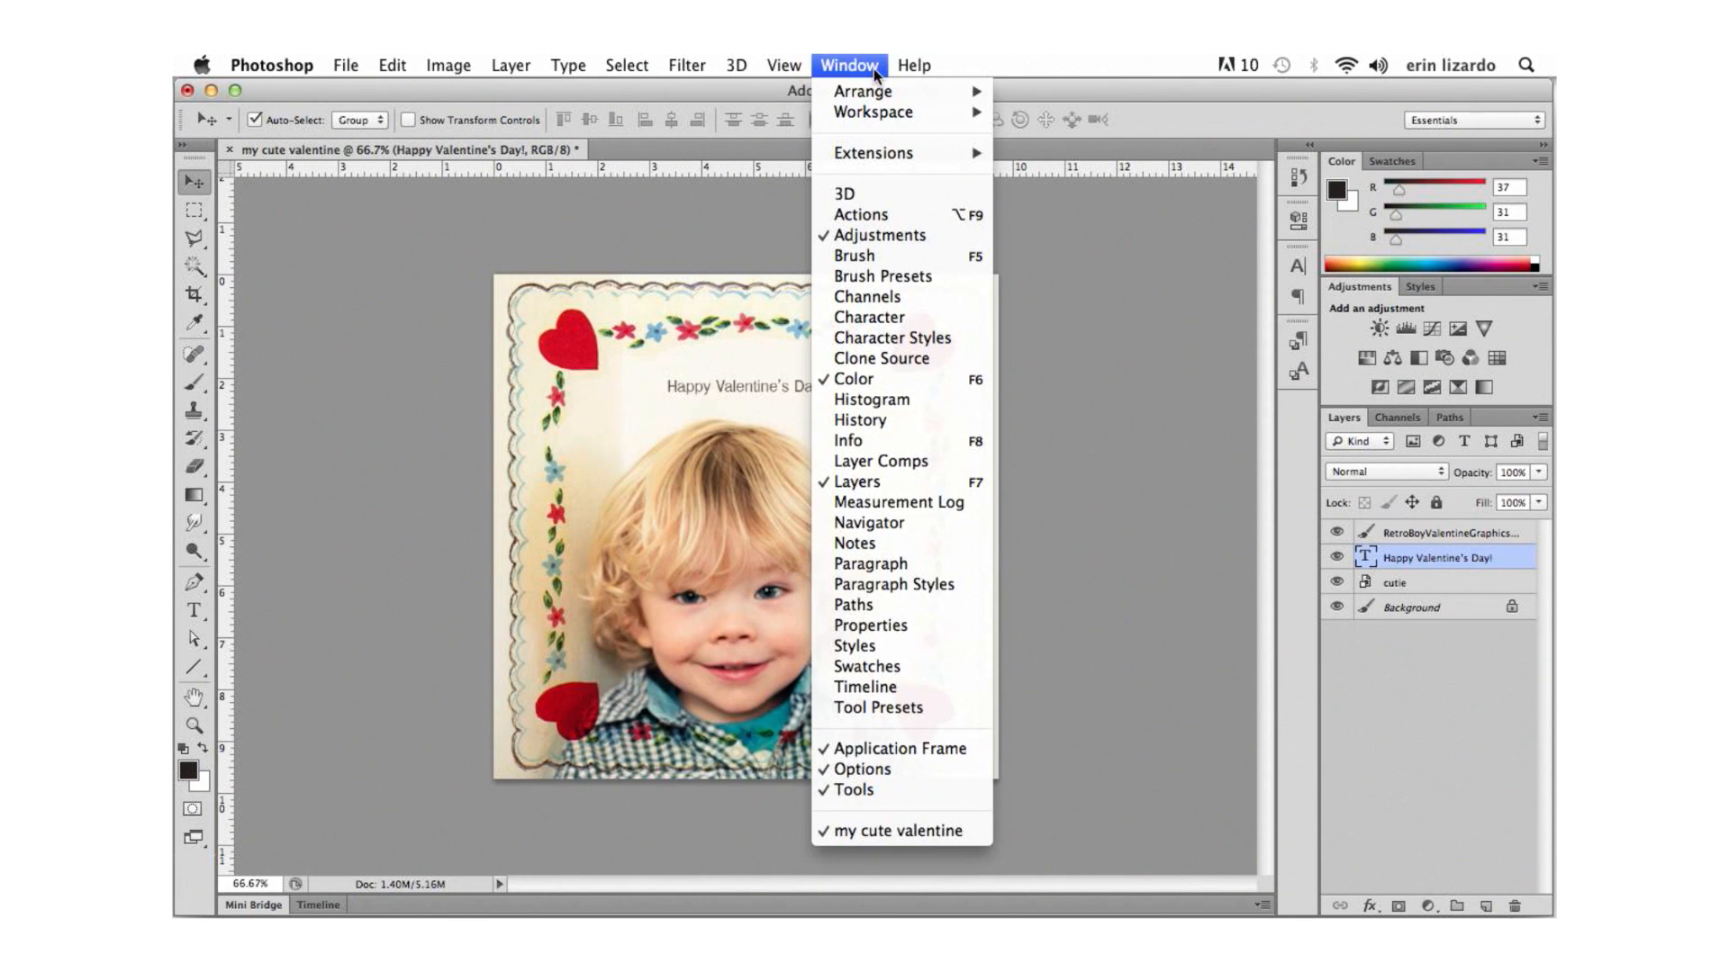
In the Character panel set the greeting to the snailmail font, red colour and 30 pt size.
click(847, 65)
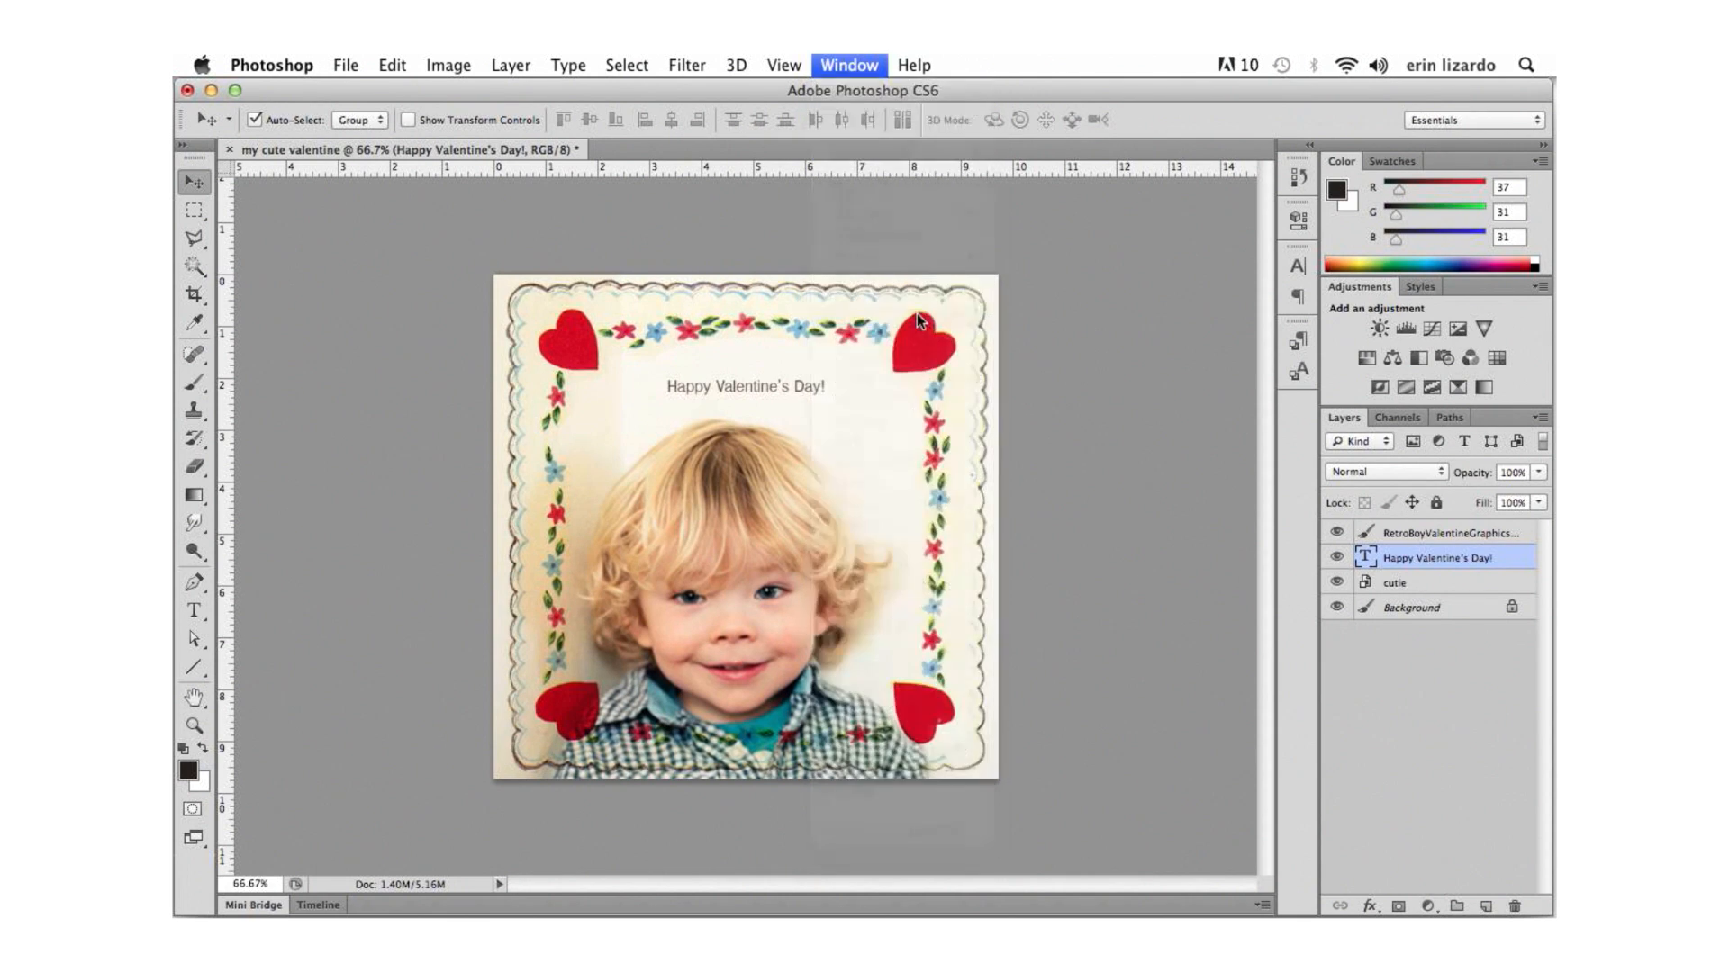
click(1296, 264)
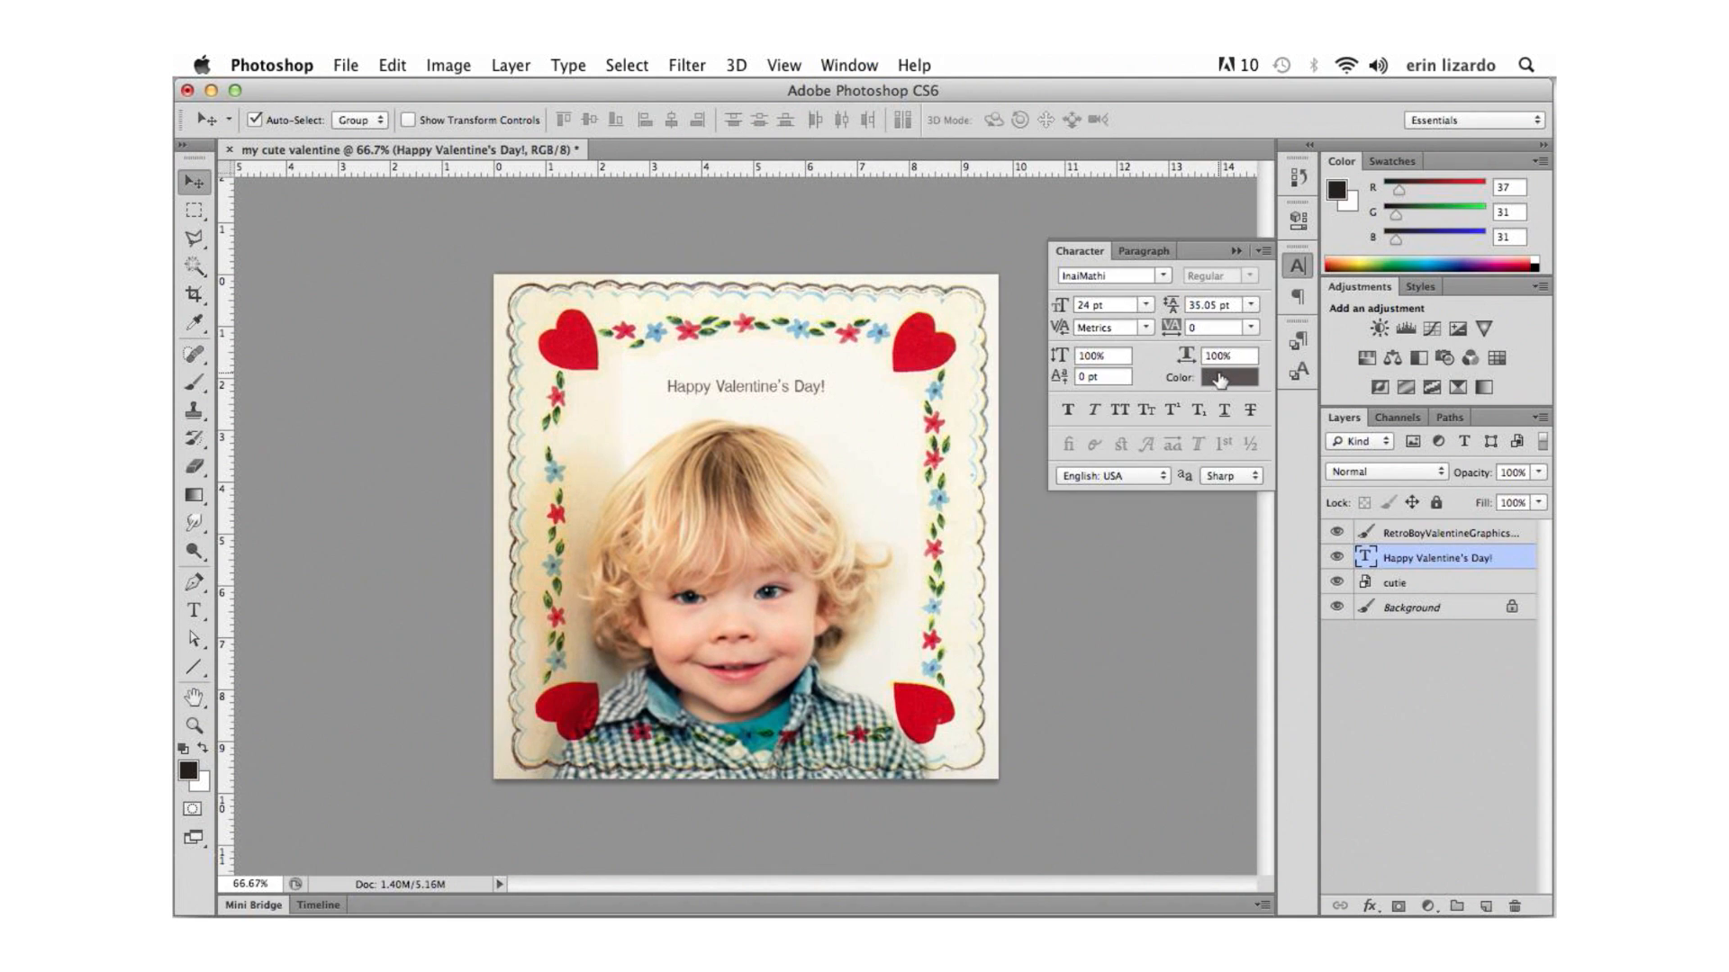
click(1224, 376)
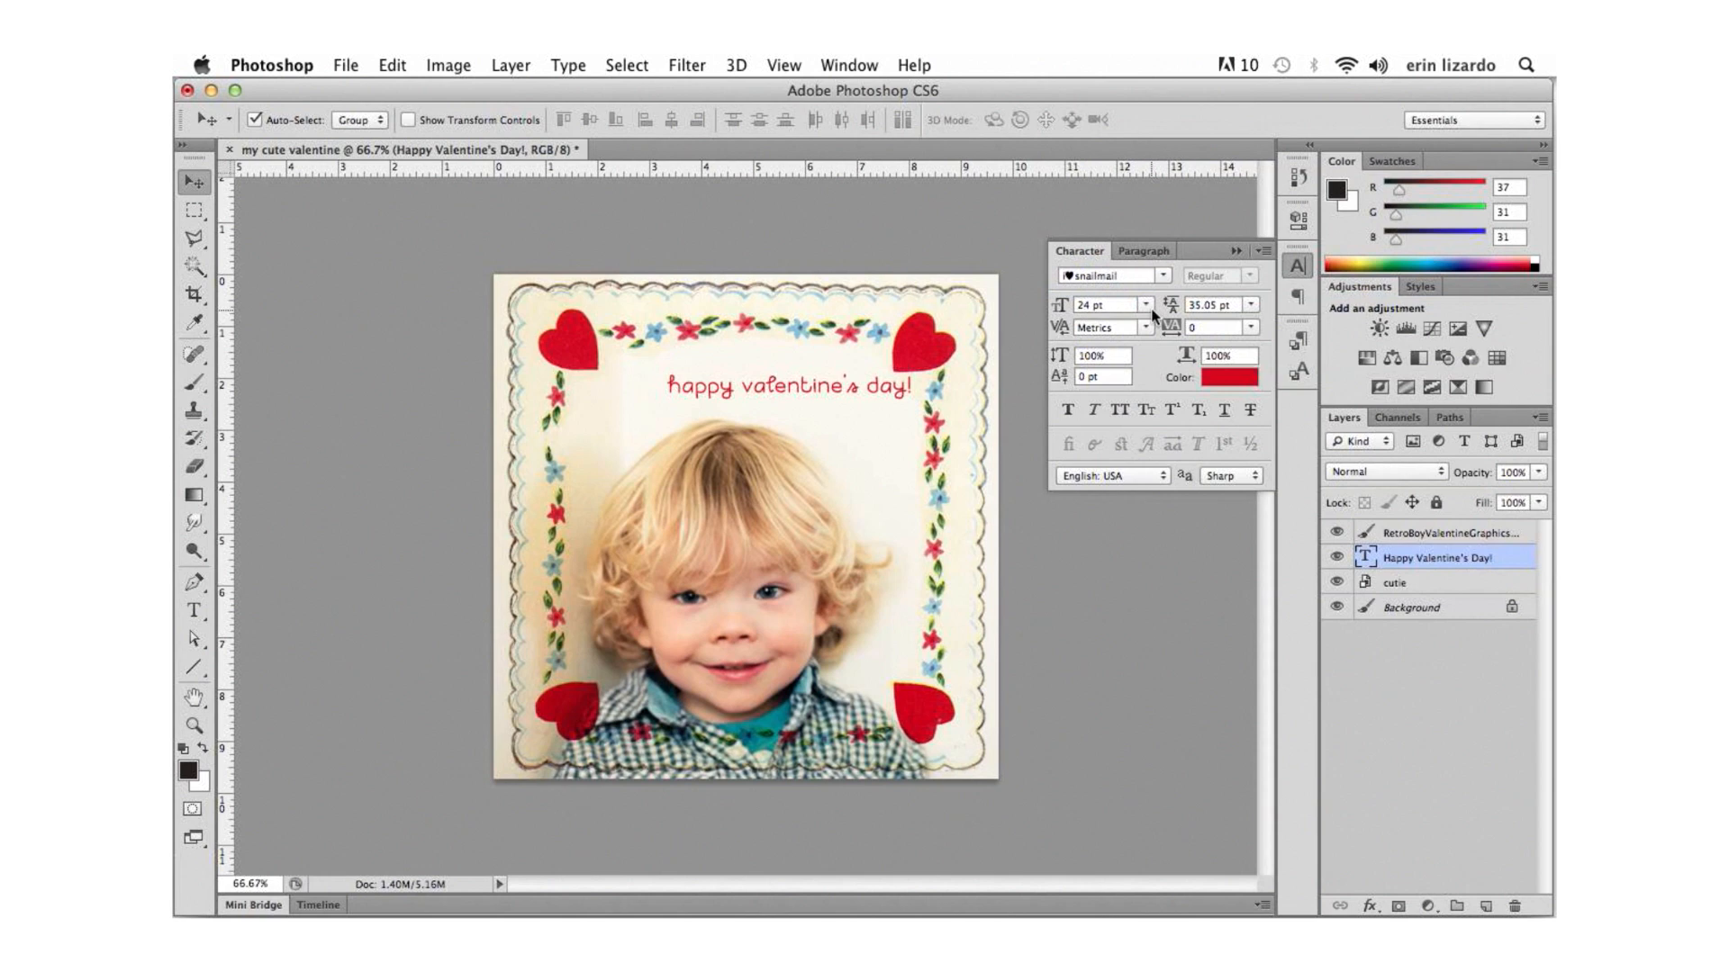
click(1147, 304)
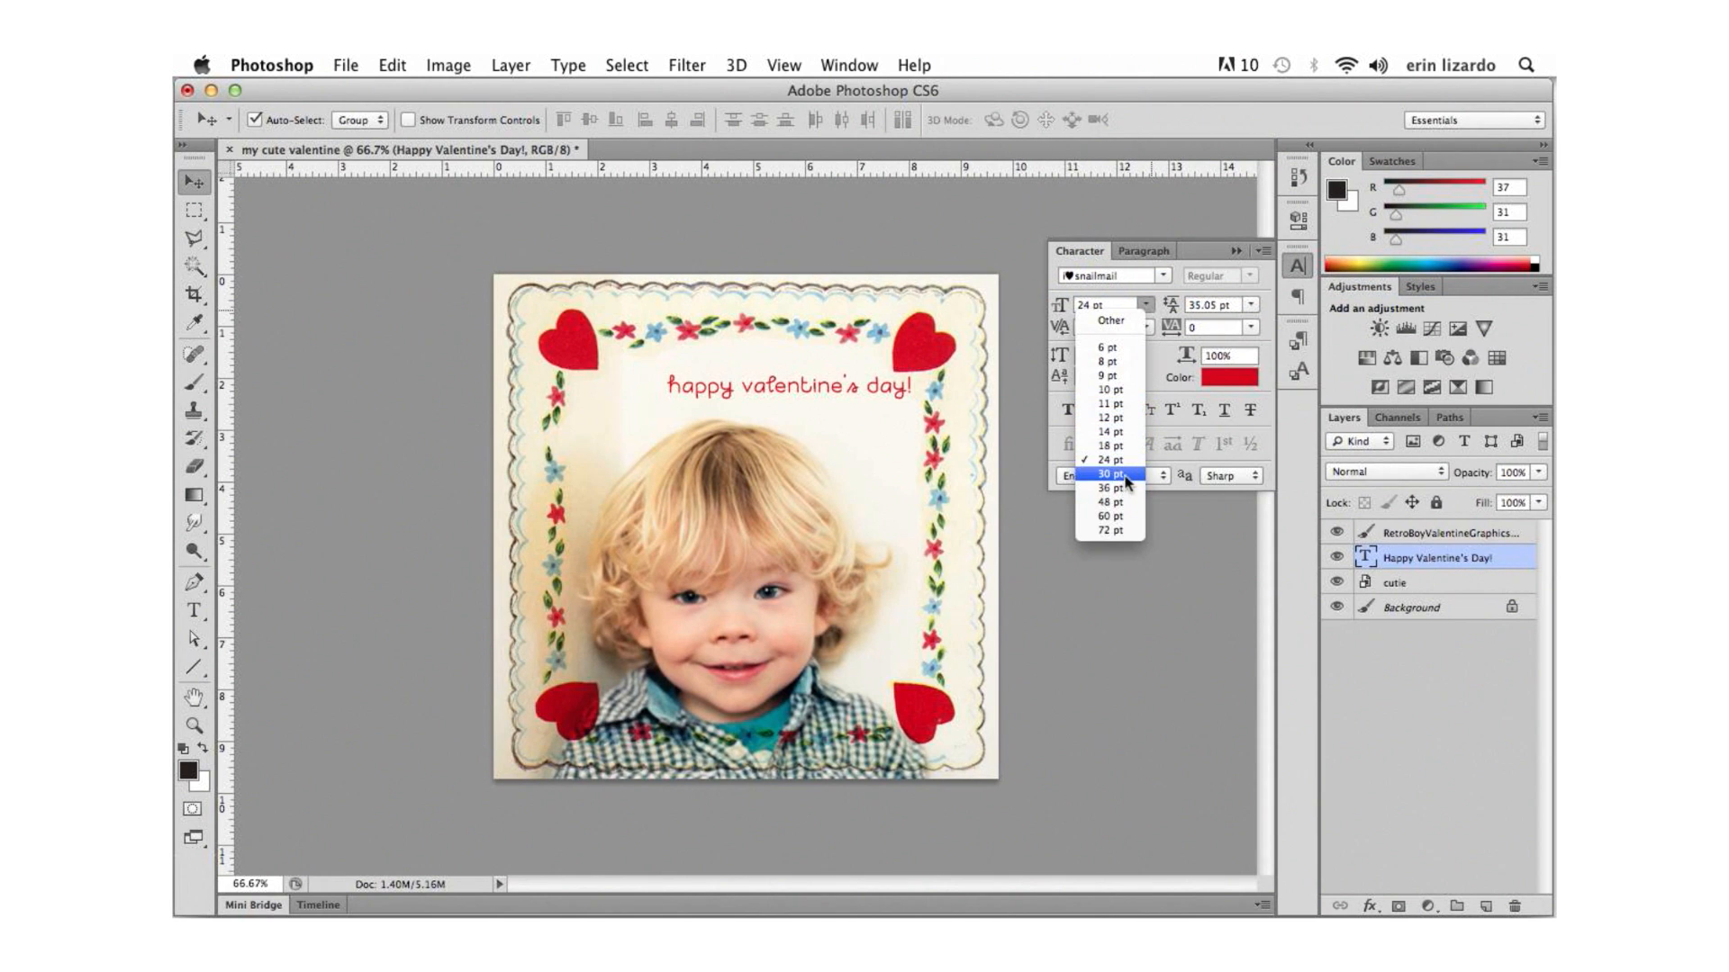
click(1111, 473)
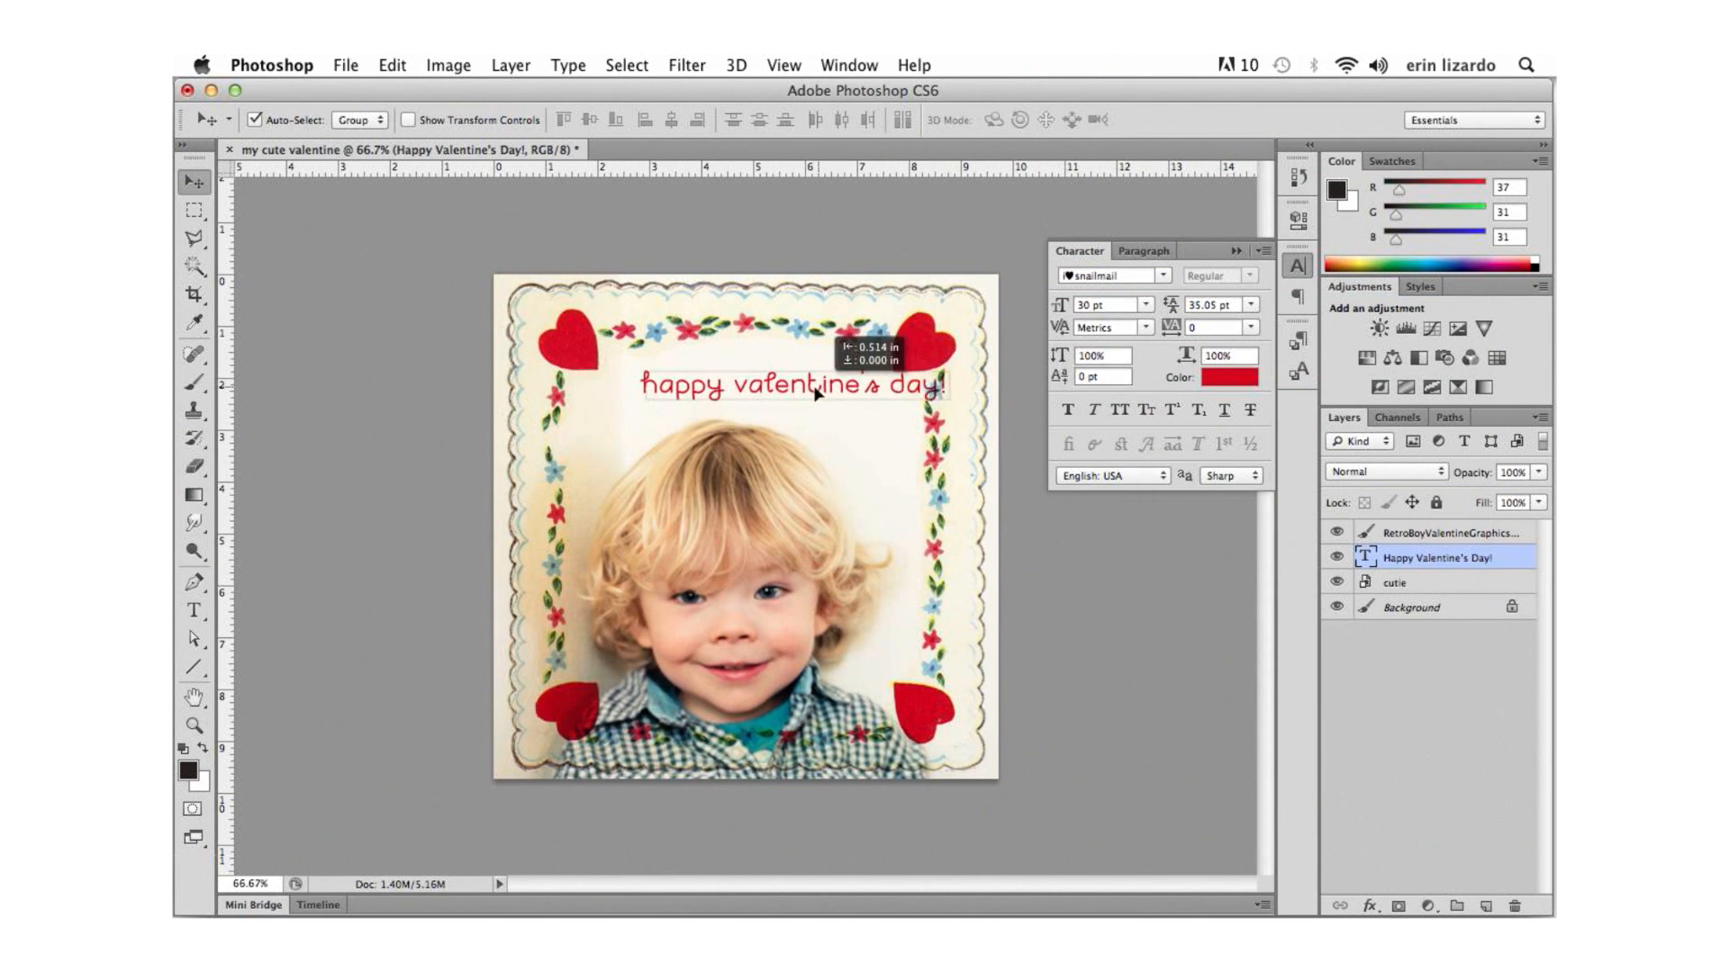
Move the greeting lower so it spans across the top of the frame above the boy.
drag(811, 386, 783, 410)
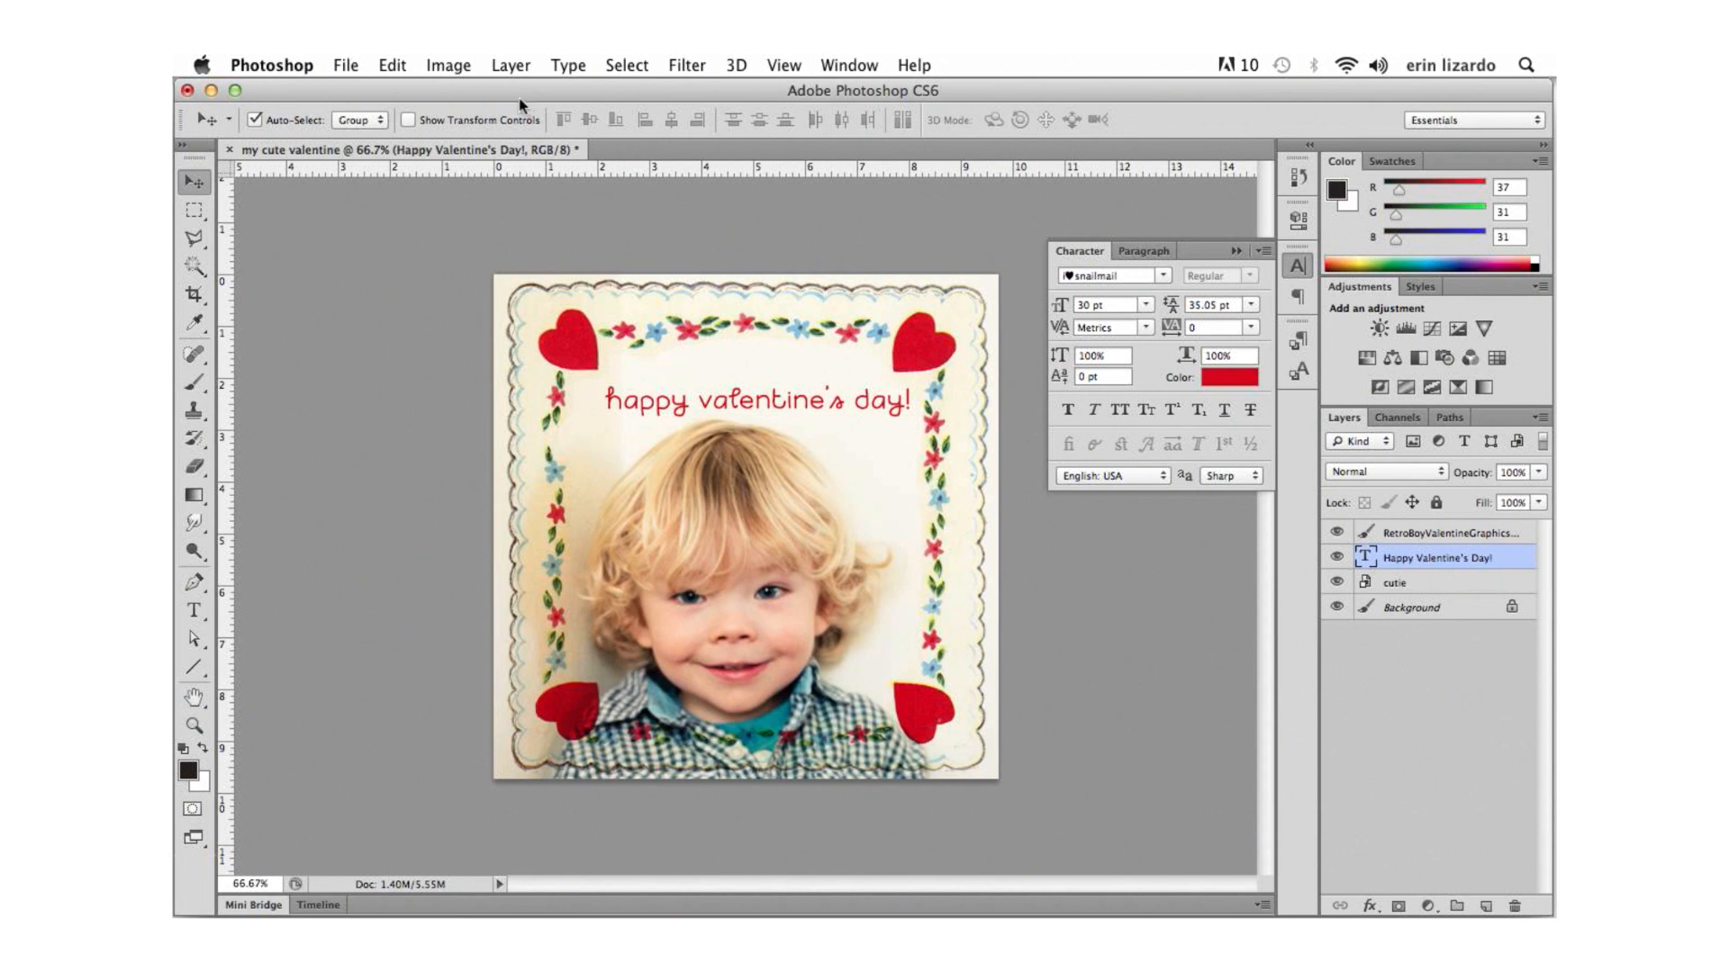
click(567, 65)
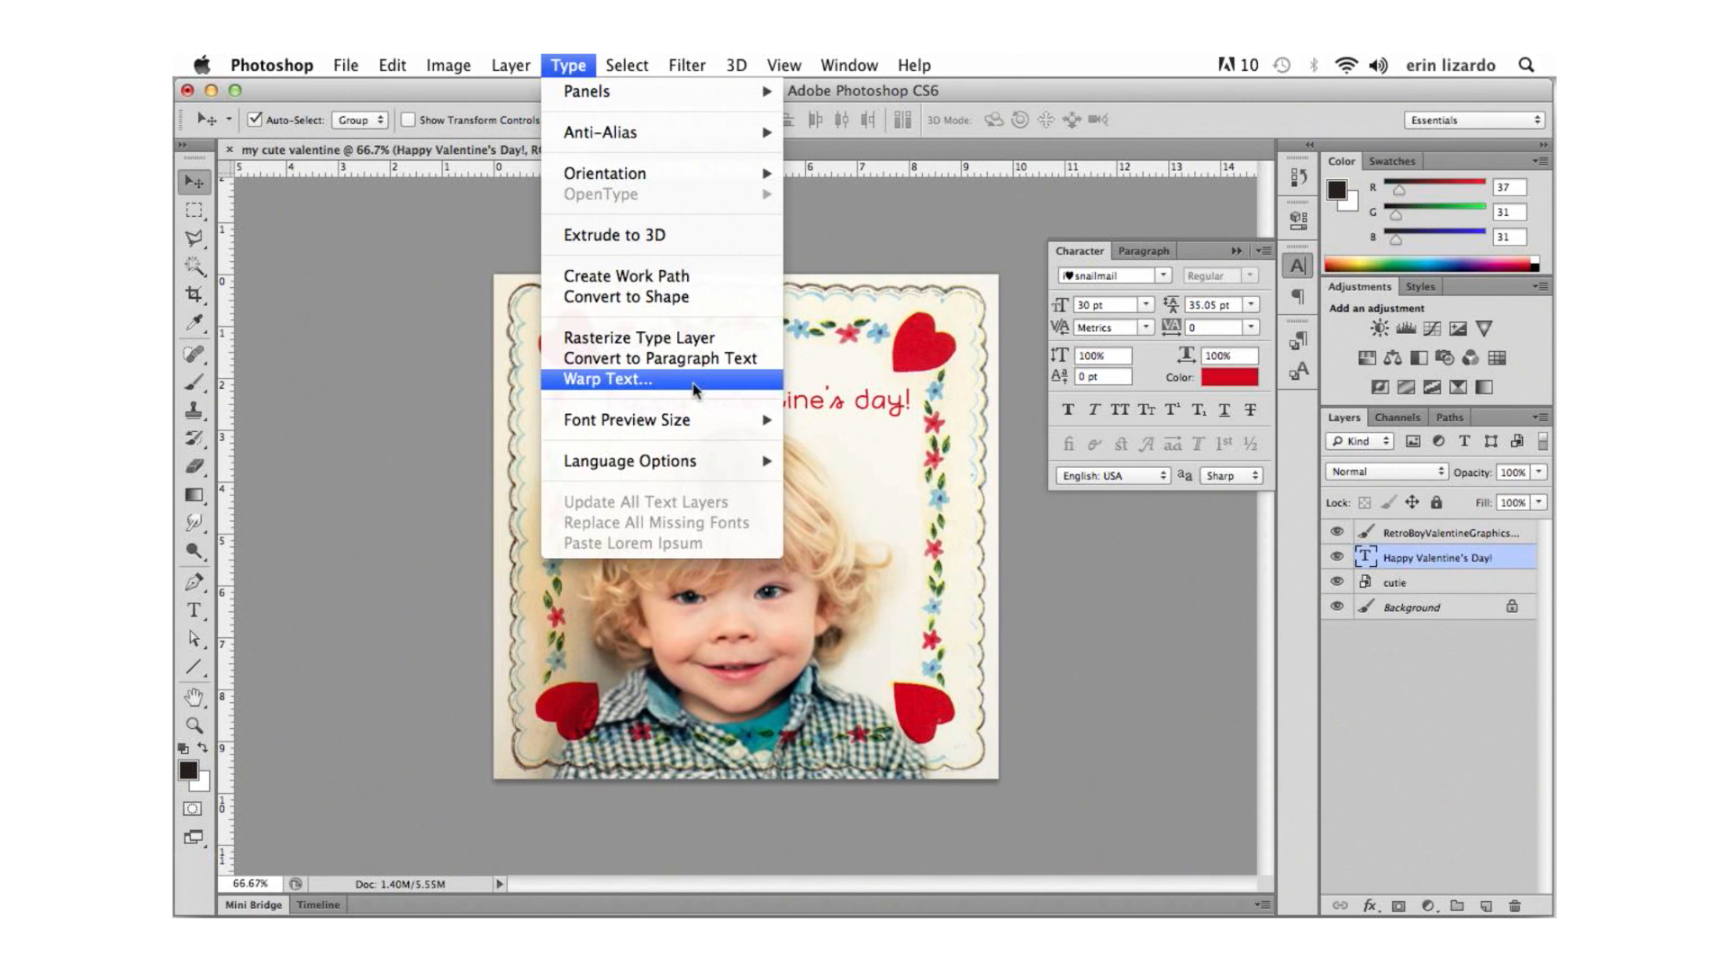
Warp the greeting with an Arc style at about +19% bend and apply it.
click(603, 380)
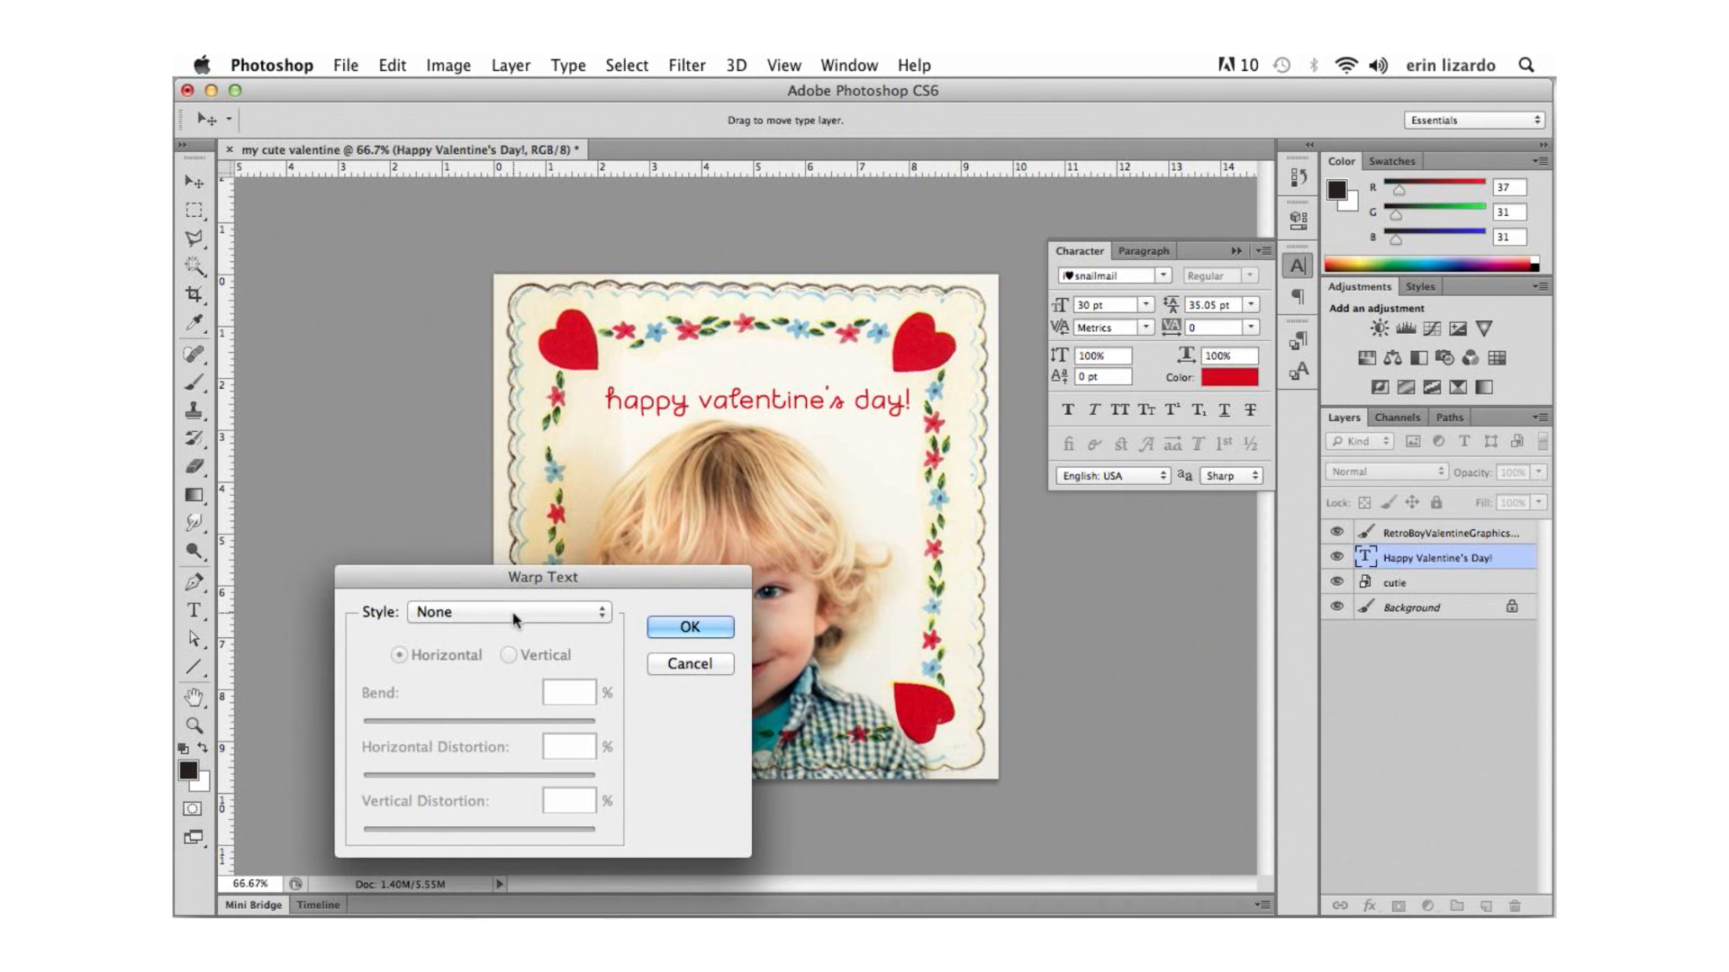
click(508, 613)
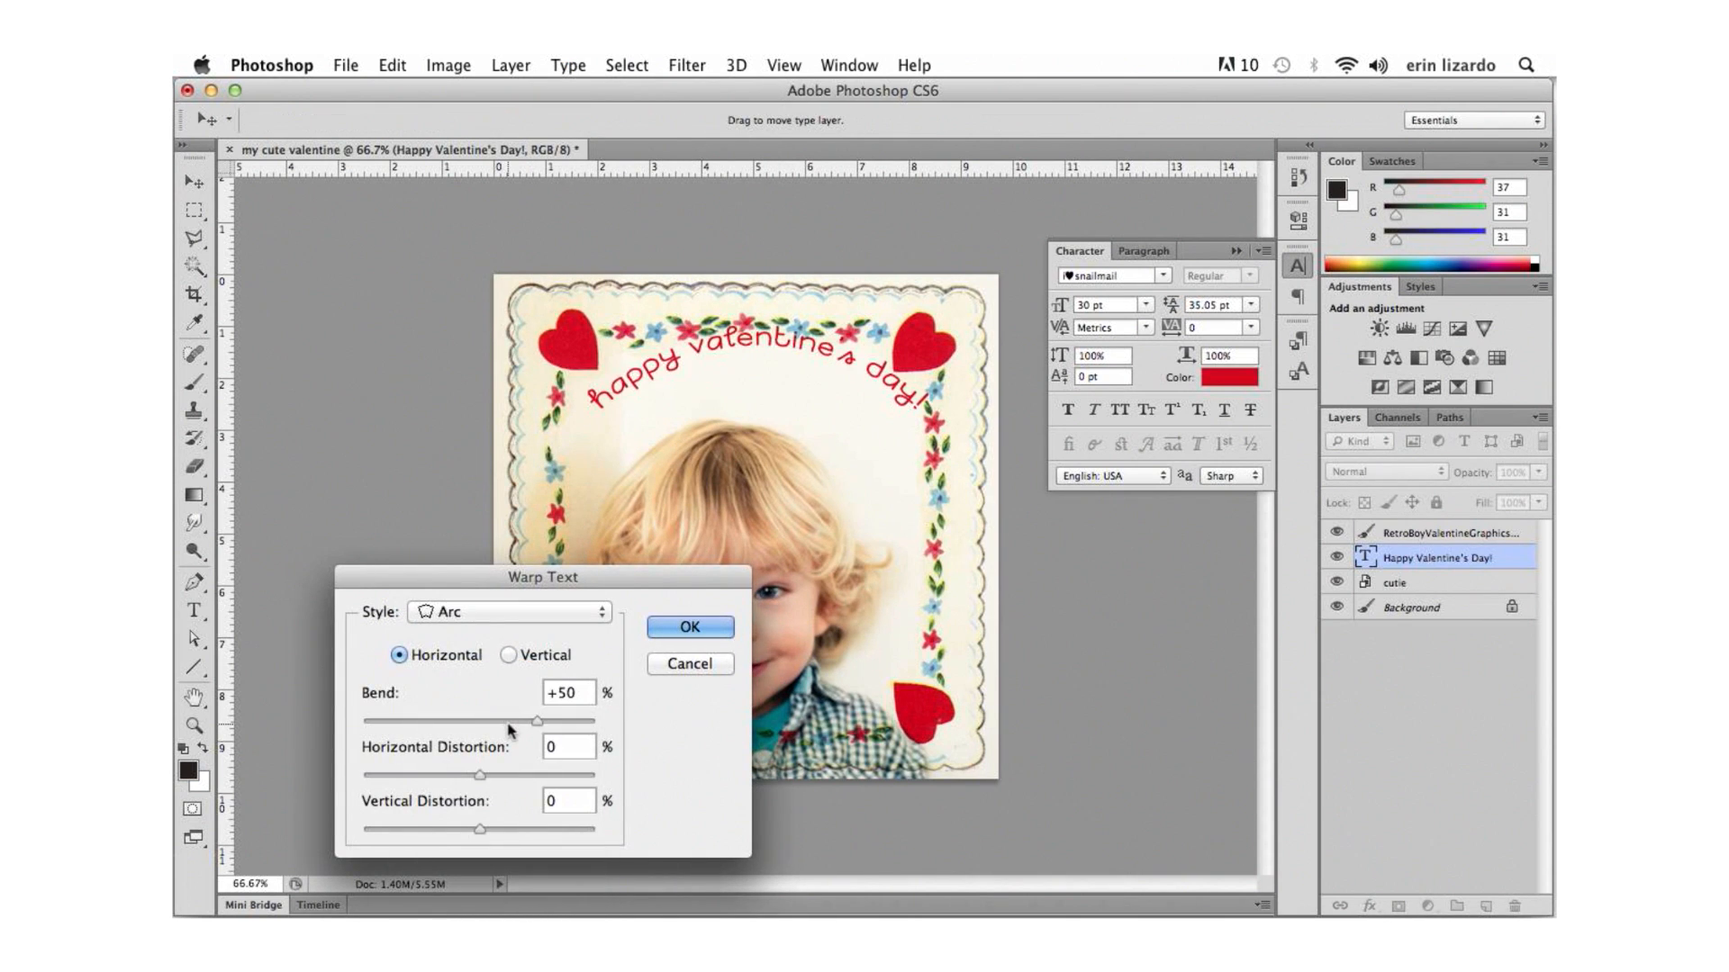
drag(537, 720, 499, 721)
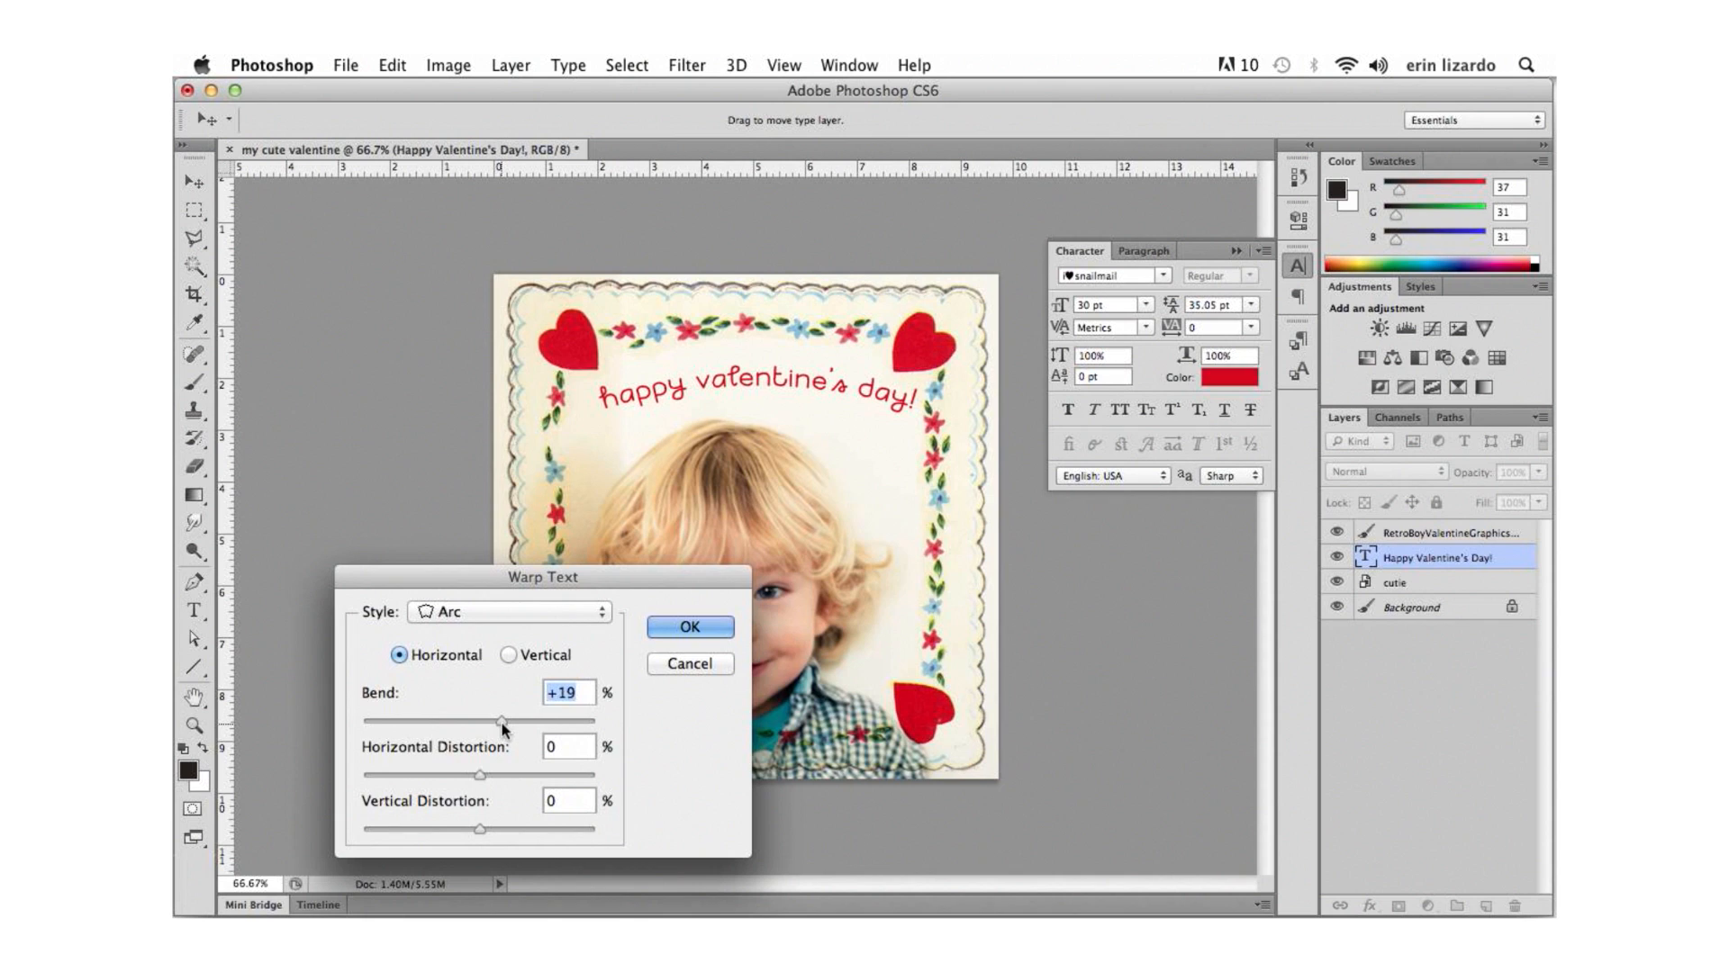
click(688, 627)
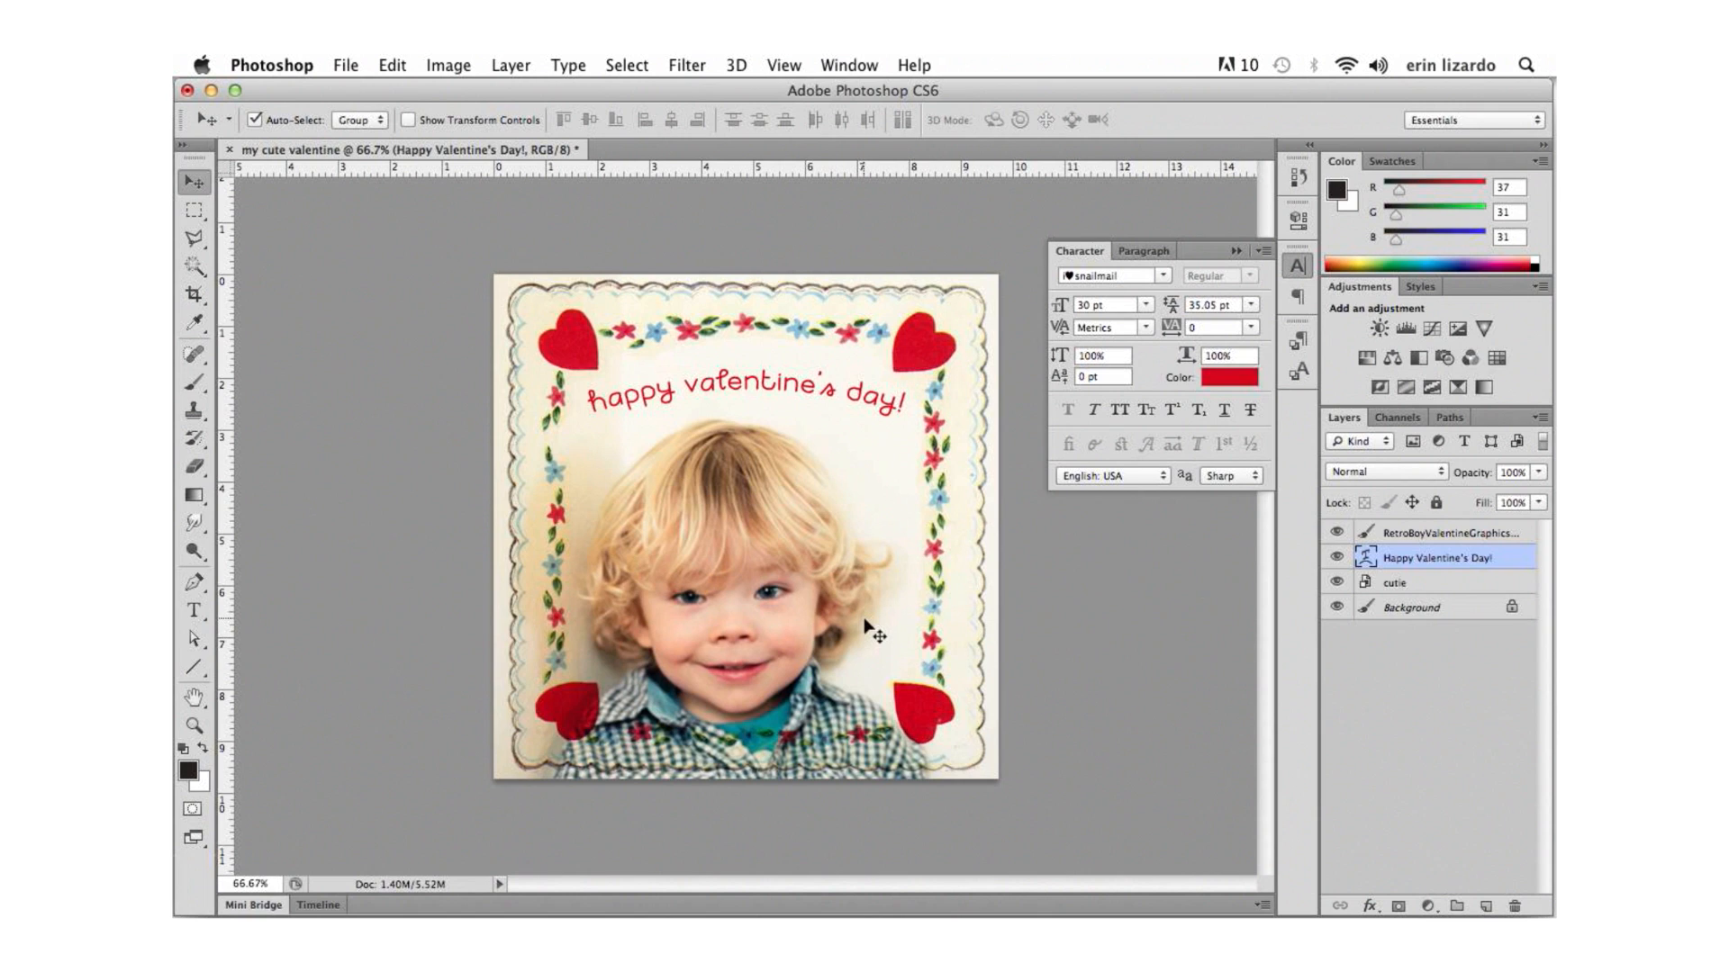
mouse_move(371, 91)
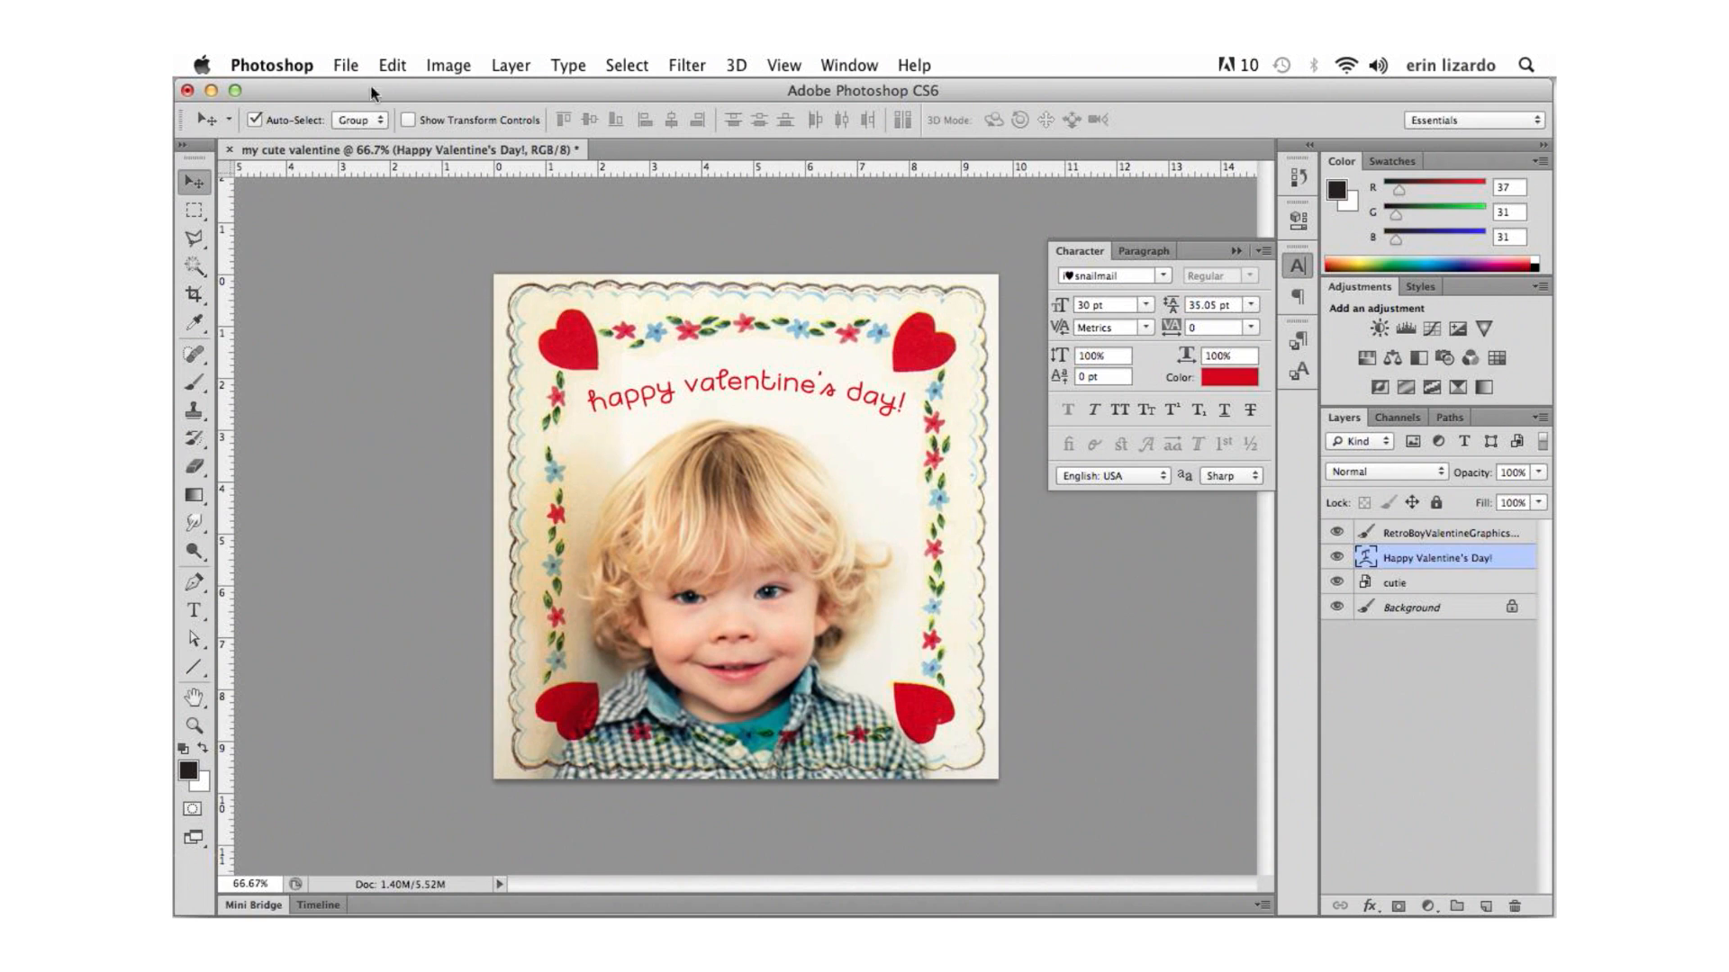
Save the valentine to the Desktop as my cute valentine.jpg in JPEG format.
click(345, 65)
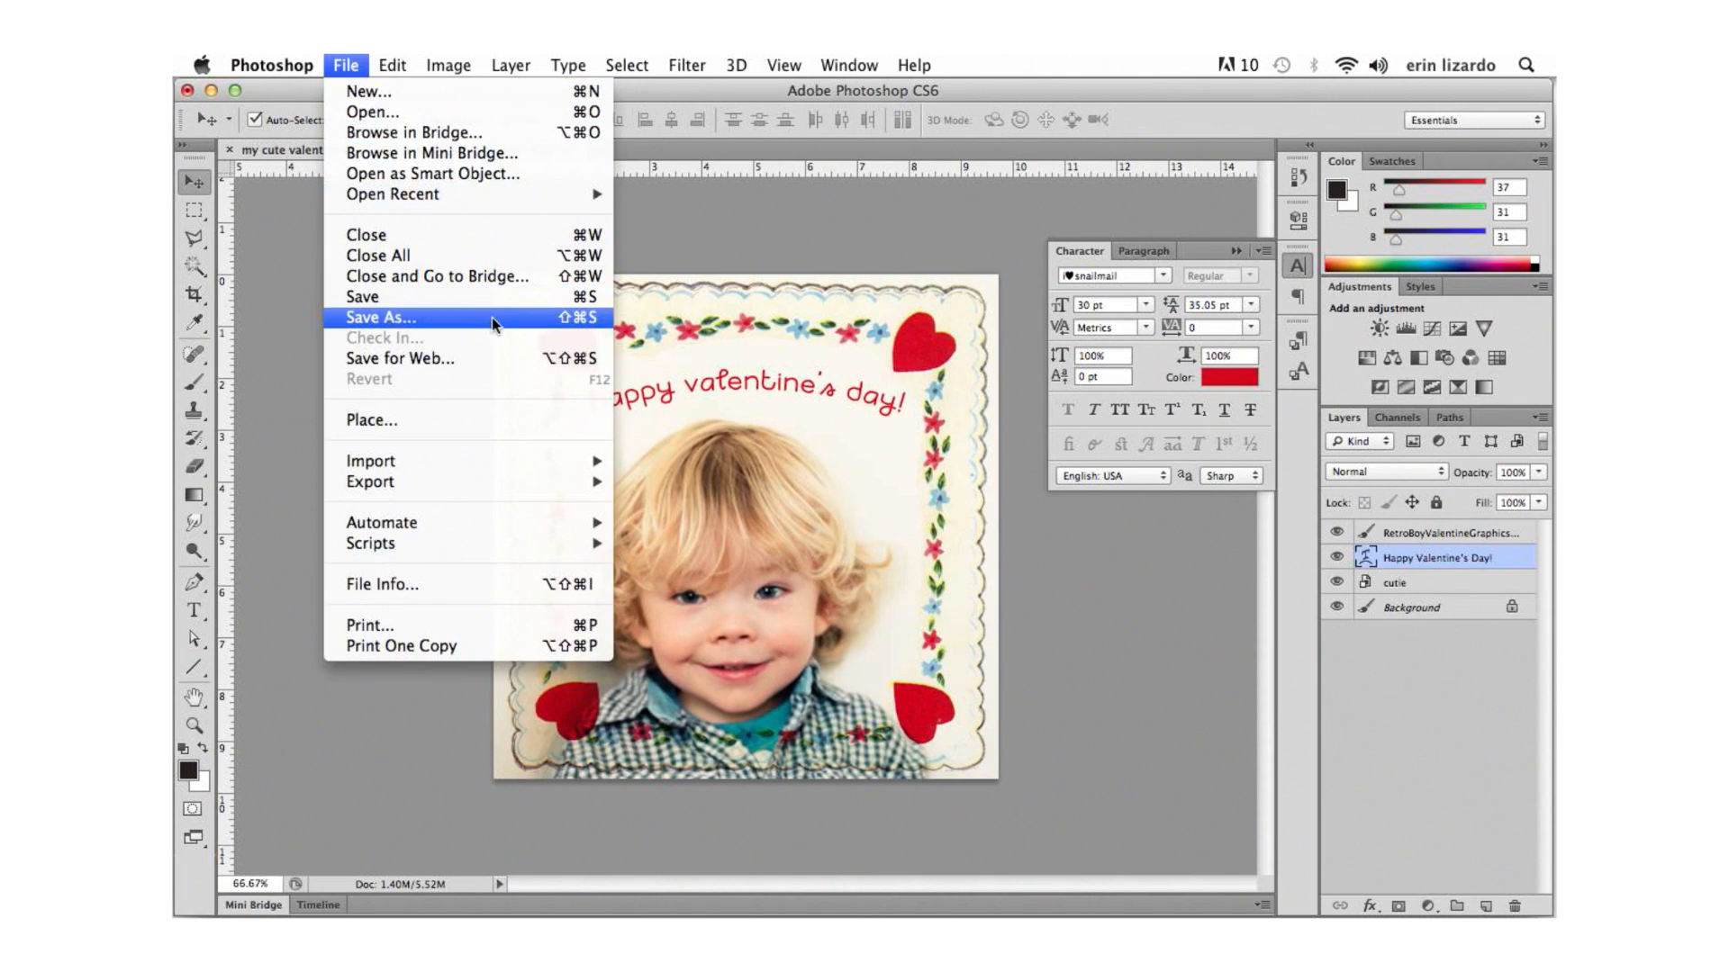
click(380, 316)
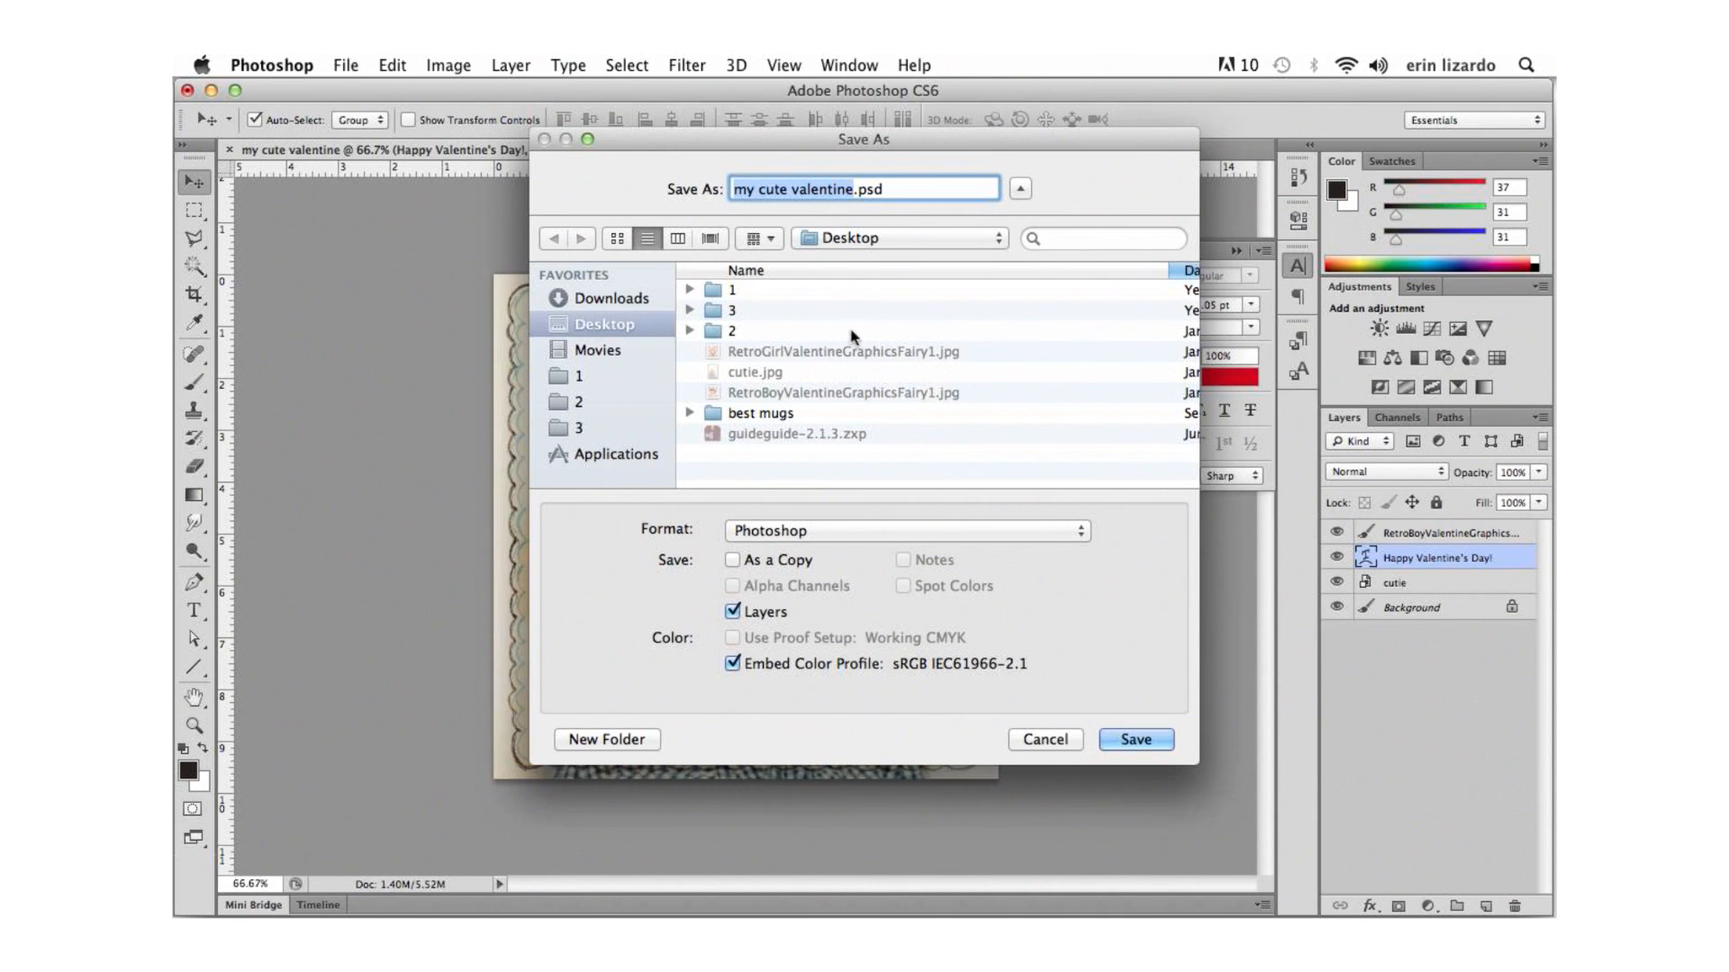
mouse_move(853, 474)
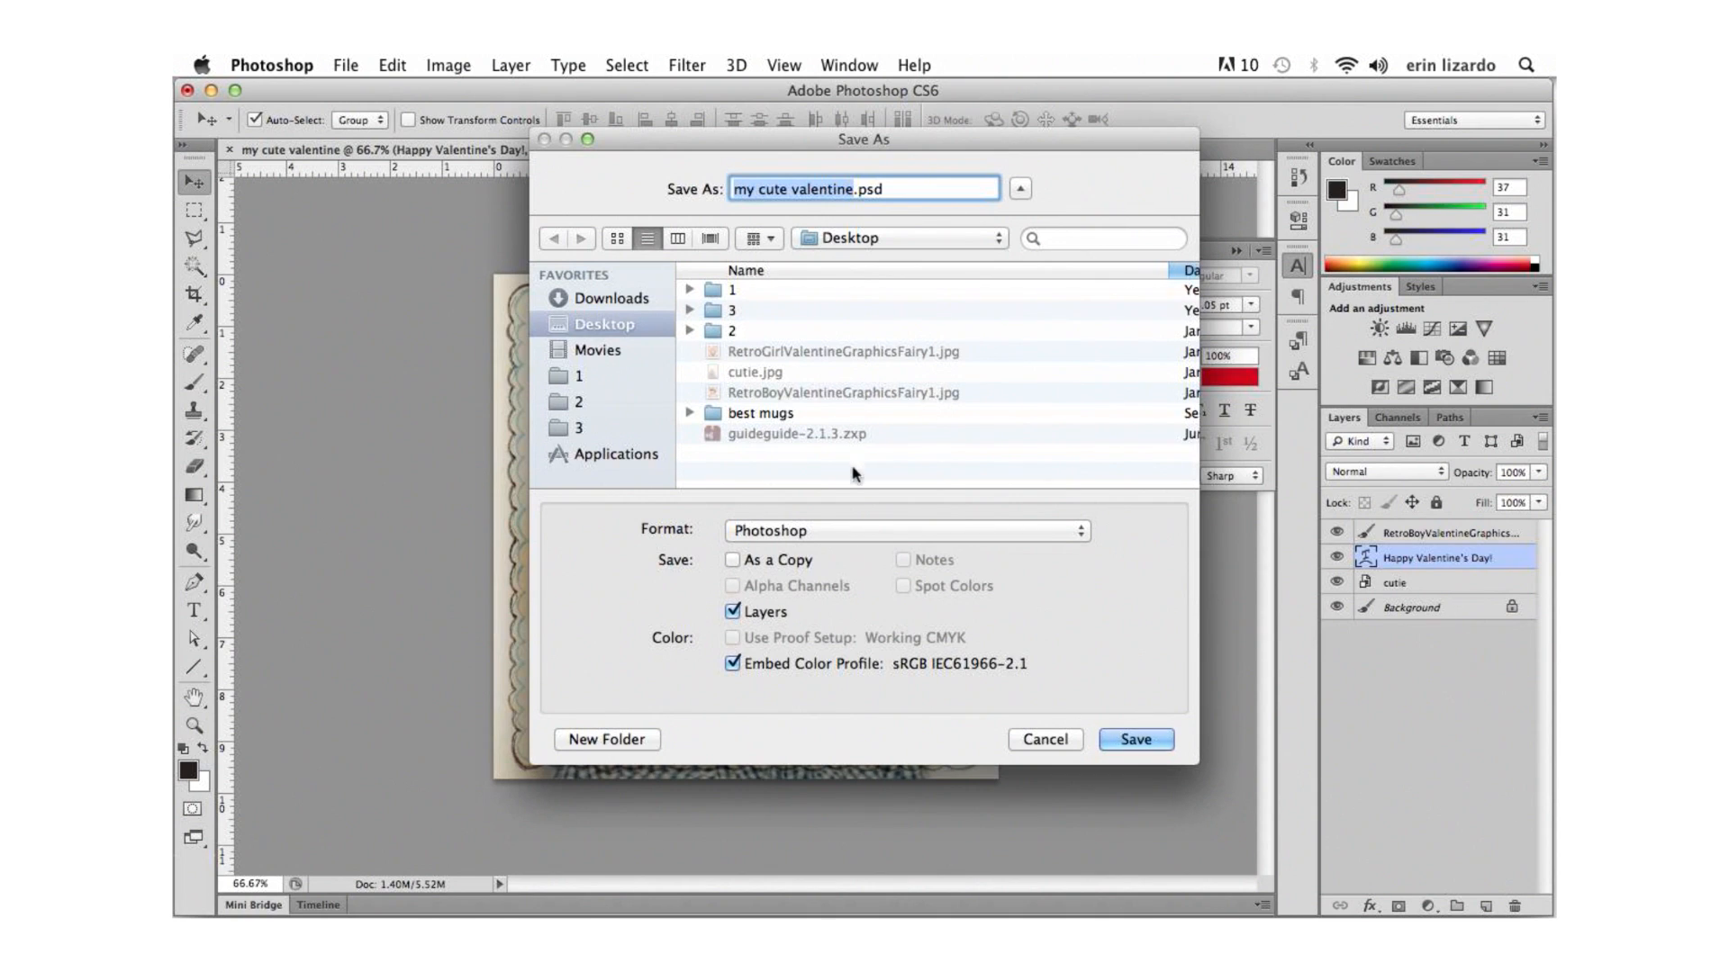
mouse_move(868, 533)
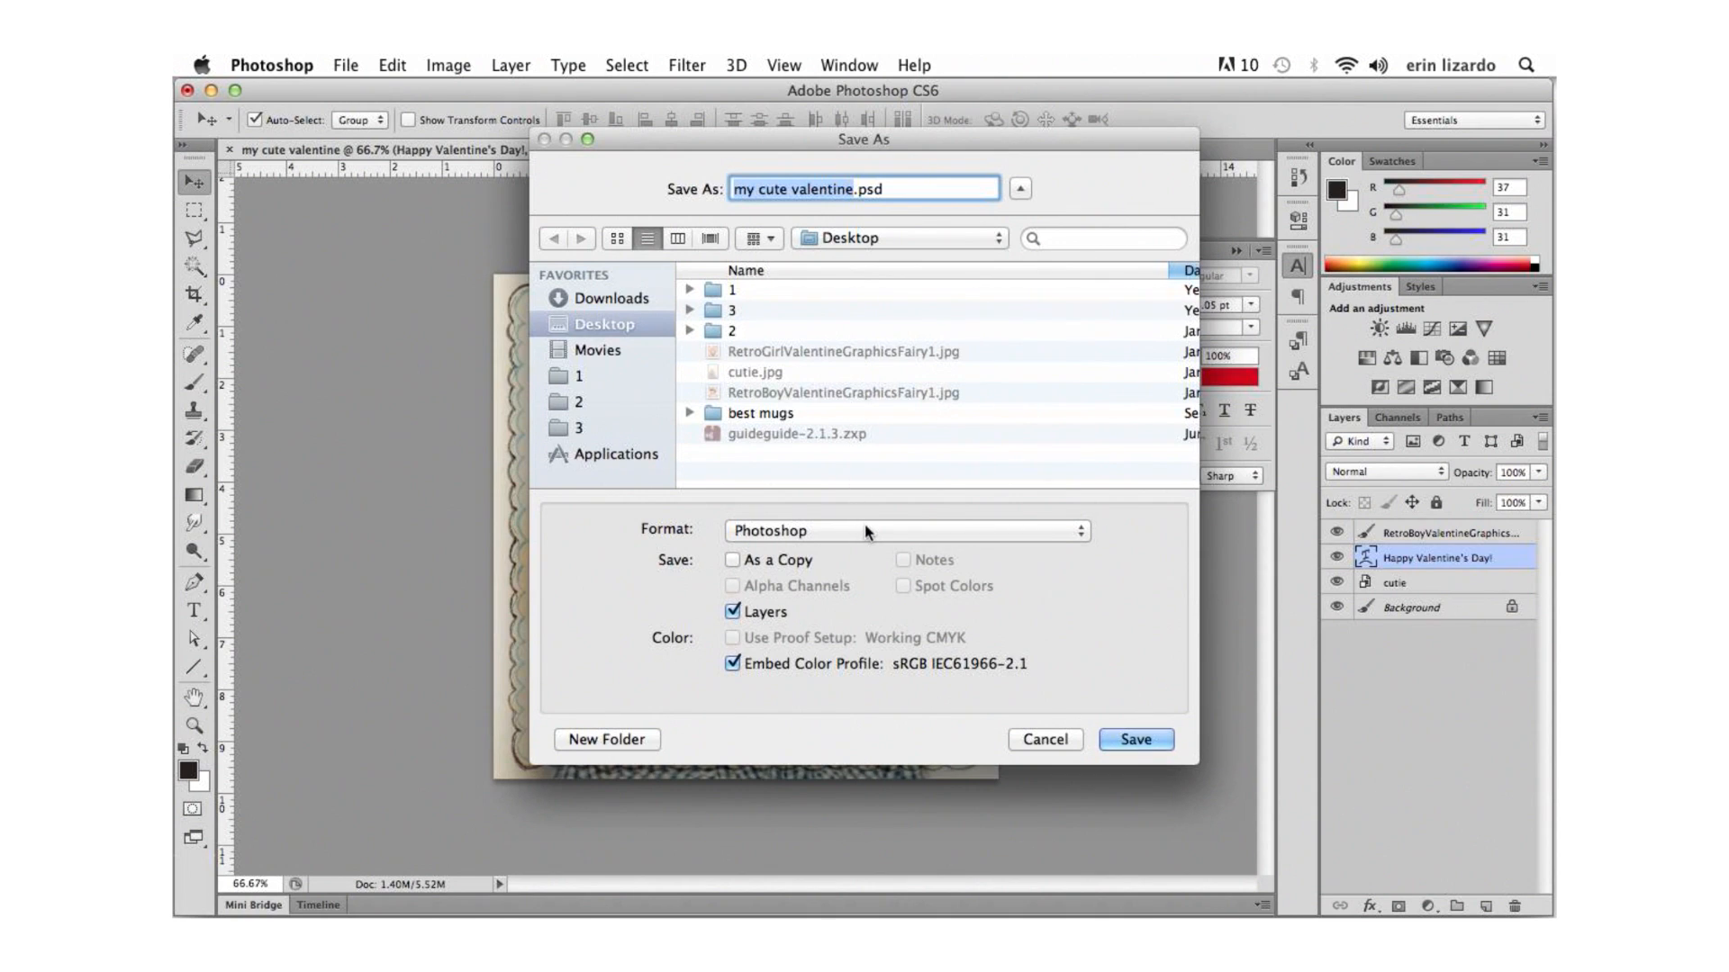
click(904, 529)
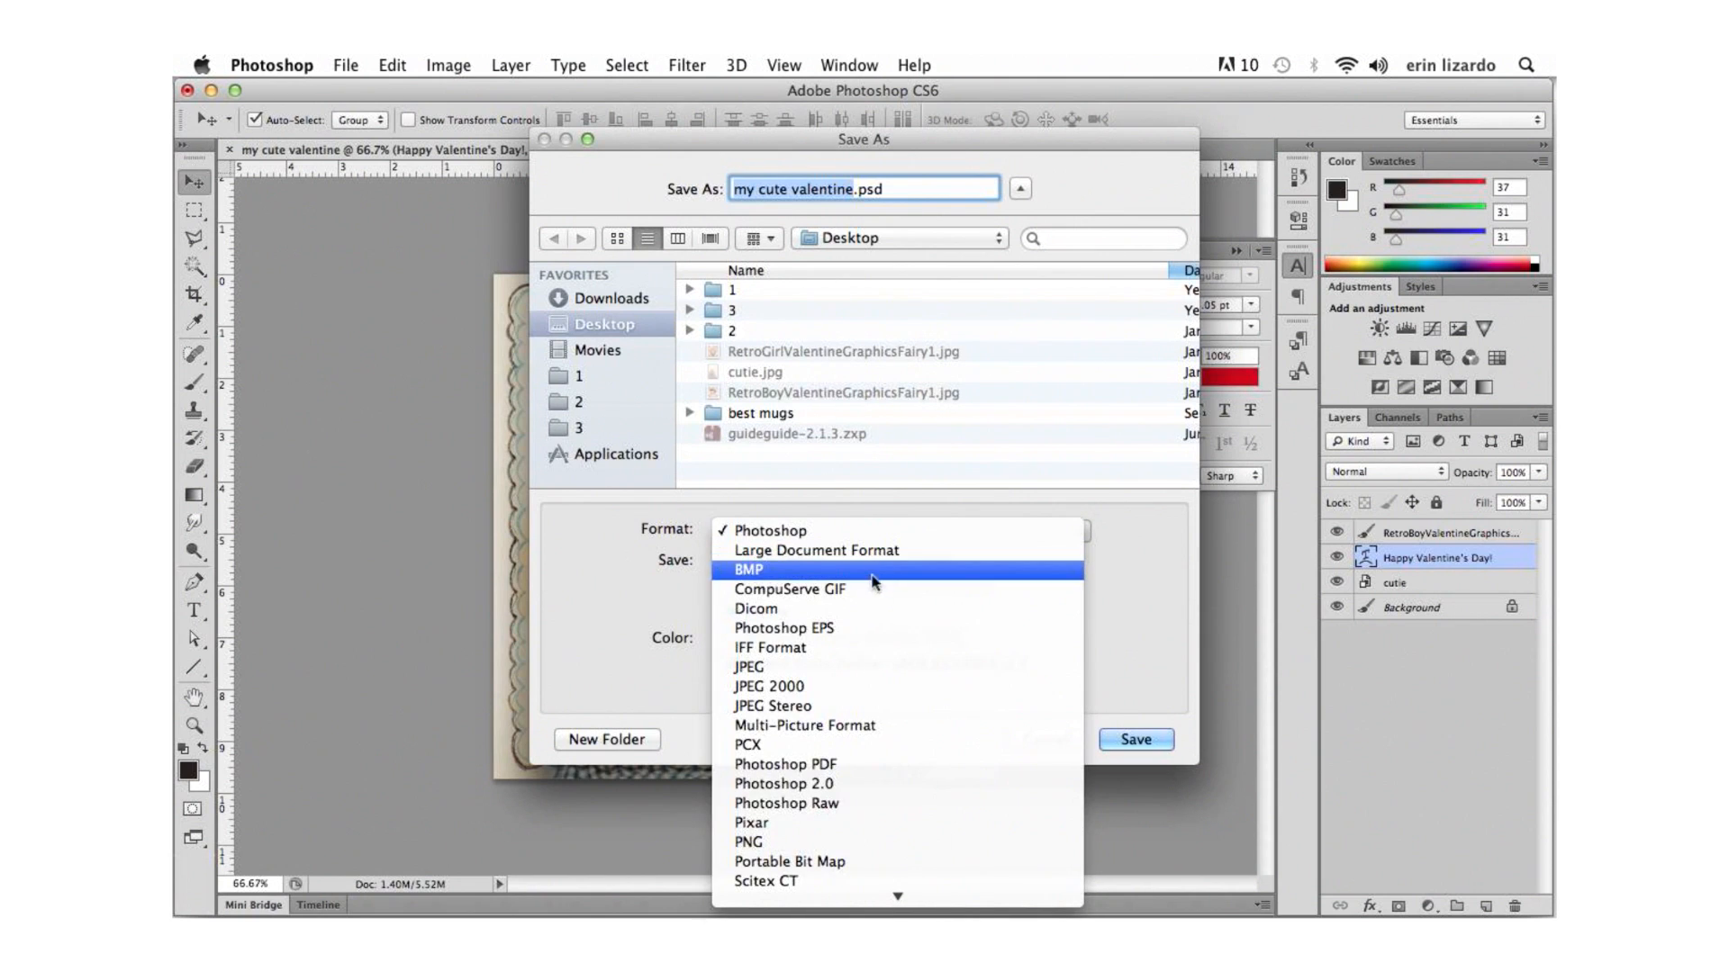
click(749, 666)
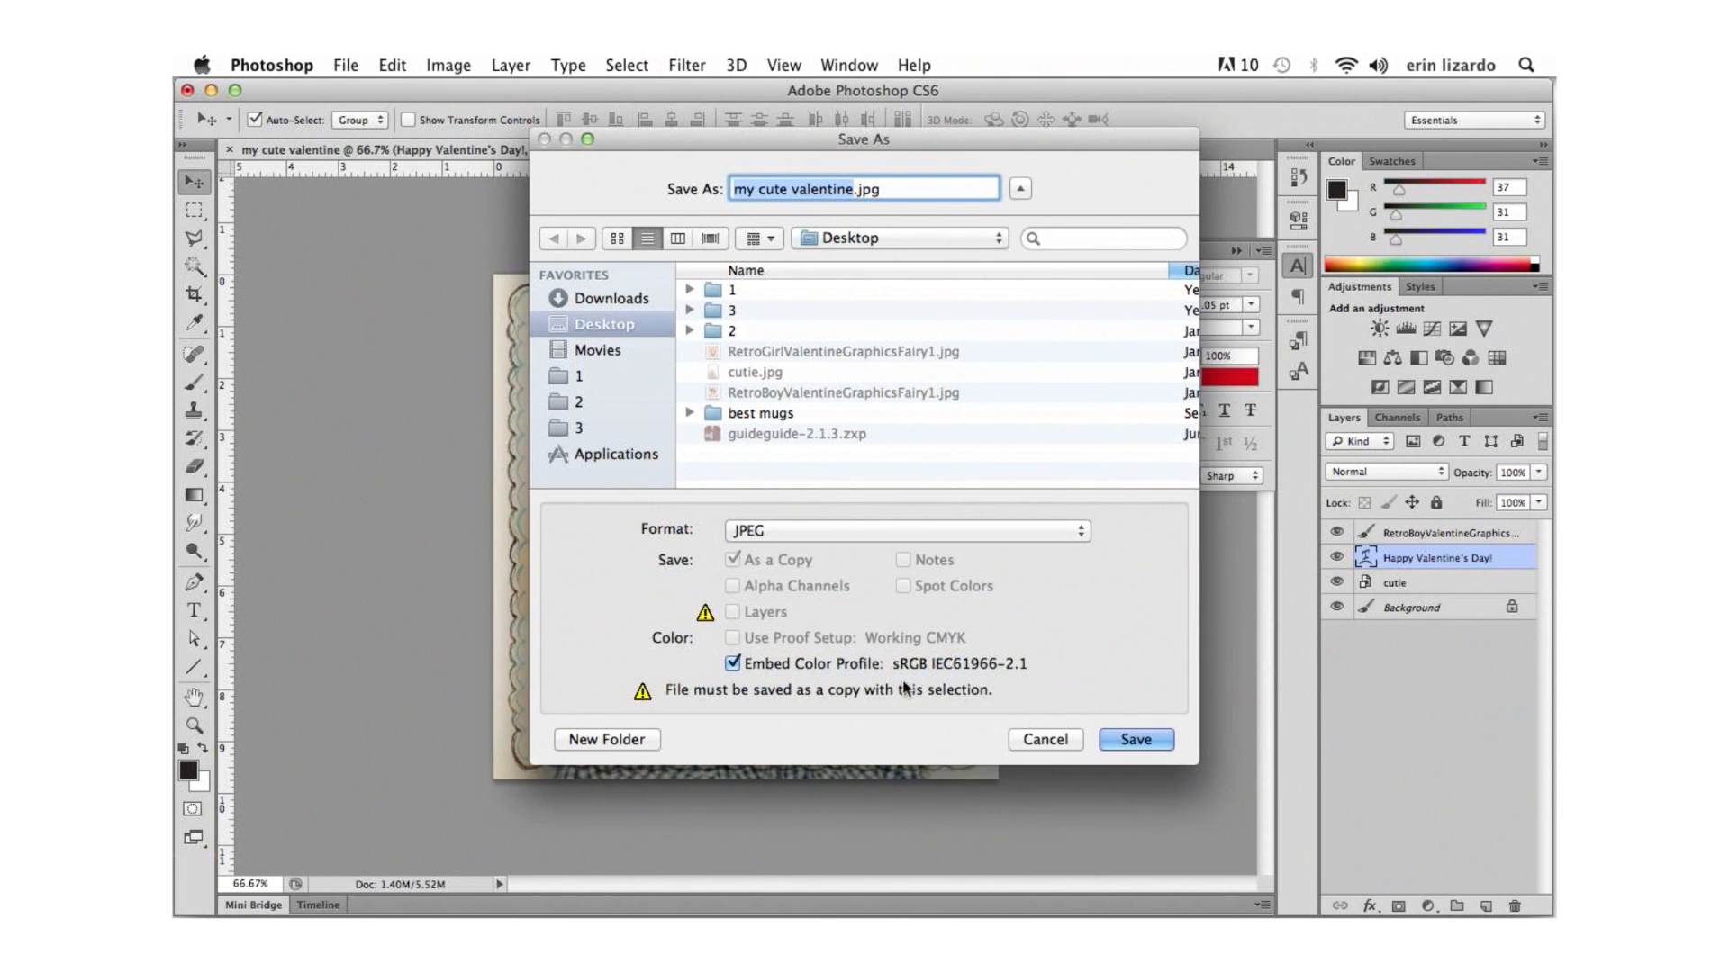
click(1134, 738)
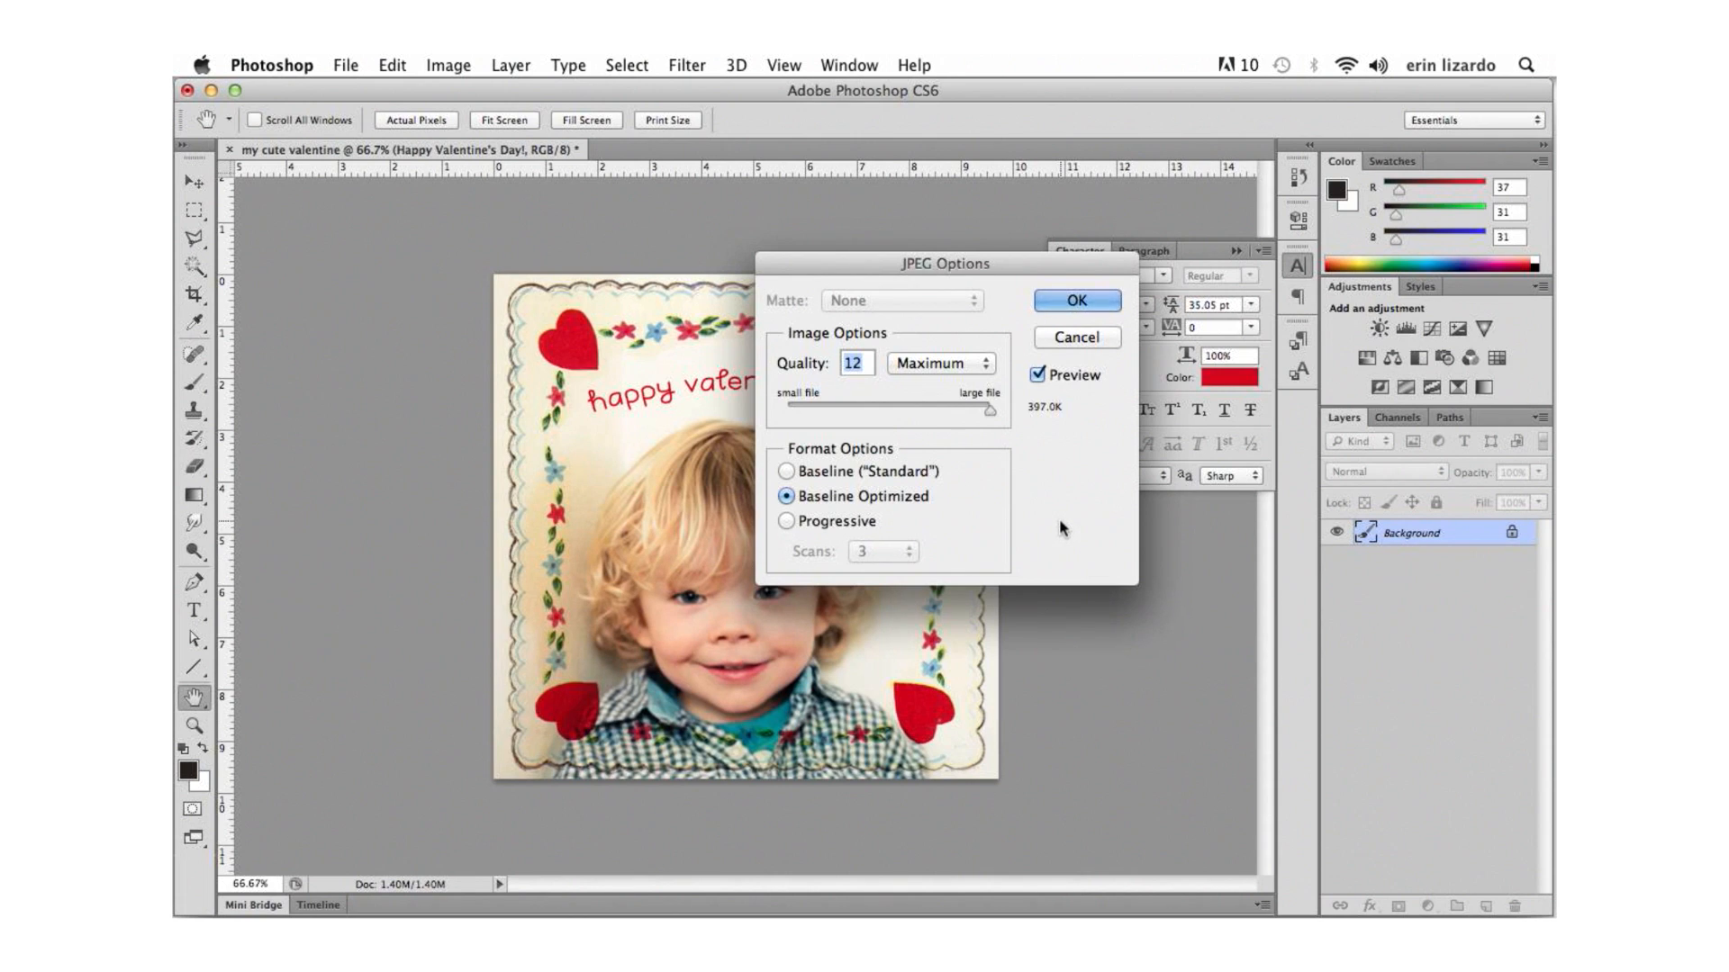
Confirm JPEG quality 8 (High) and hide Photoshop to show the desktop.
drag(987, 405, 893, 405)
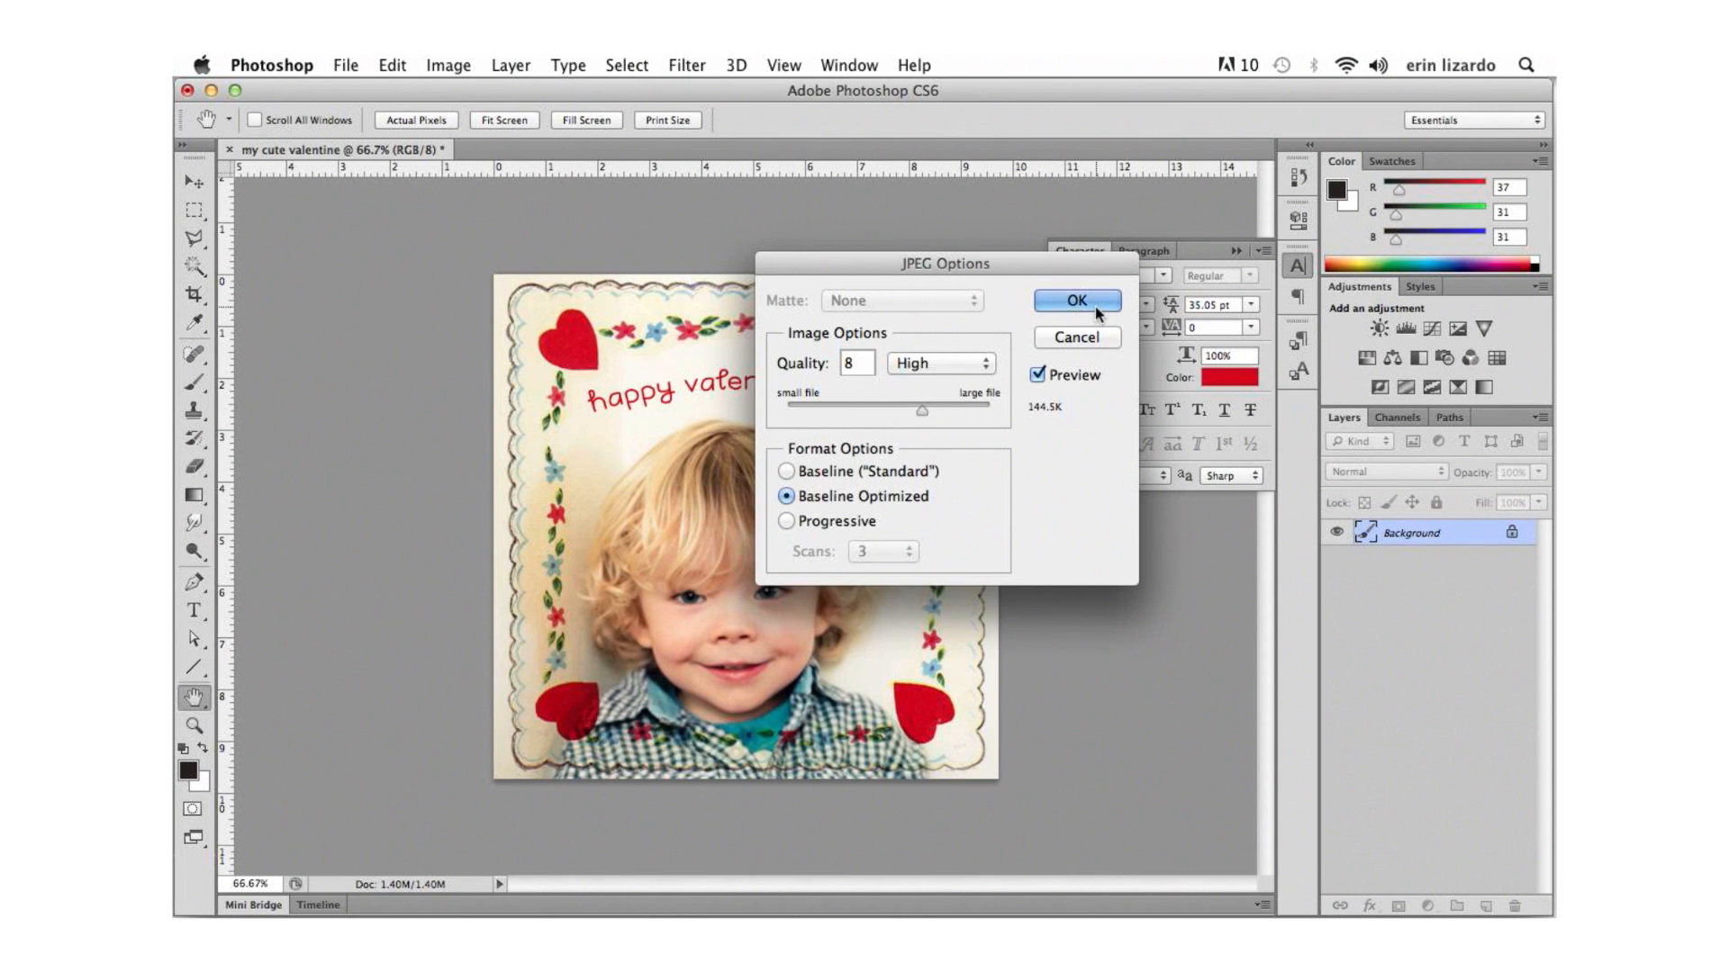
click(1075, 303)
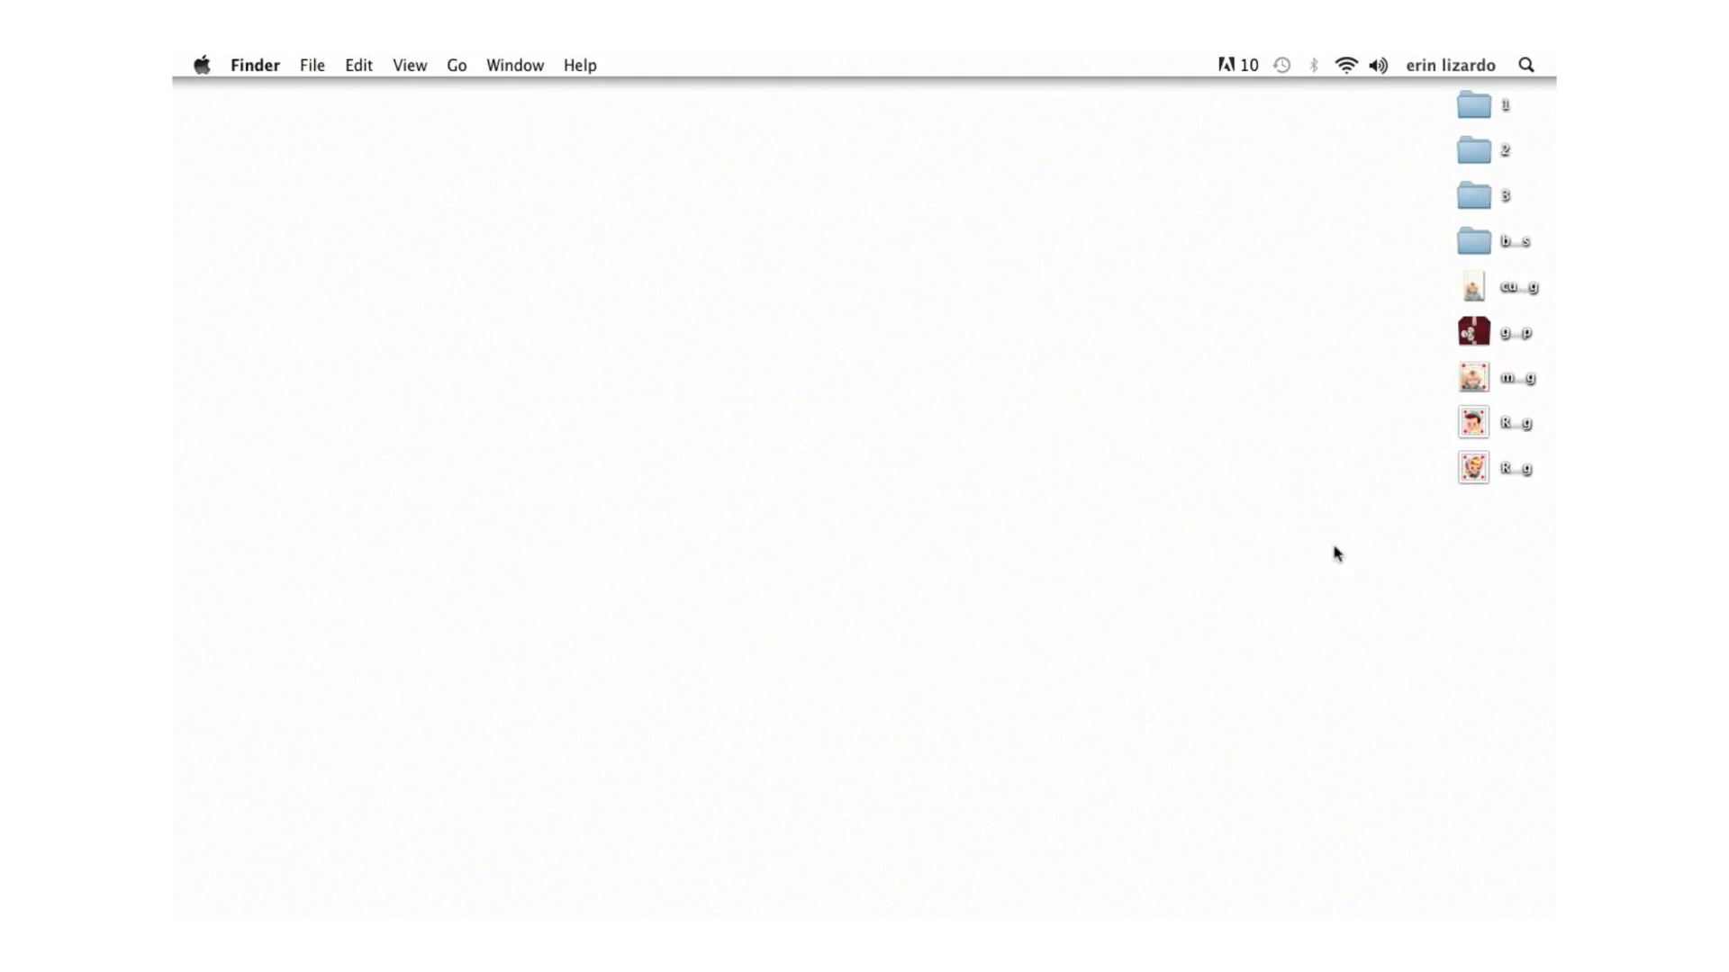
click(1473, 377)
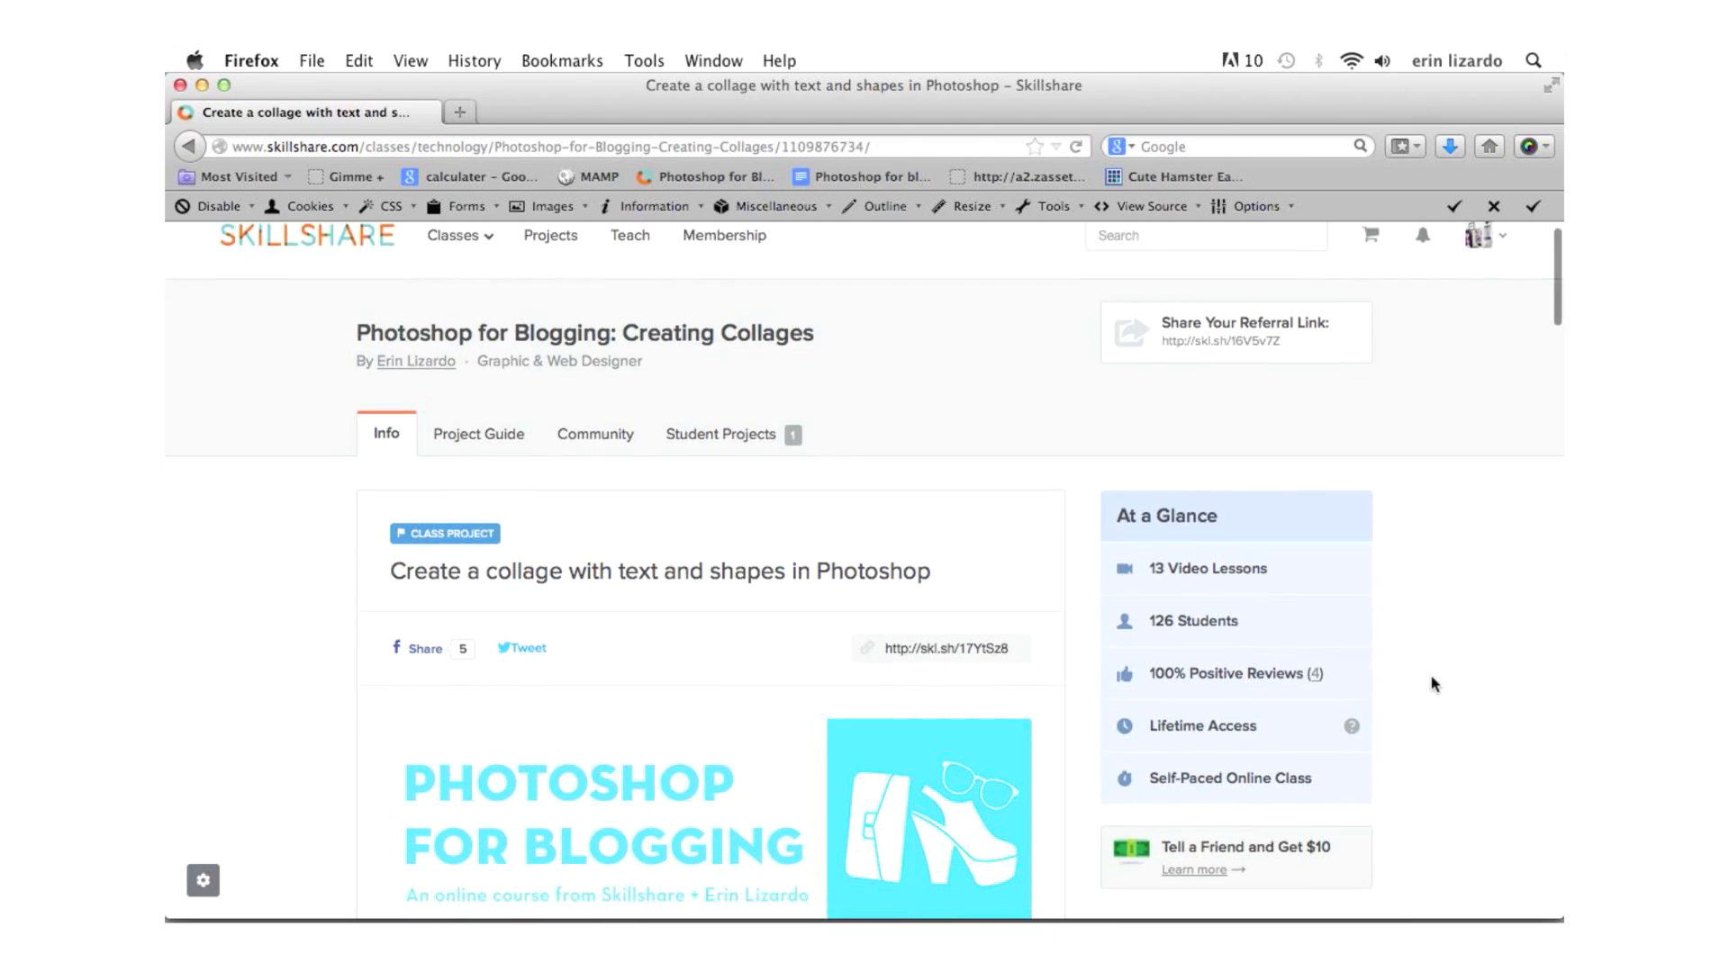
Scroll the Skillshare class page and play a video lesson from the Embellishing & Editing unit.
scroll(down, 3)
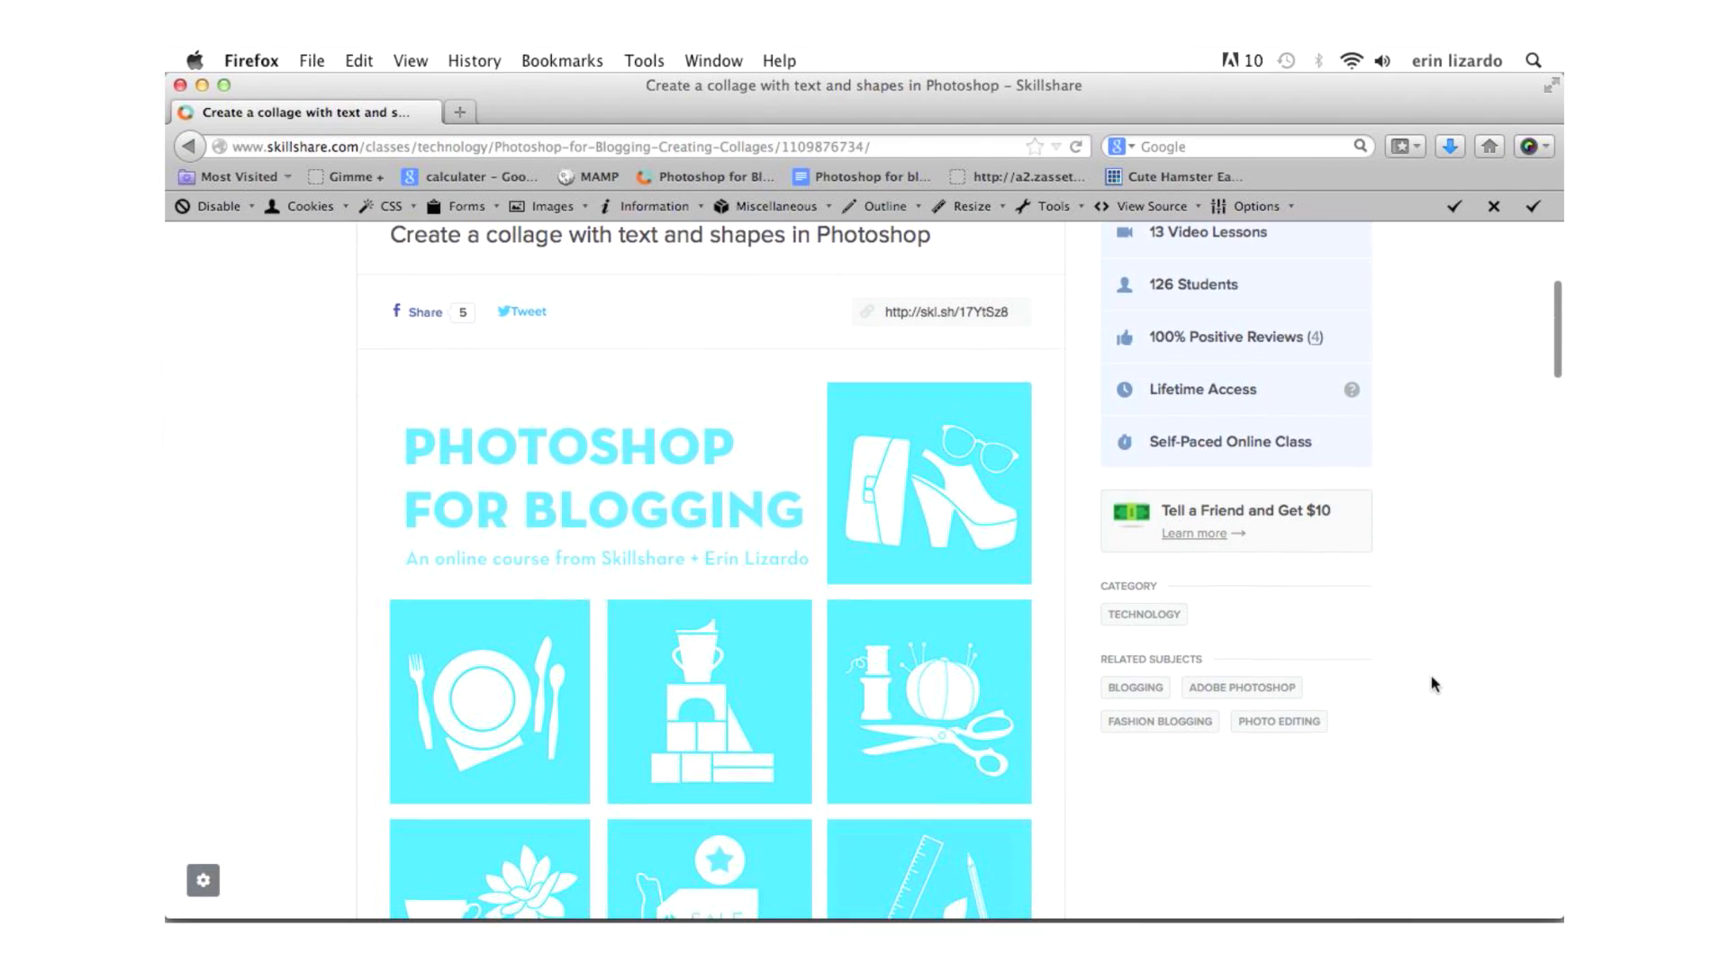
scroll(down, 3)
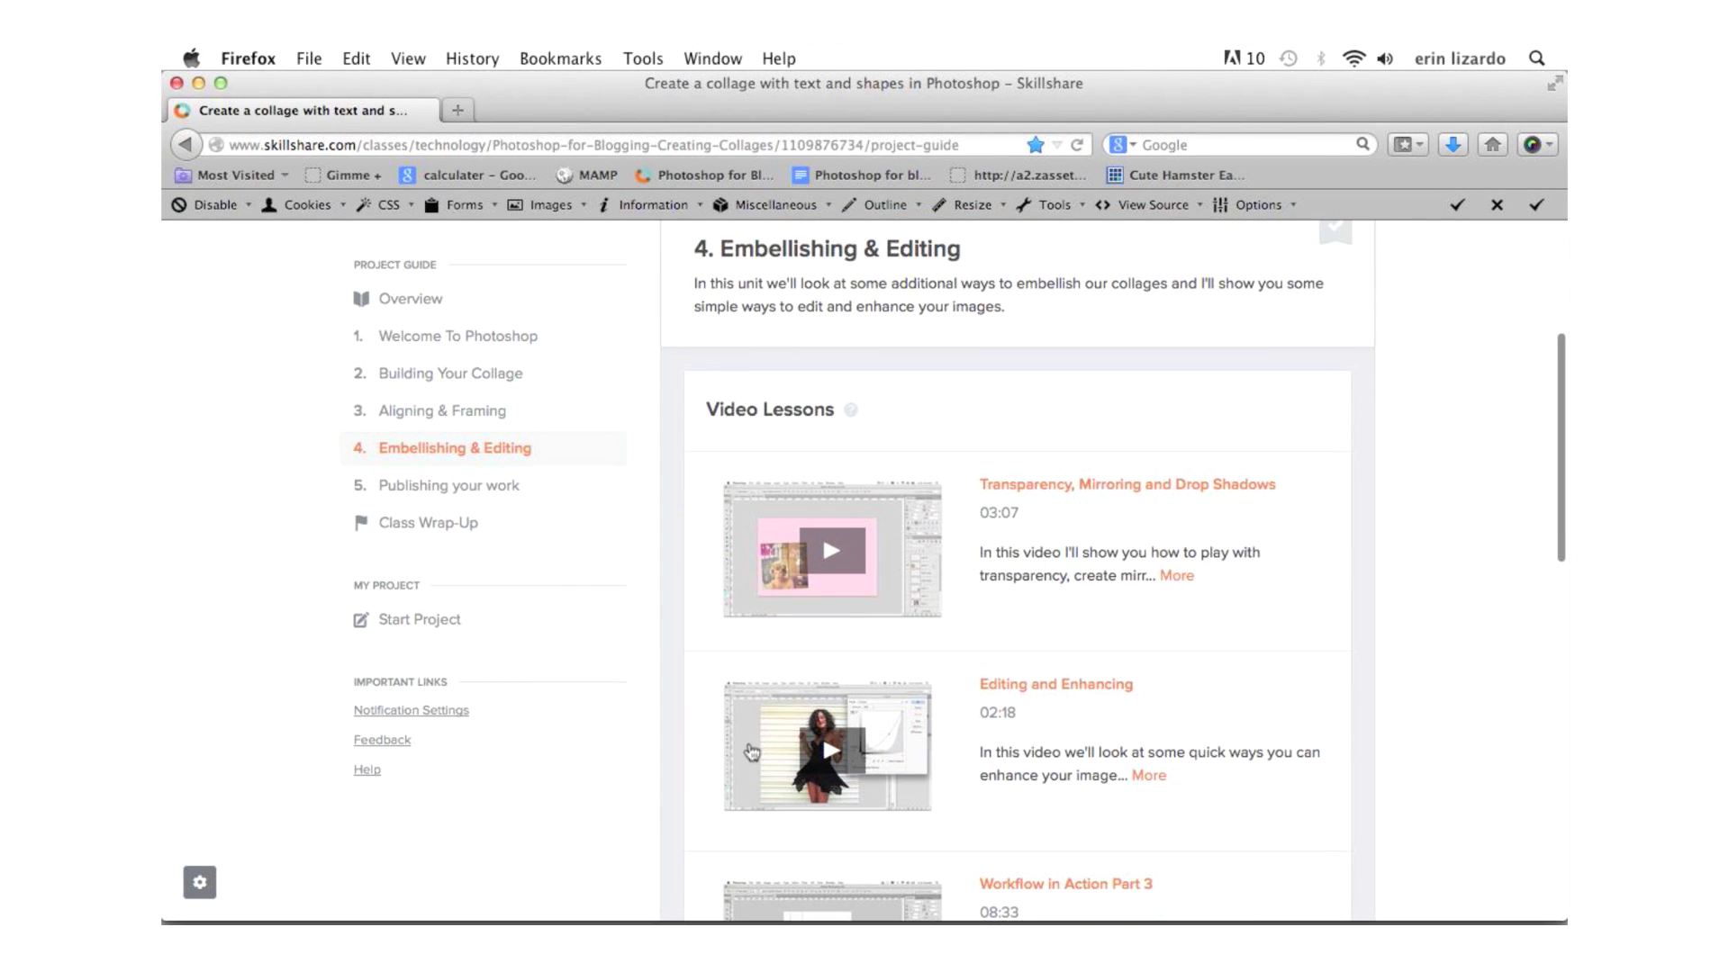
click(830, 749)
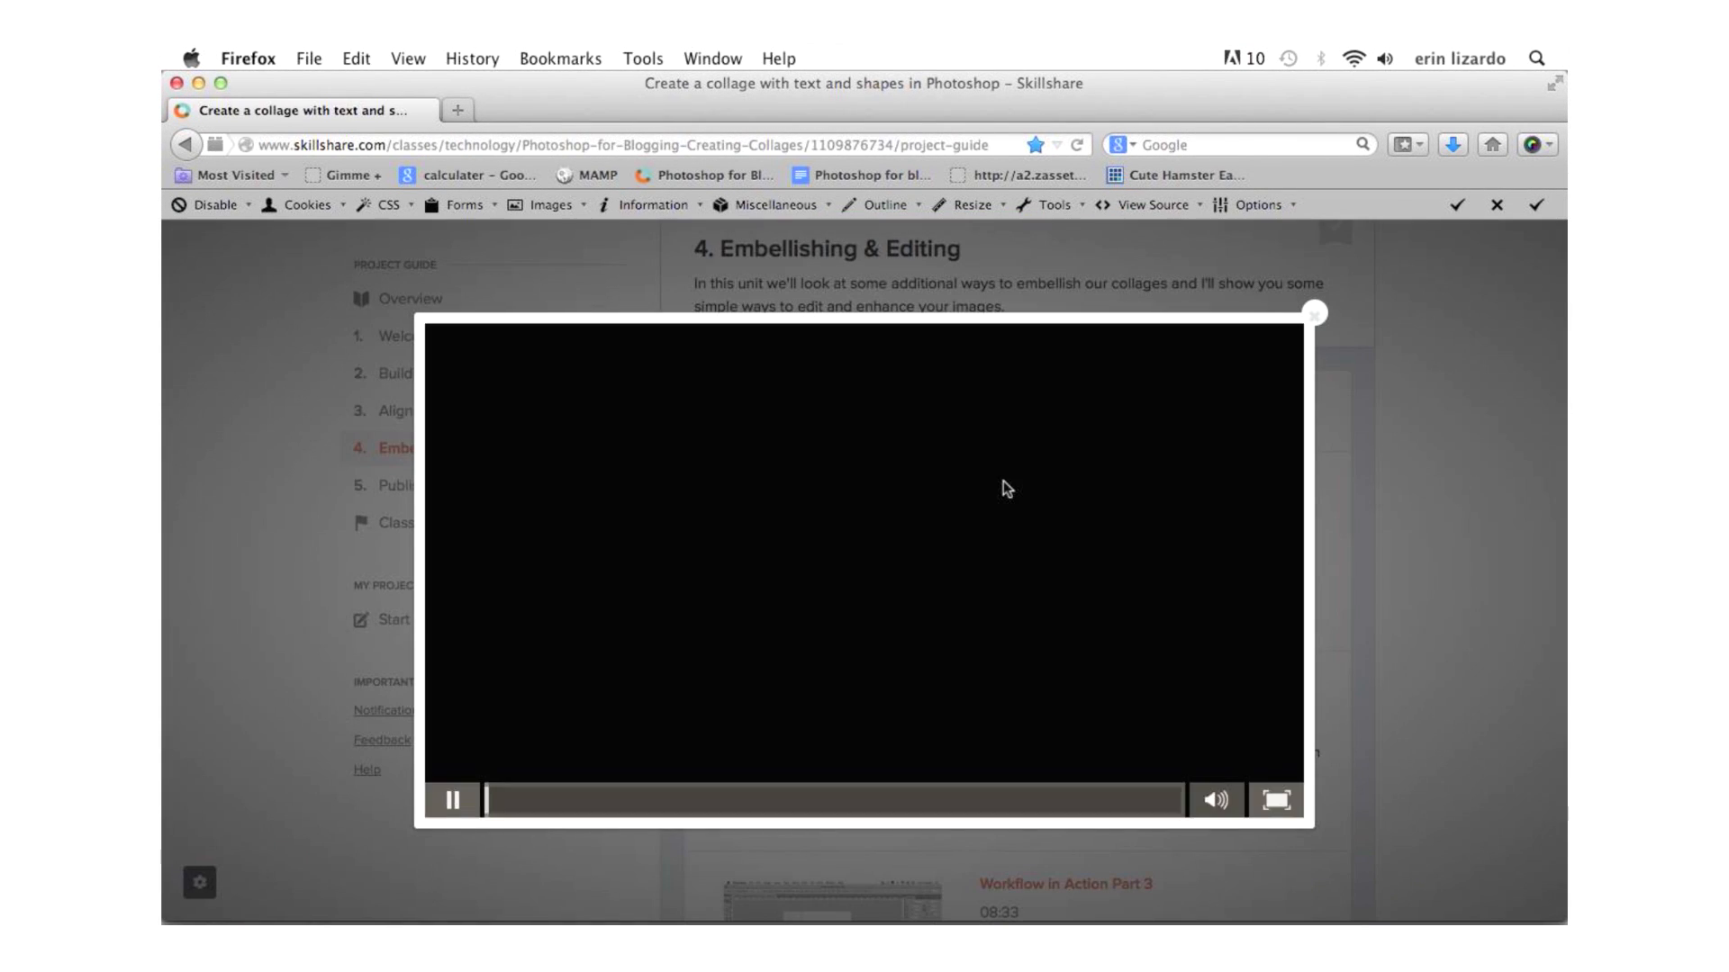
click(450, 800)
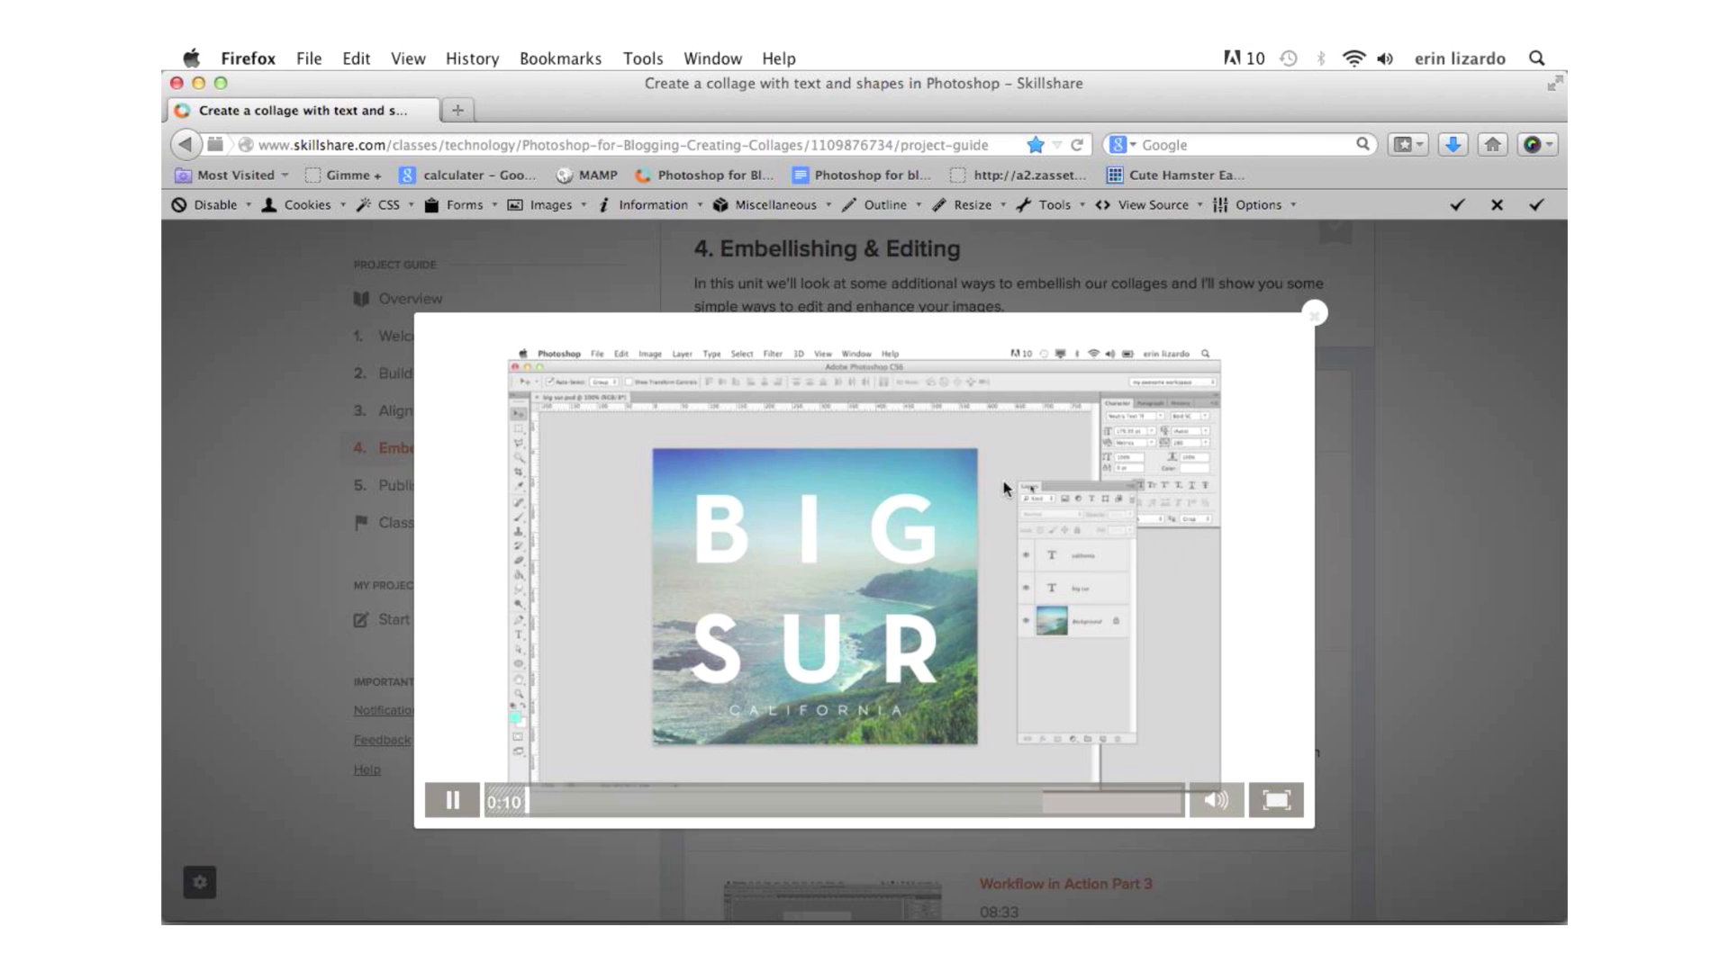